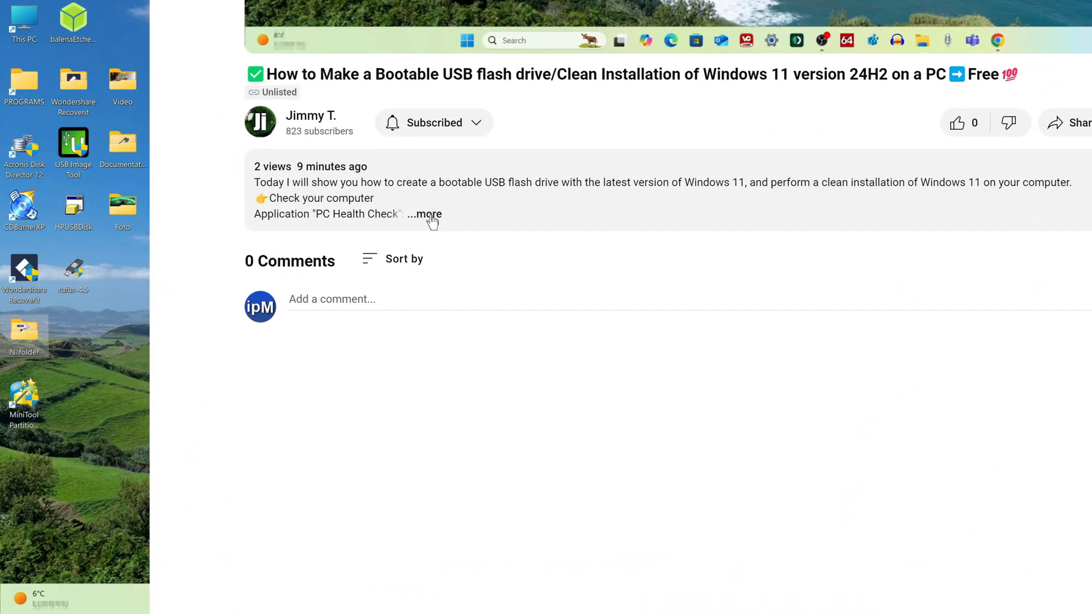
Start the PC Health Check download from Microsoft's support article, then show the desktop.
click(425, 214)
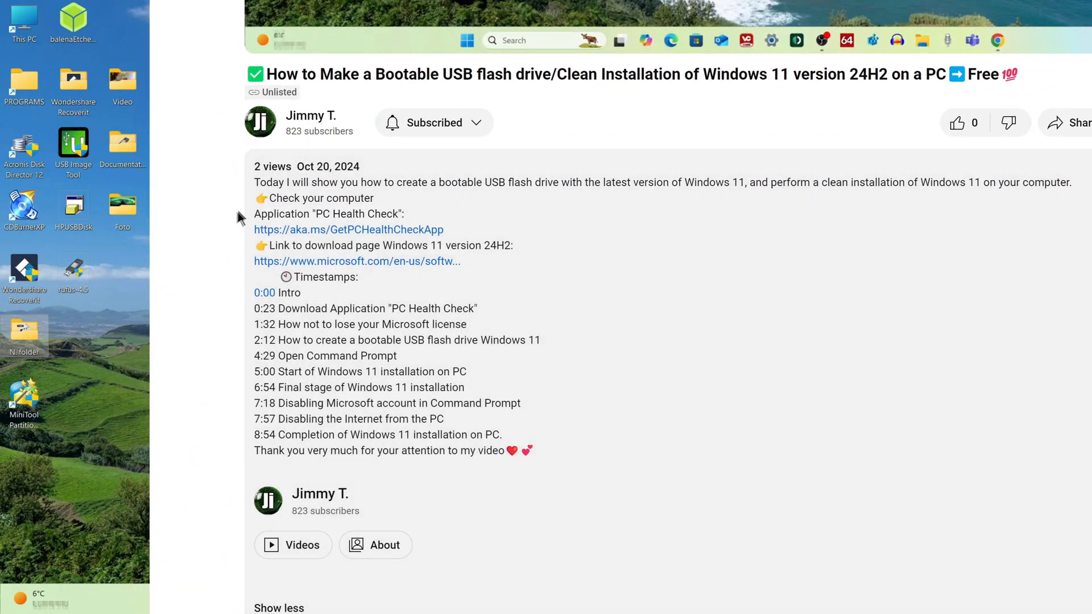
mouse_move(342, 234)
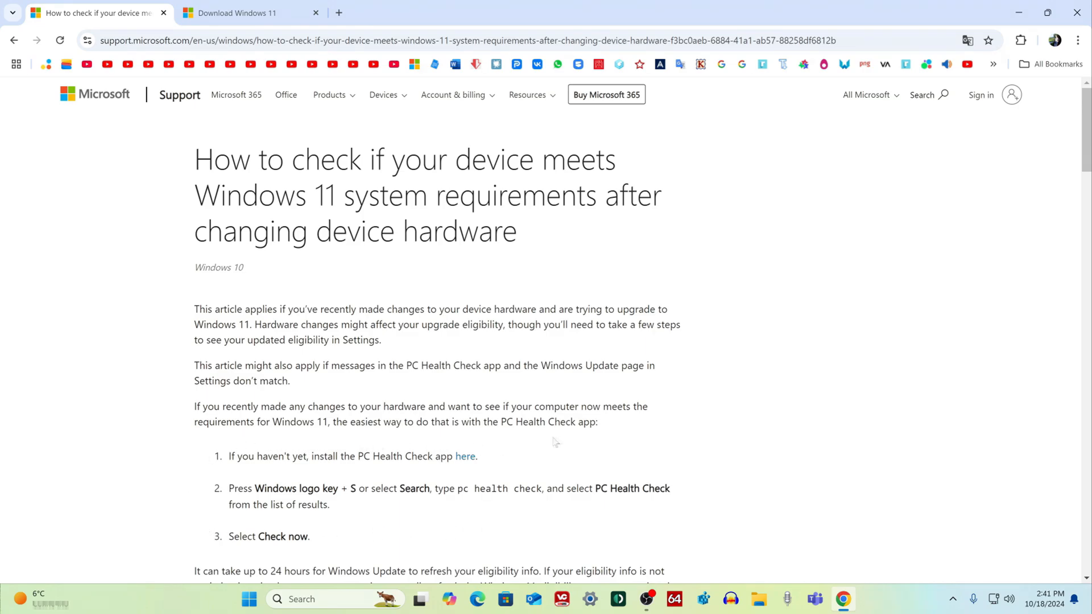
mouse_move(466, 458)
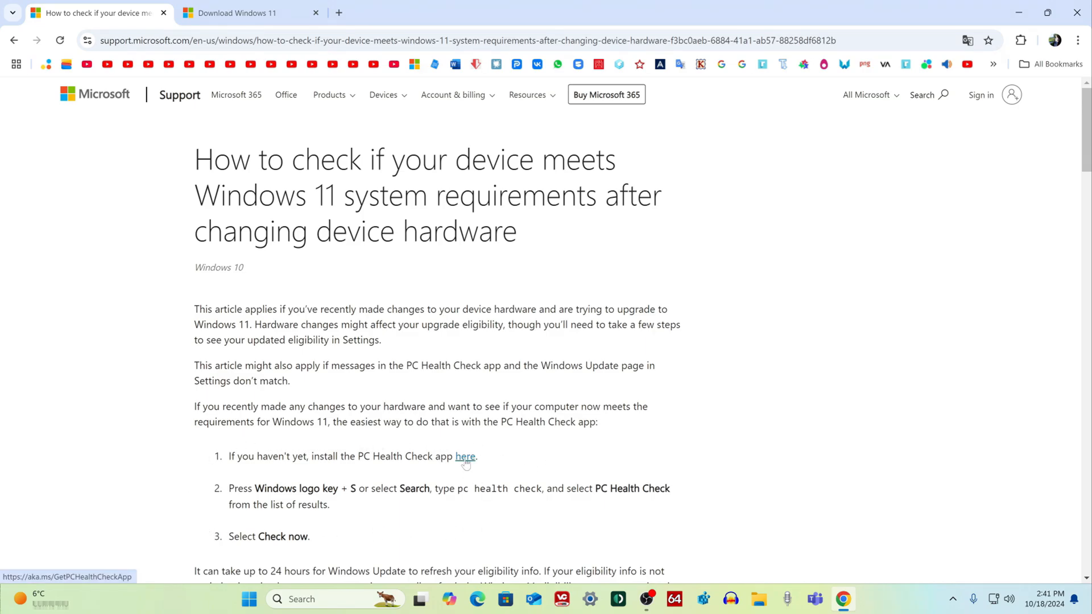
click(465, 457)
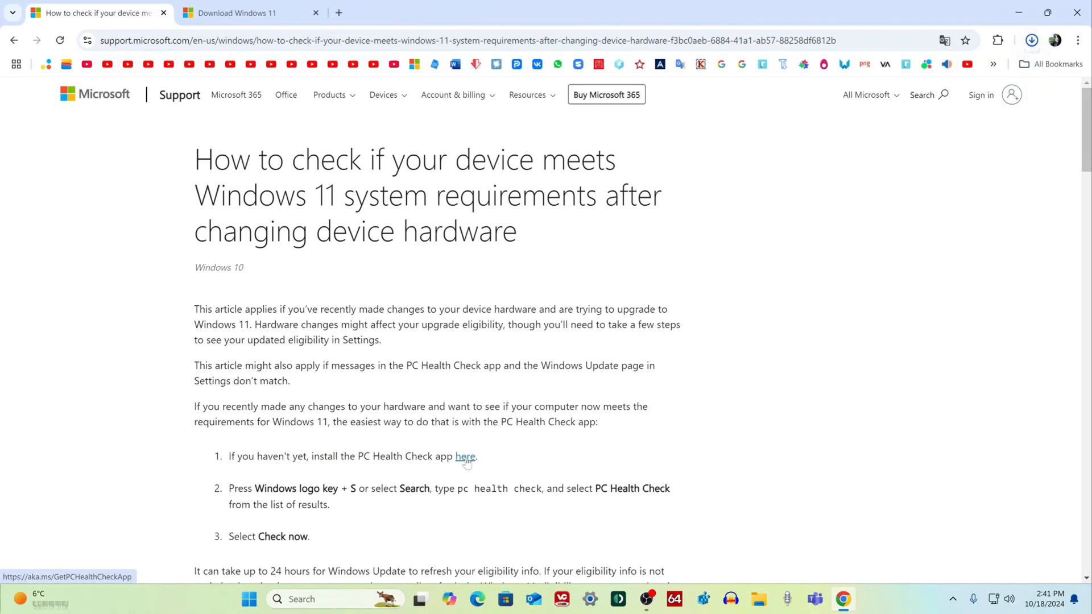
click(465, 457)
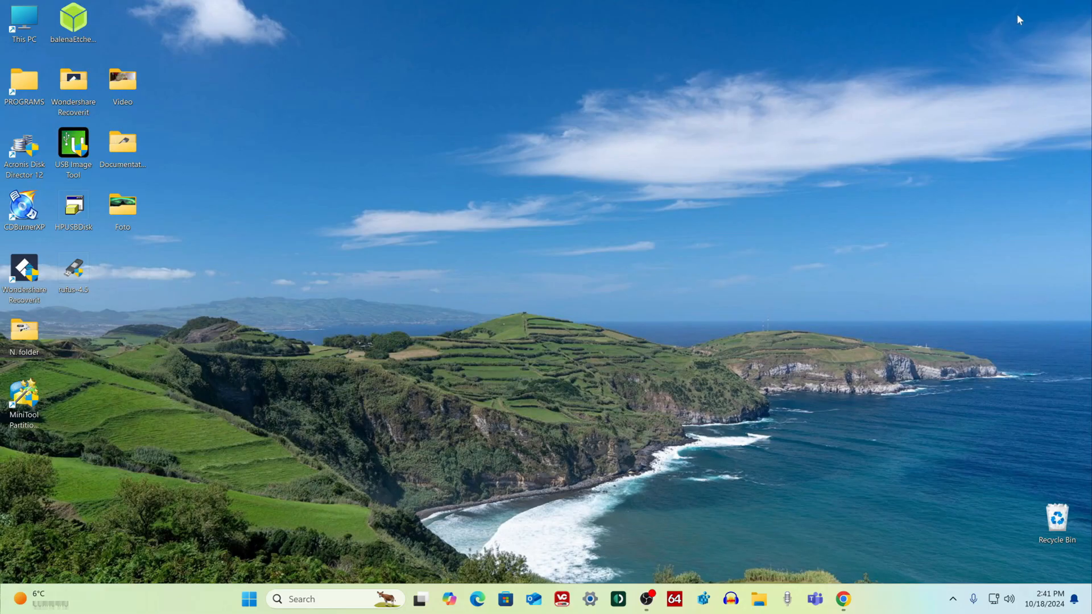
Run WindowsPCHealthCheckSetup from the Downloads folder in File Explorer.
click(770, 600)
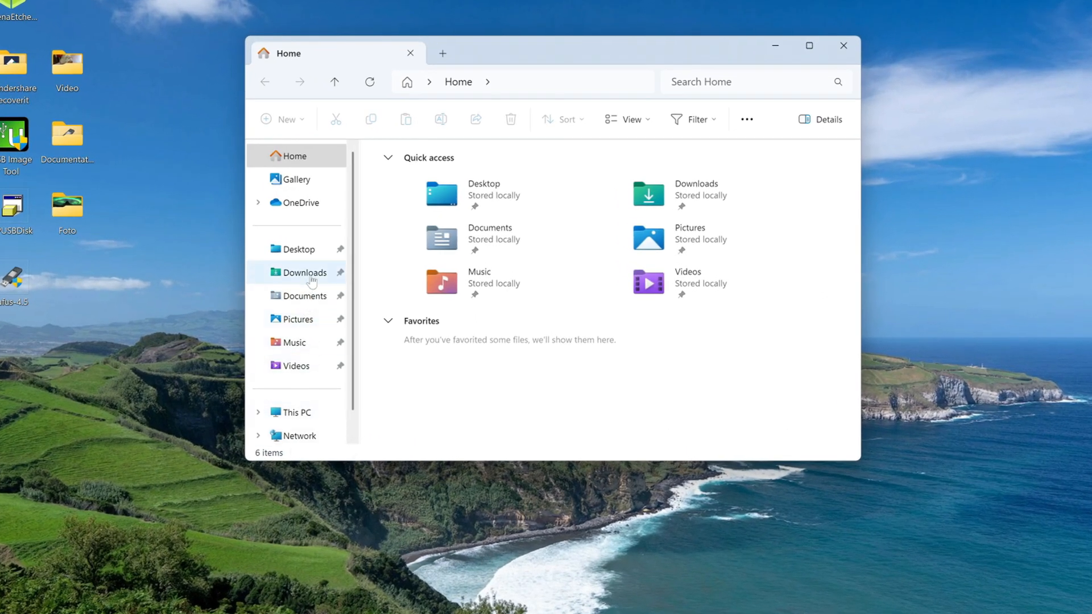
click(304, 272)
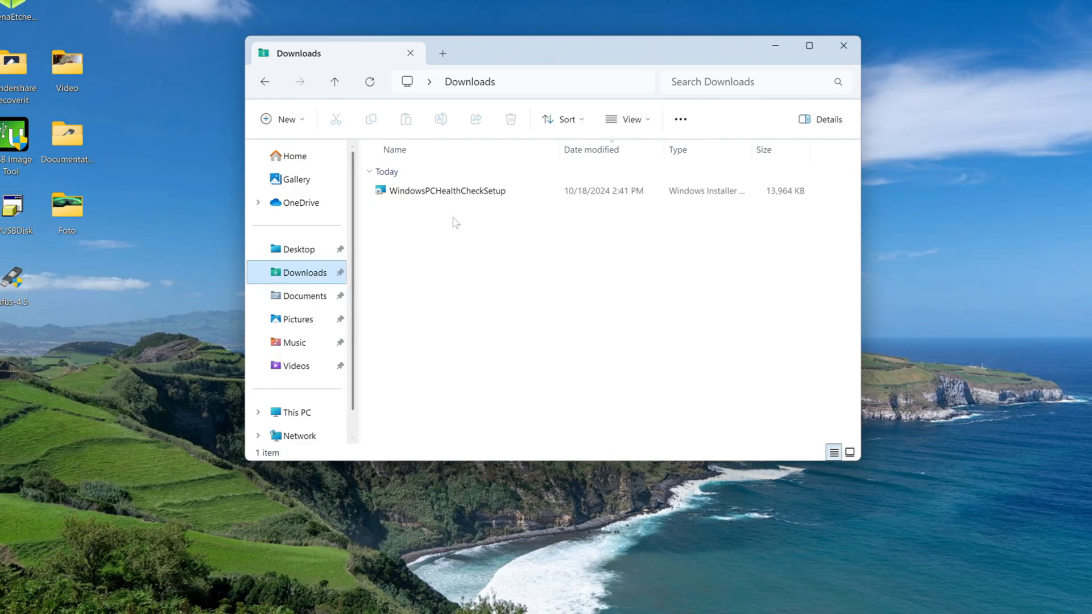
double_click(444, 191)
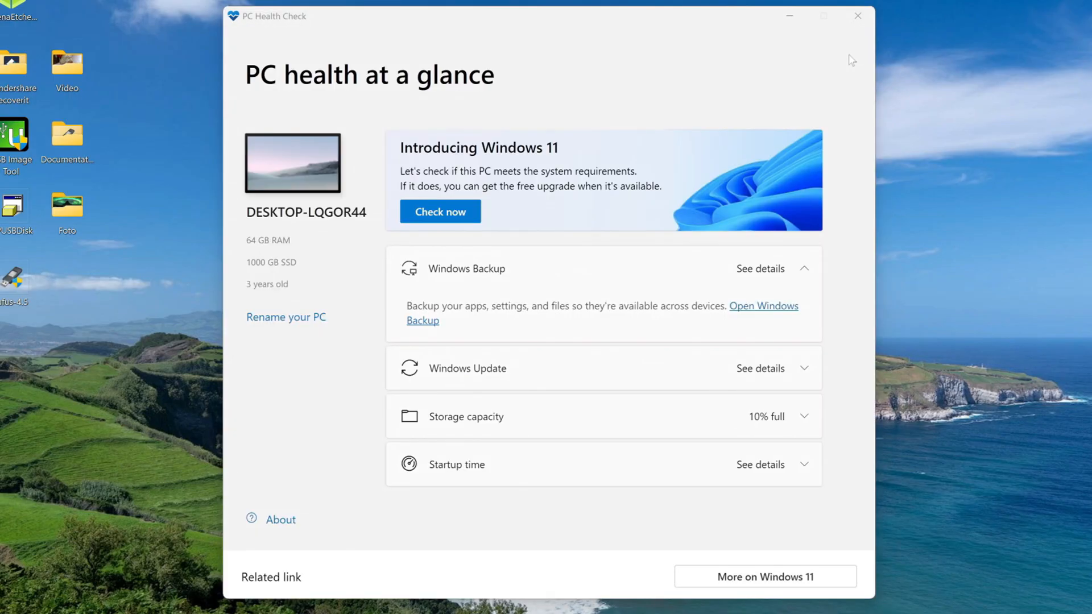
mouse_move(439, 233)
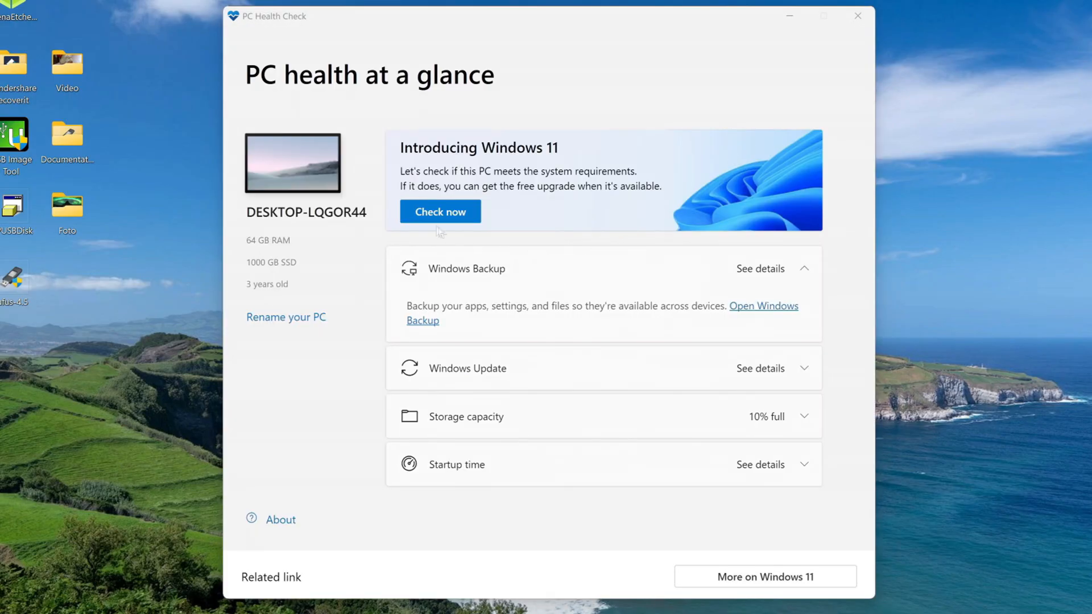
Run the Windows 11 compatibility check and review the full list of passed requirements.
click(441, 212)
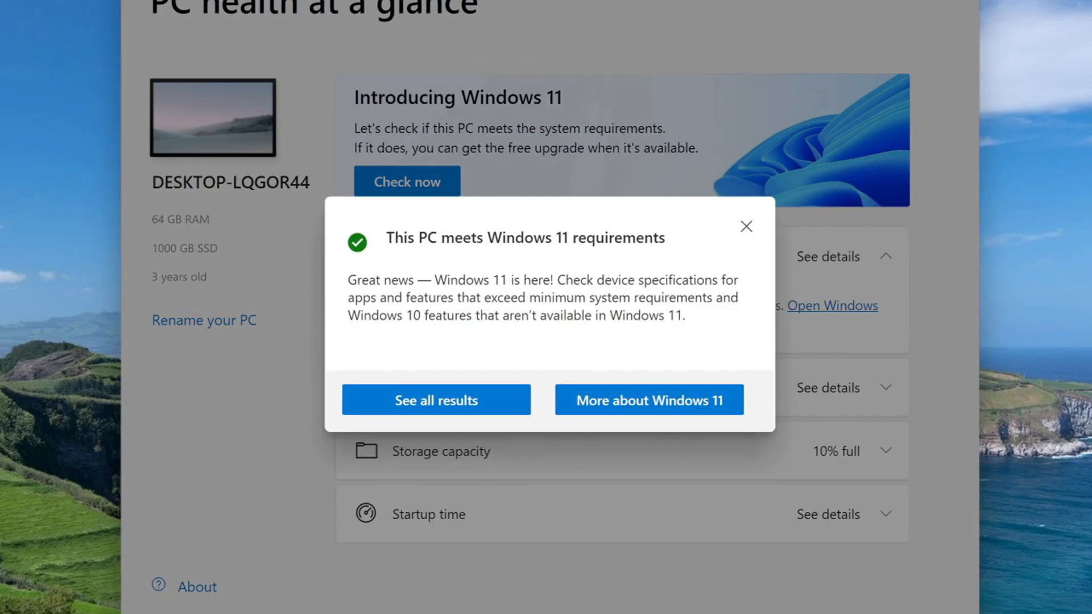
mouse_move(502, 414)
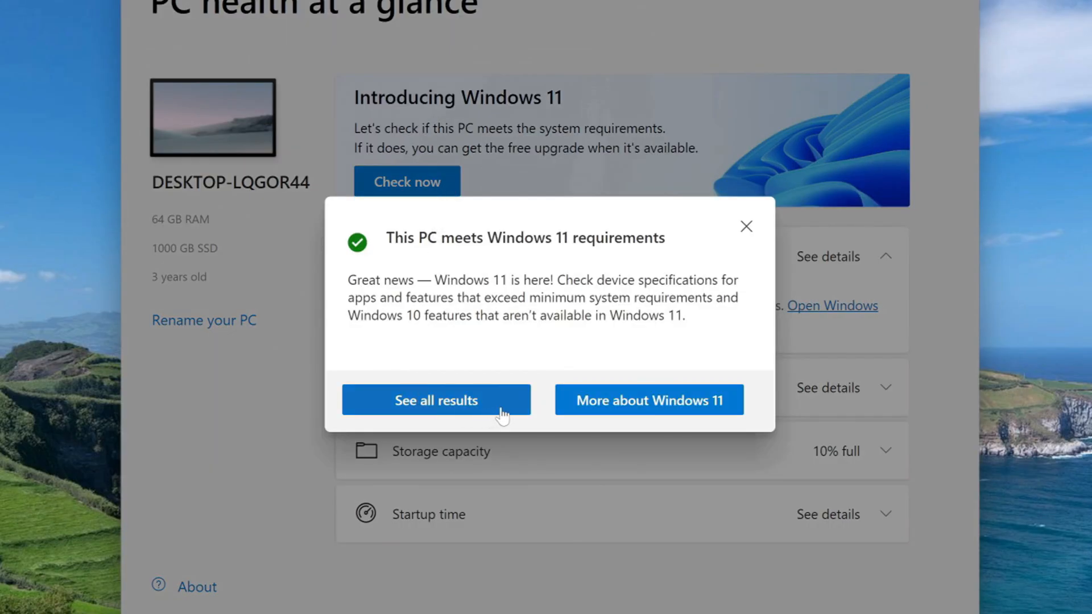
click(436, 400)
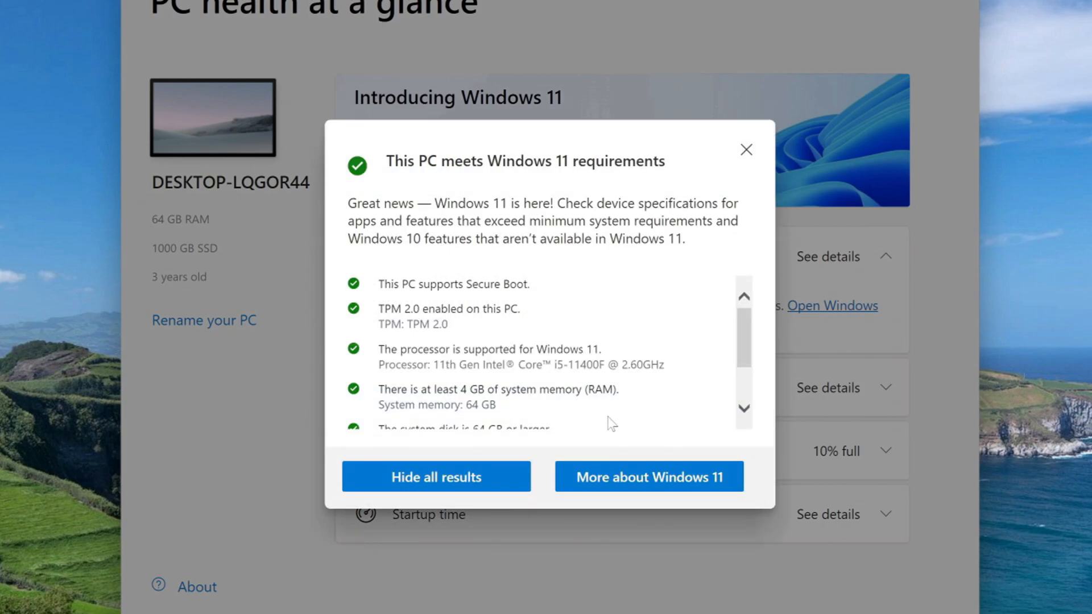
scroll(down, 3)
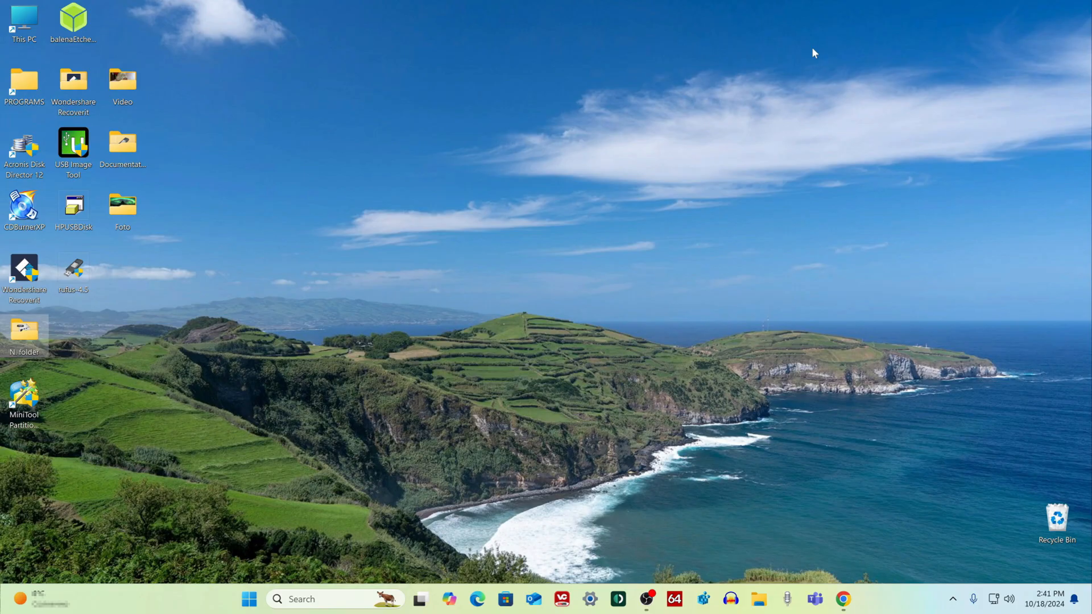
mouse_move(163, 82)
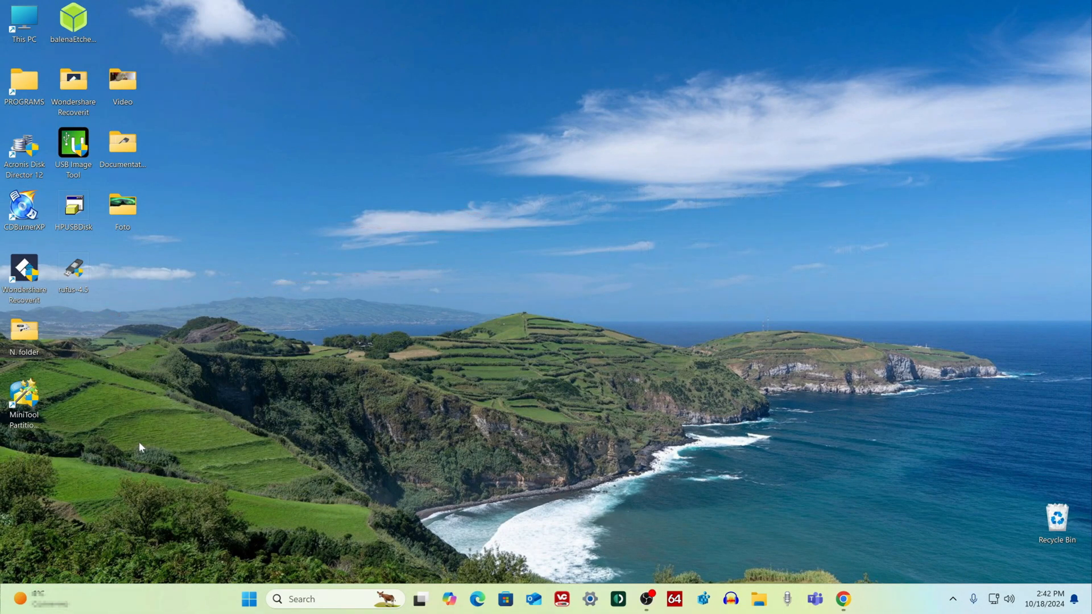
View the empty USB (D:) drive, then This PC listing Local Disk (C:) and the 14.6 GB USB.
click(759, 599)
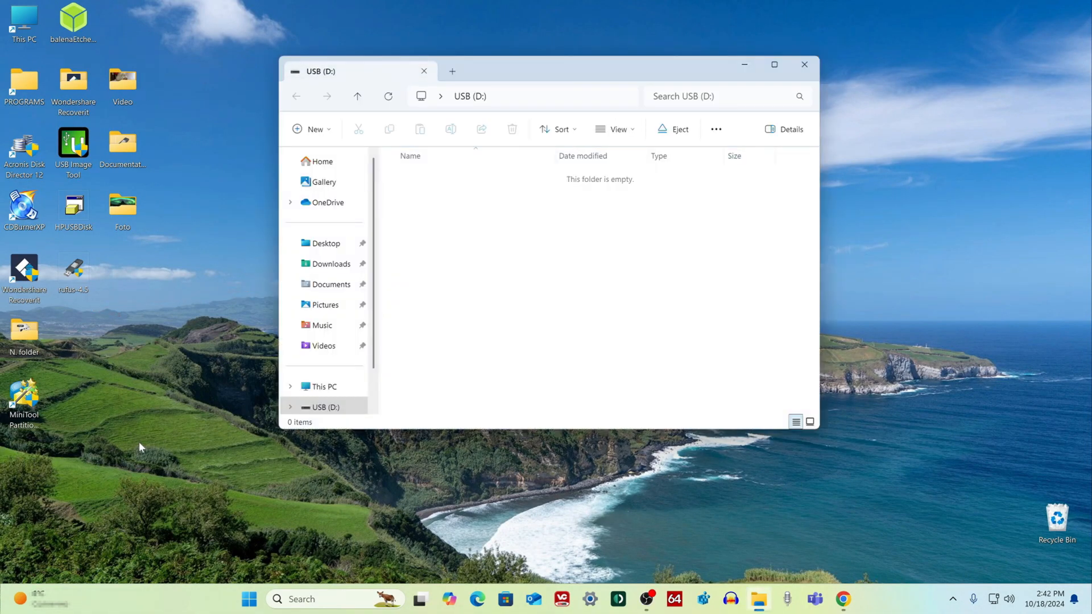
click(324, 387)
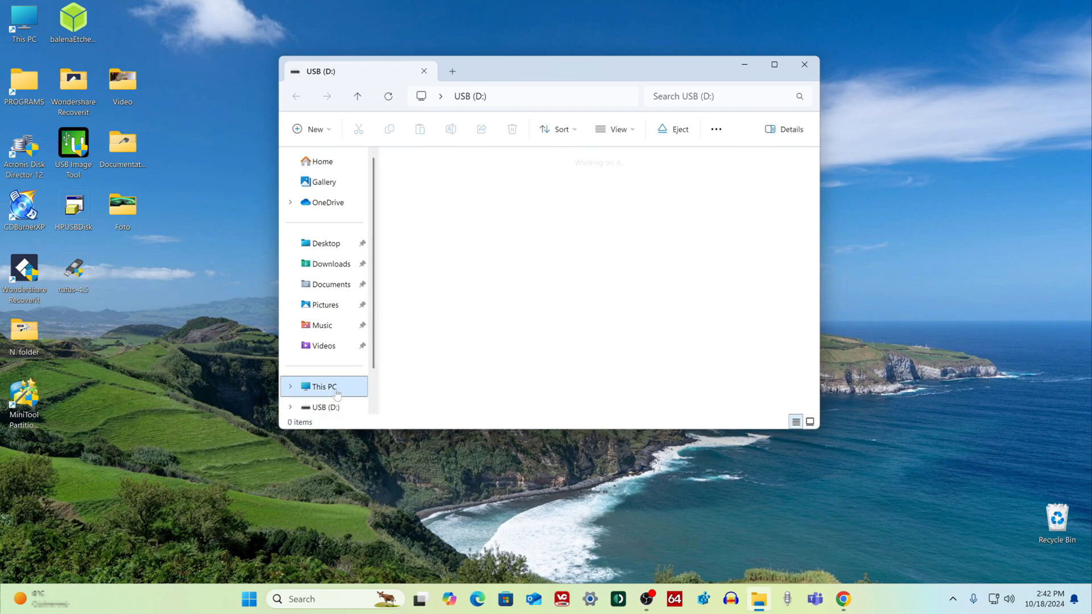
click(322, 387)
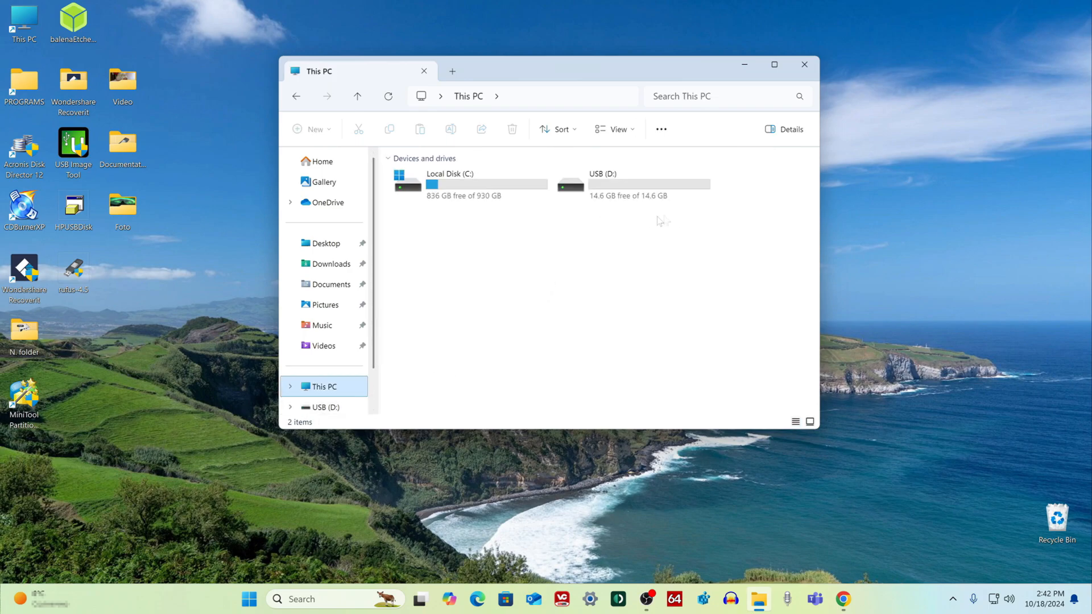
mouse_move(671, 215)
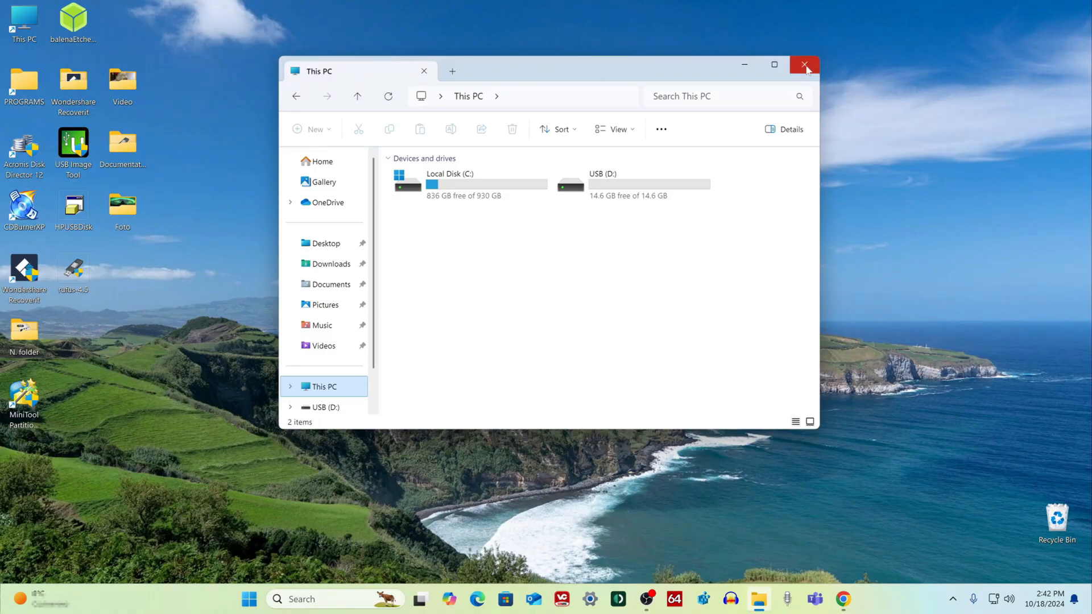
Close File Explorer and reach the Windows 11 download link in the YouTube description.
click(801, 64)
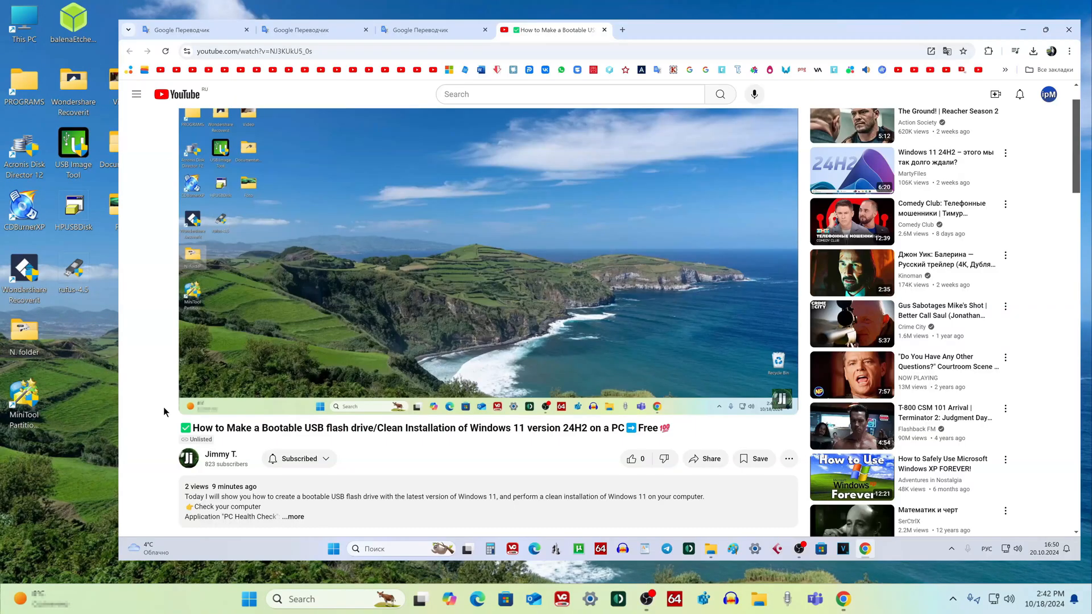
scroll(down, 3)
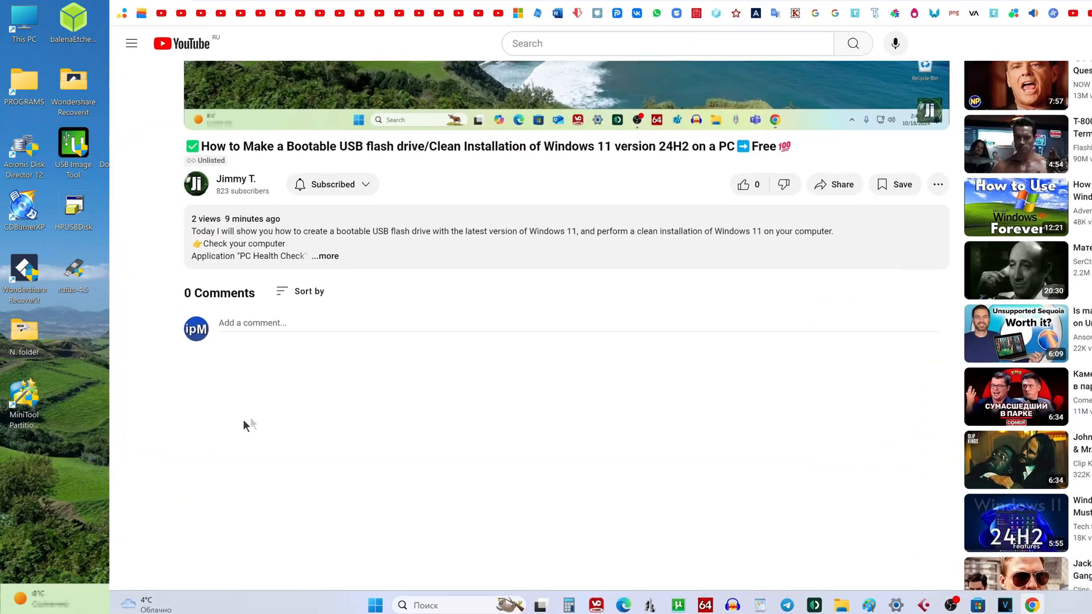
click(324, 256)
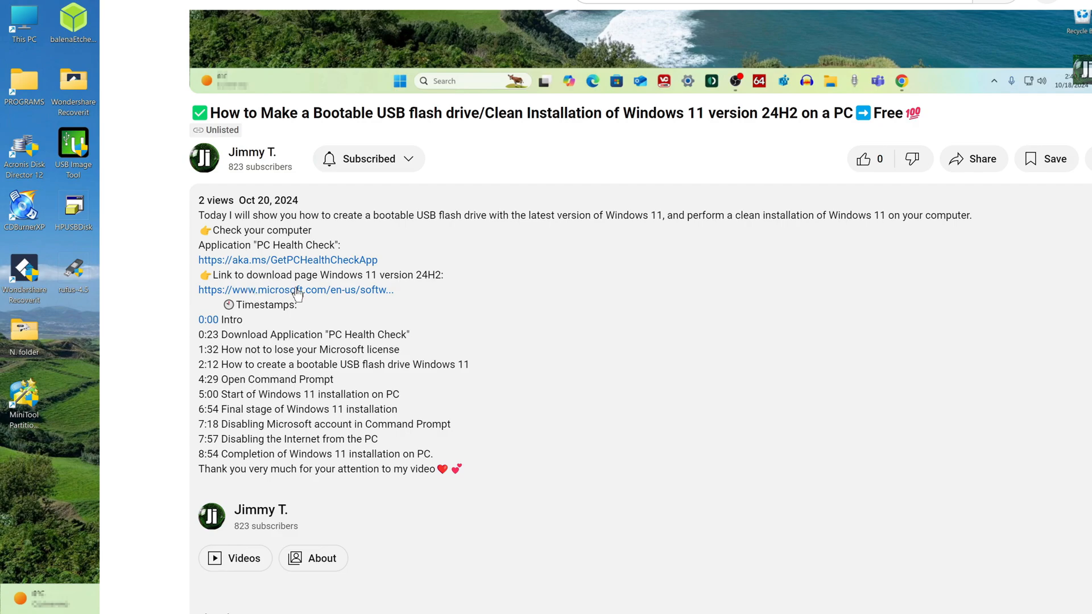
mouse_move(287, 296)
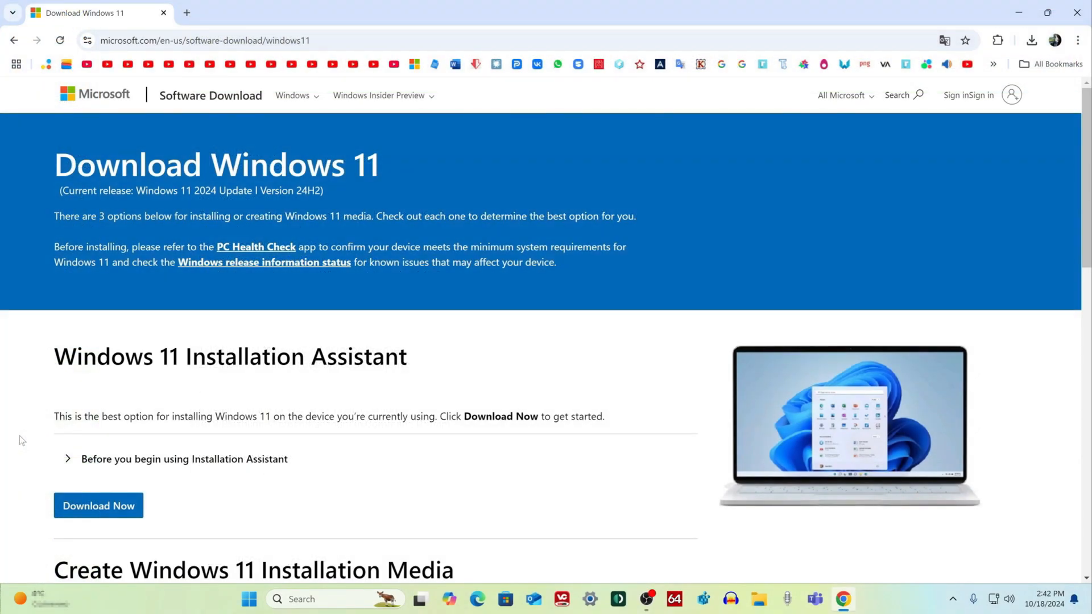
Download the media creation tool from Create Windows 11 Installation Media and return to the desktop.
scroll(down, 3)
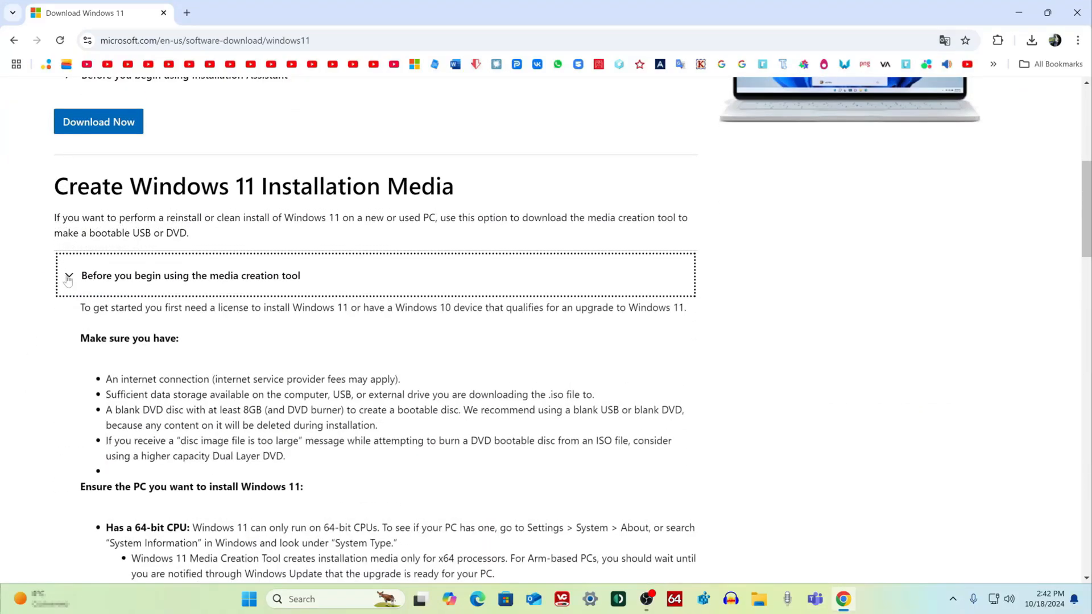
scroll(down, 3)
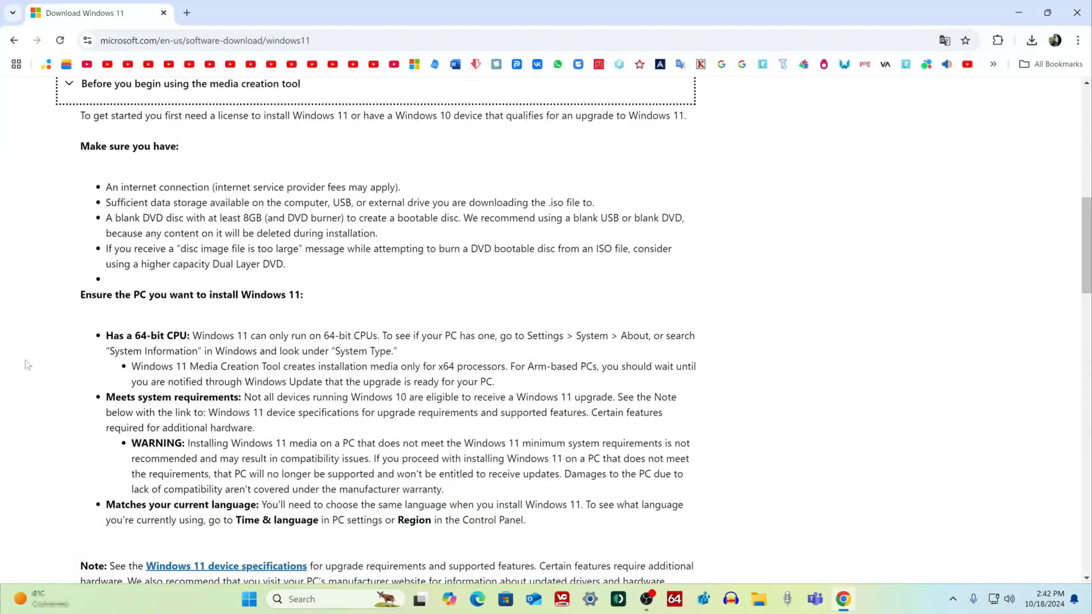
scroll(up, 3)
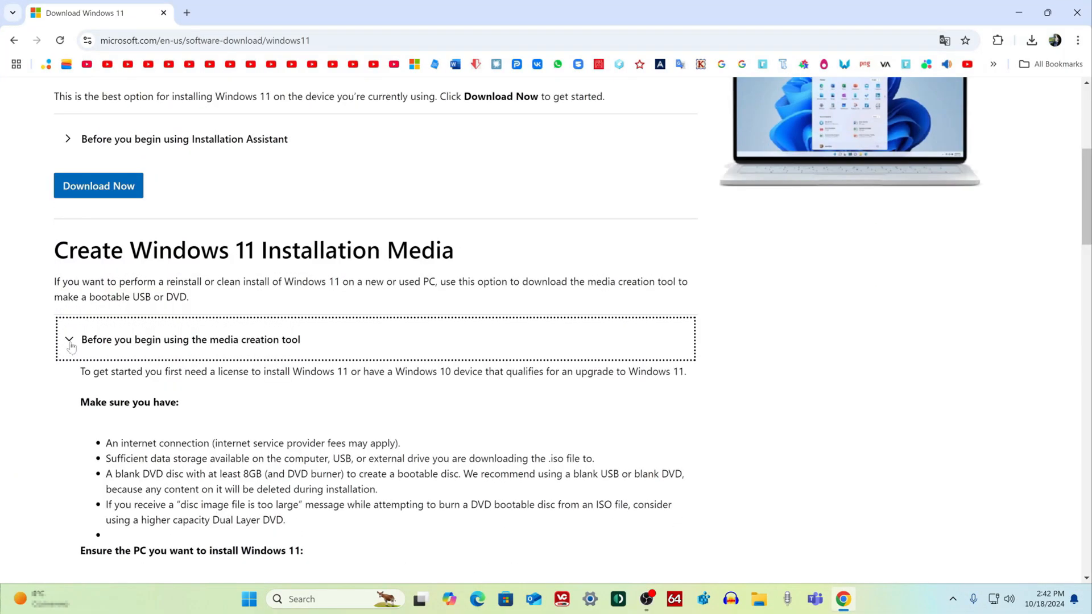
click(70, 339)
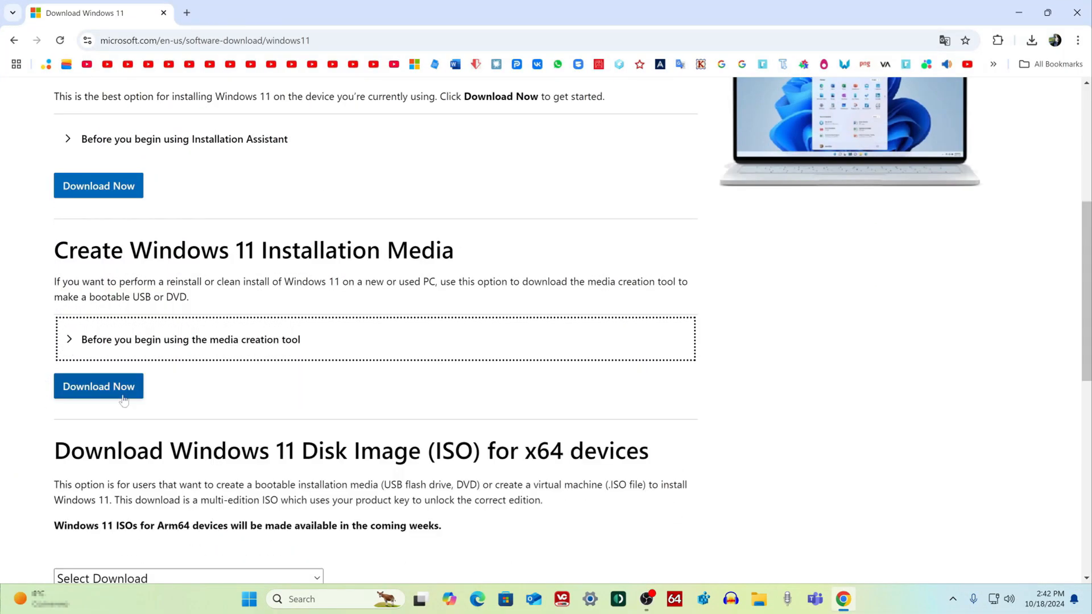
click(98, 386)
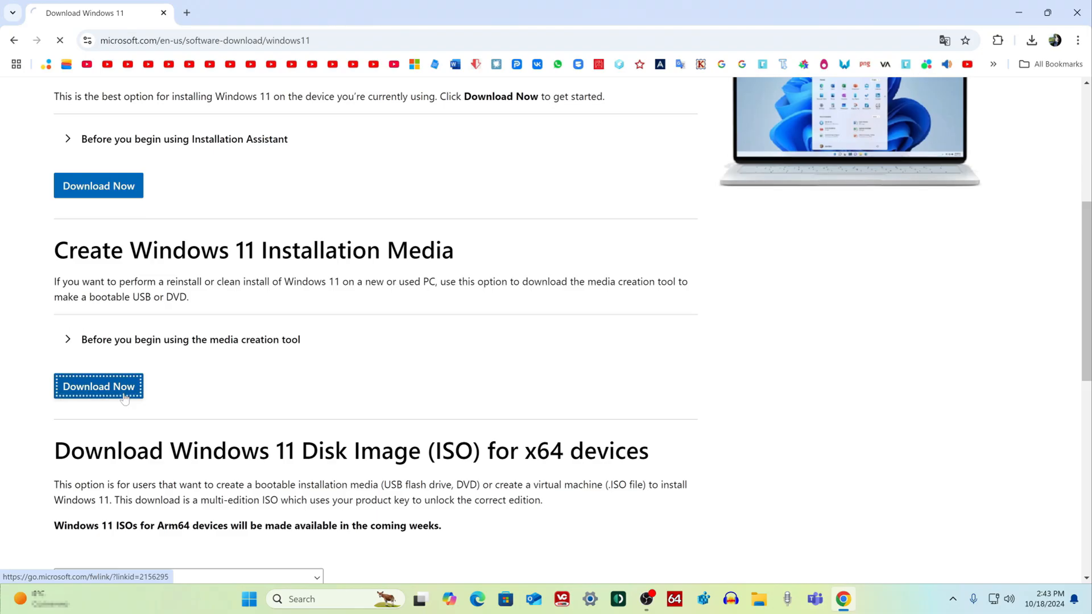
click(98, 386)
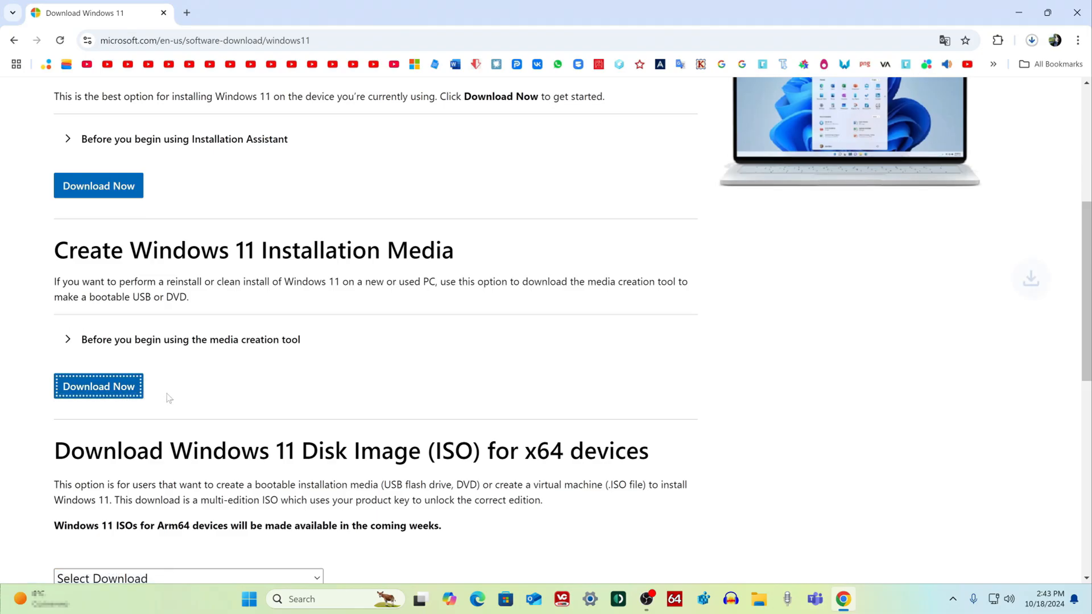
click(1031, 40)
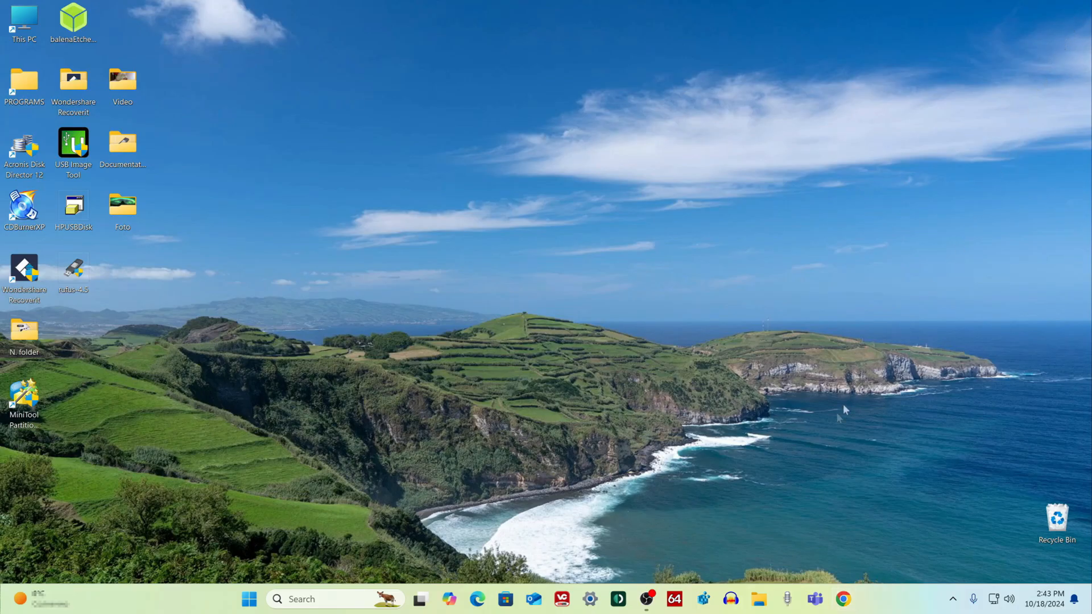
Launch mediacreationtool from the Downloads folder in File Explorer.
click(767, 599)
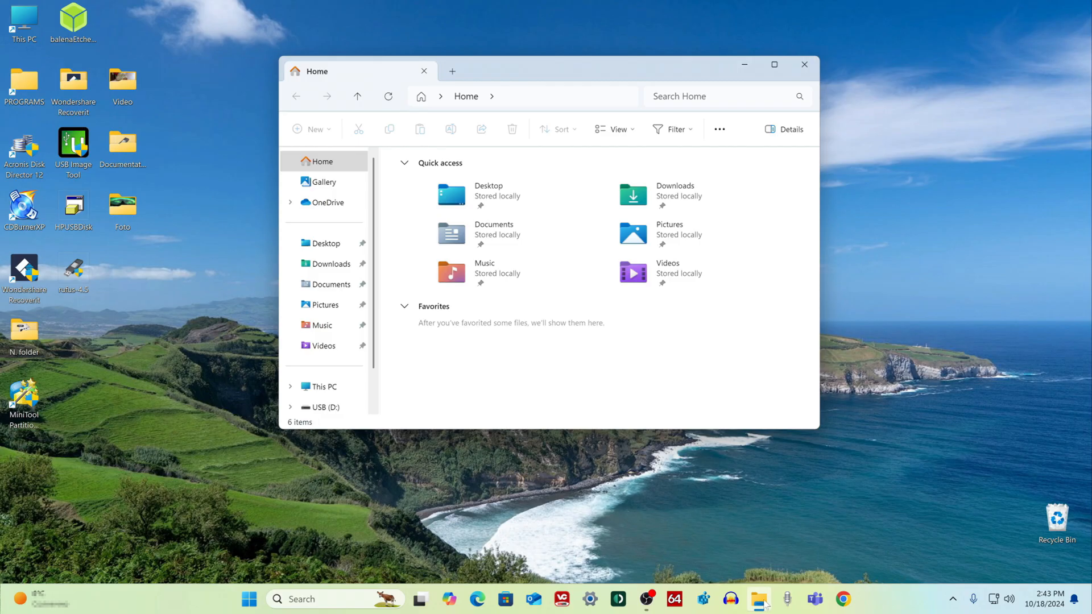
mouse_move(337, 269)
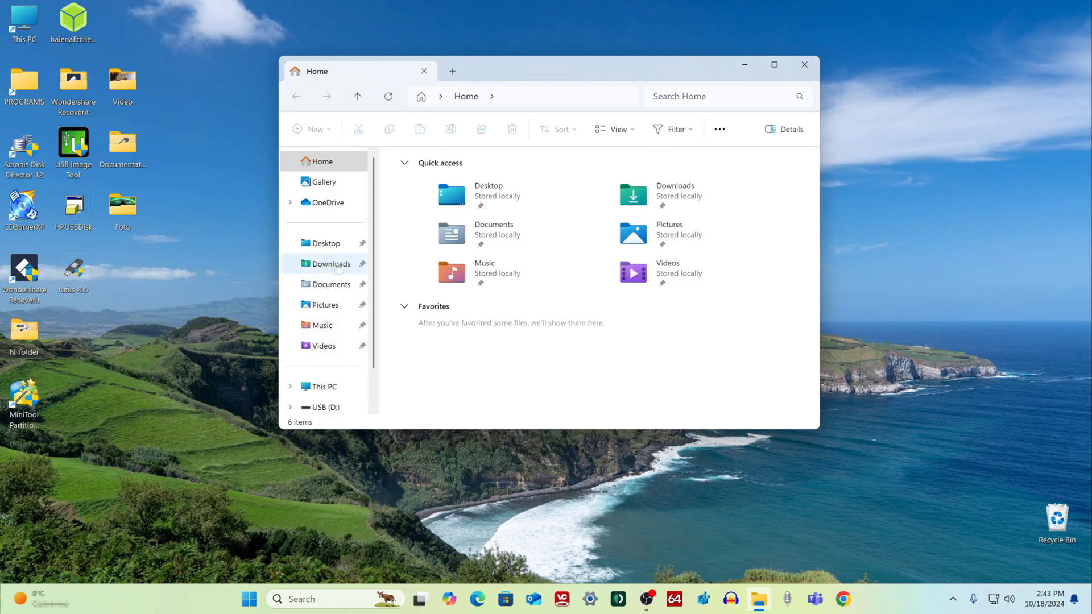
click(330, 264)
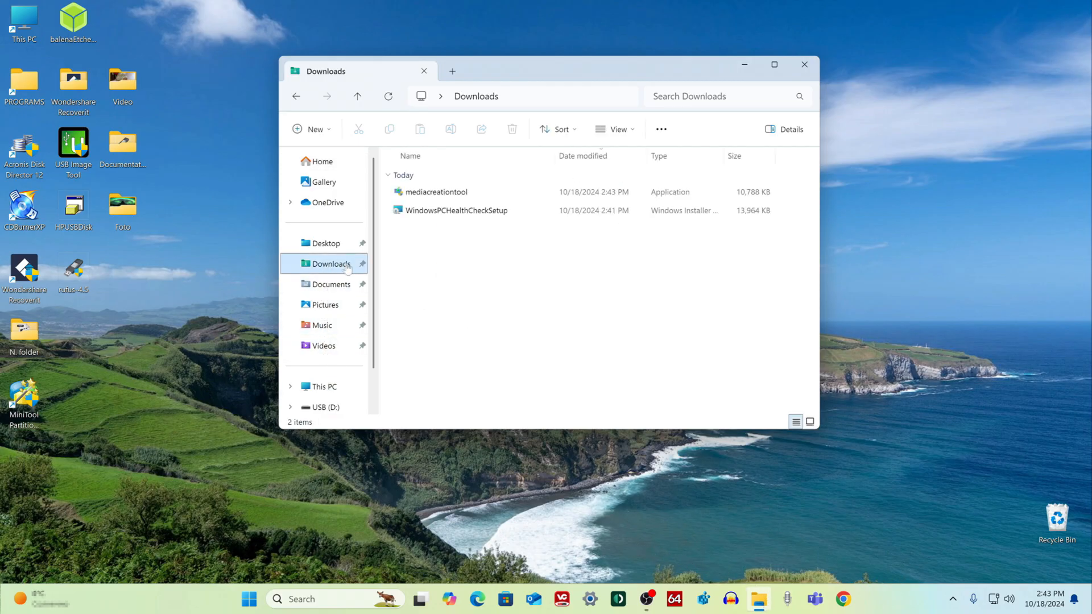
click(435, 191)
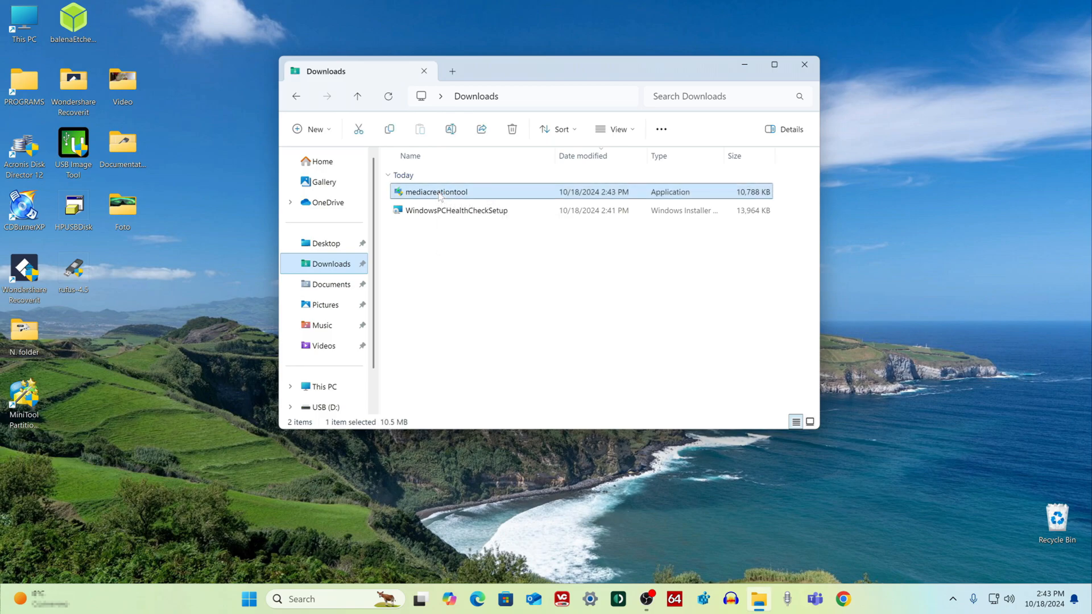
double_click(433, 192)
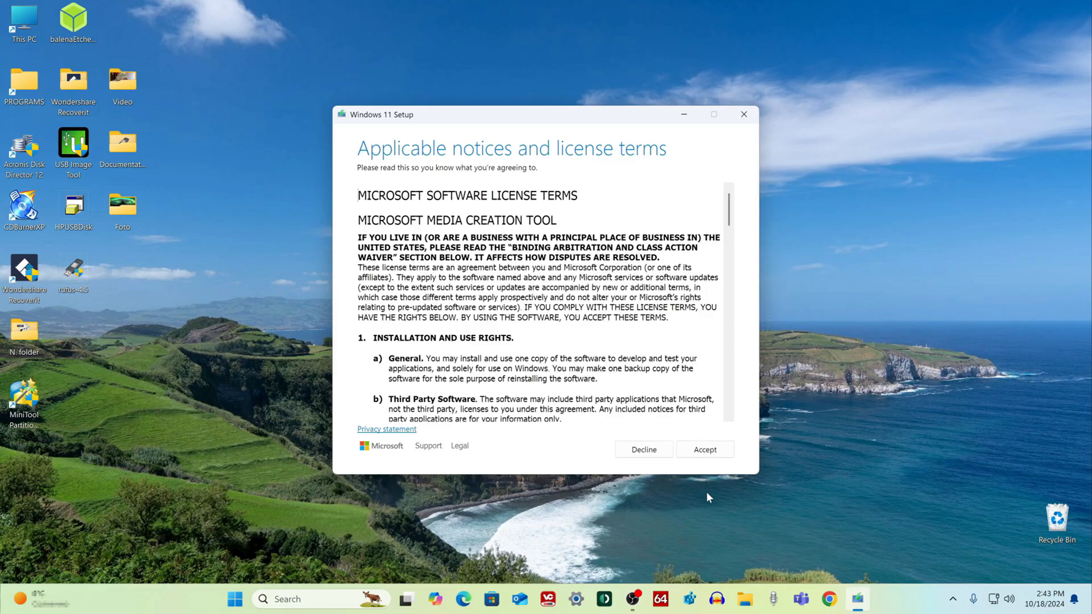
Accept the license, drop recommended options, keep English (United States) Windows 11 and USB flash drive.
click(705, 449)
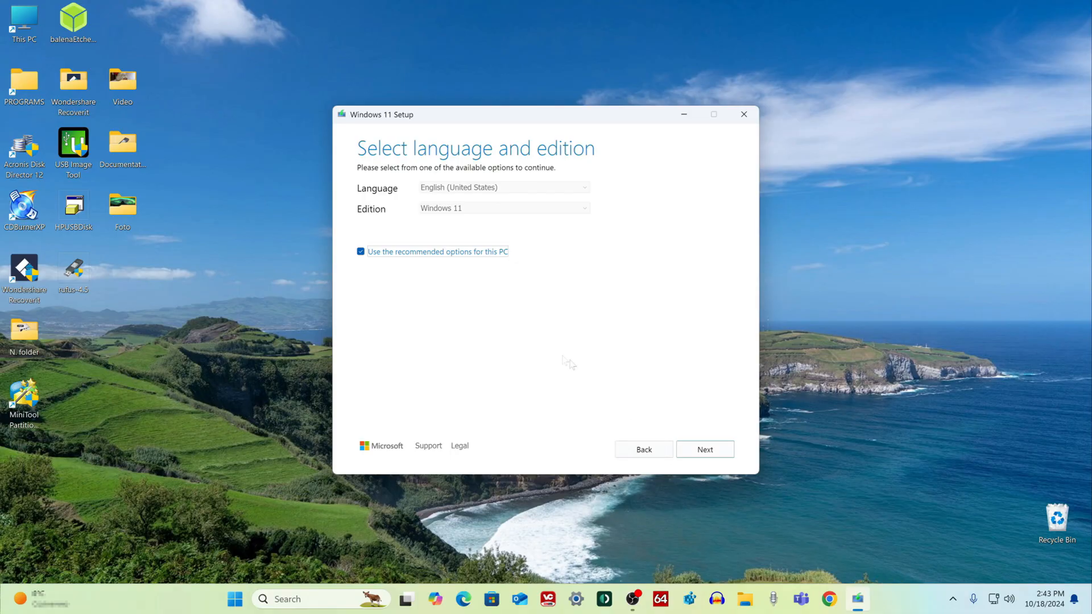
click(361, 251)
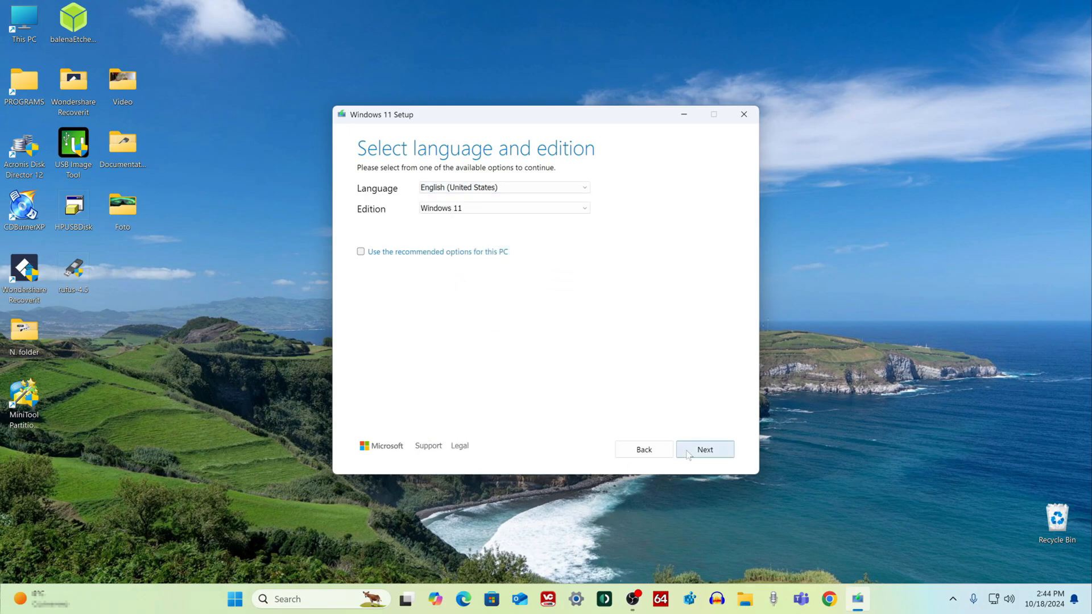
click(705, 449)
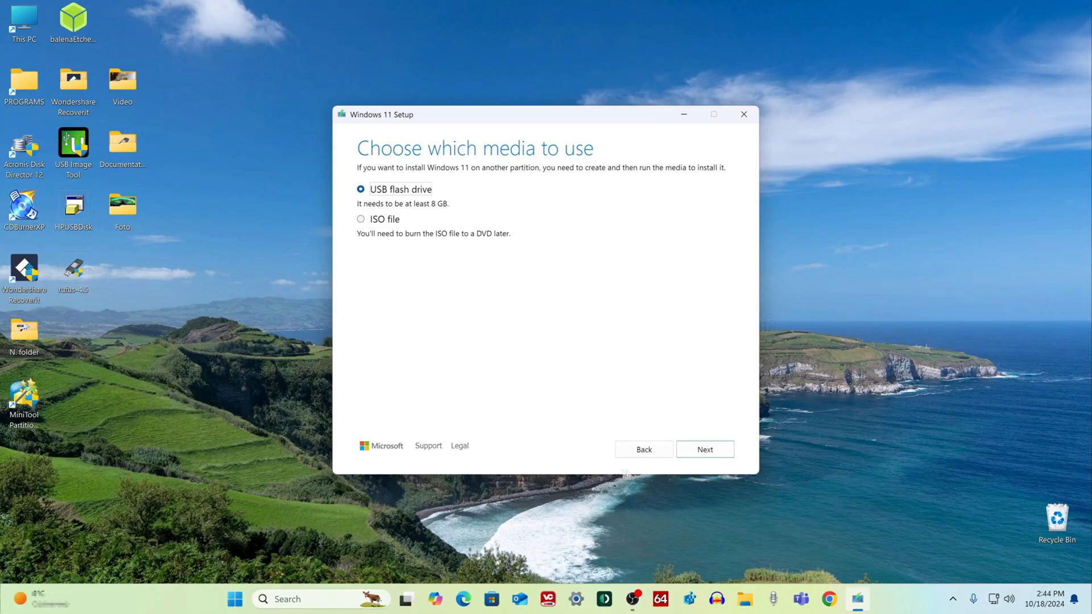
click(705, 449)
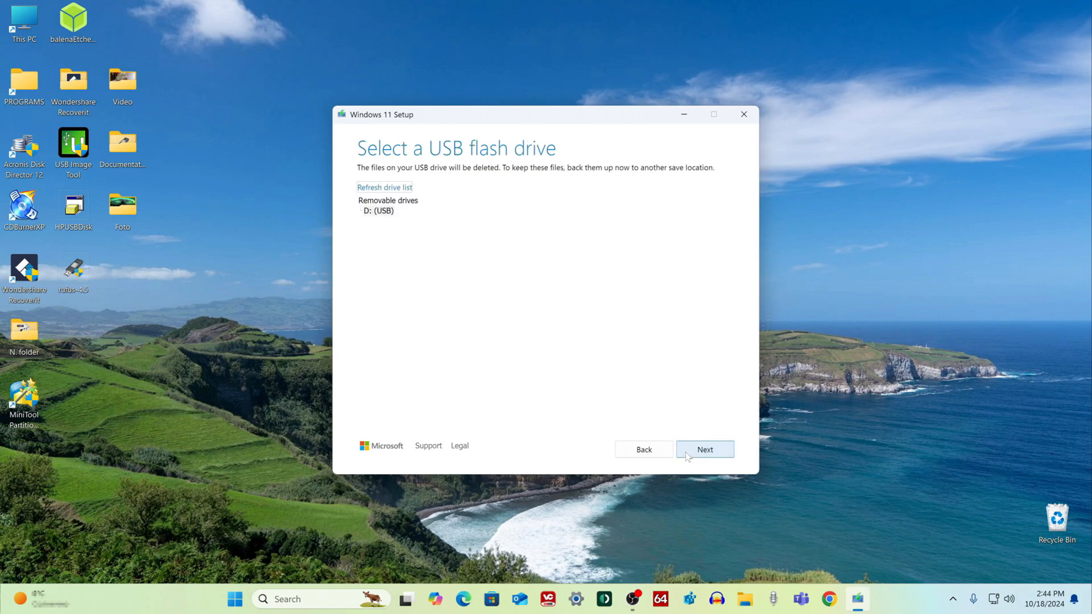
Create the Windows 11 media on drive D: and finish once the USB is ready.
click(705, 450)
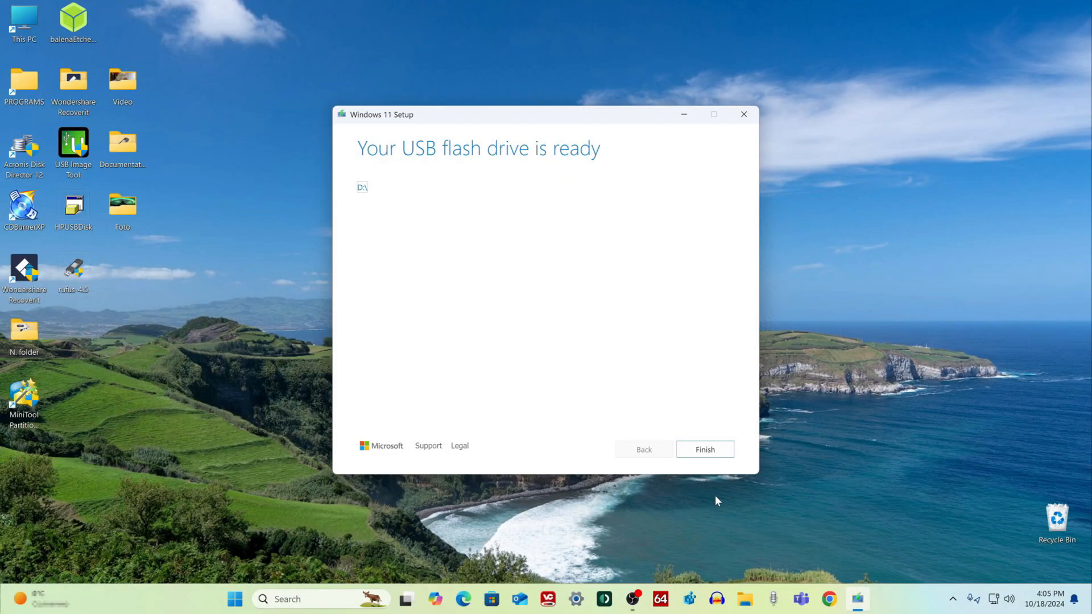
mouse_move(720, 450)
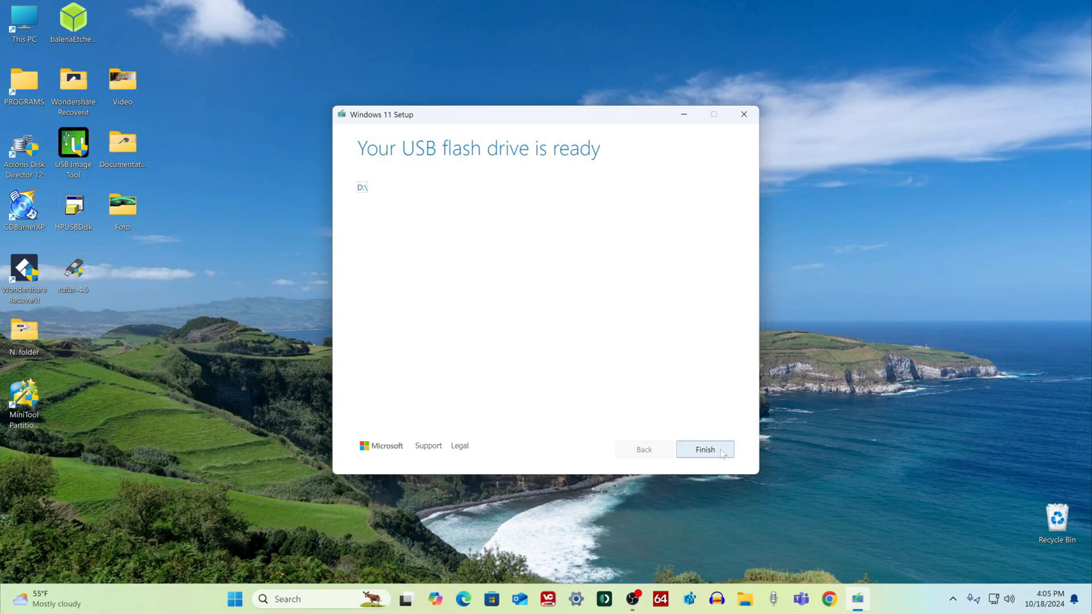
click(705, 450)
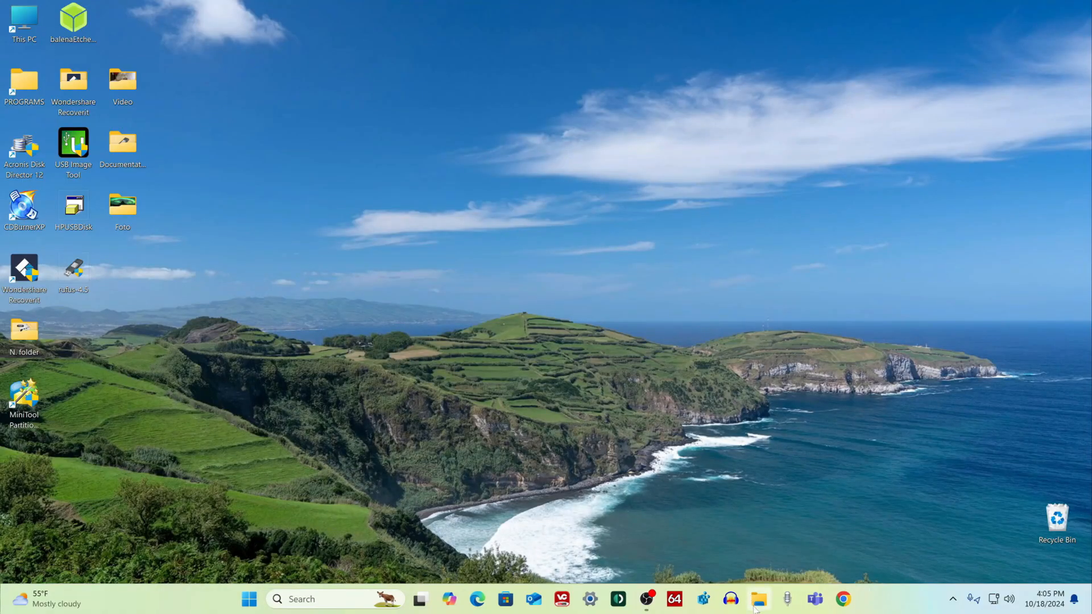
click(774, 599)
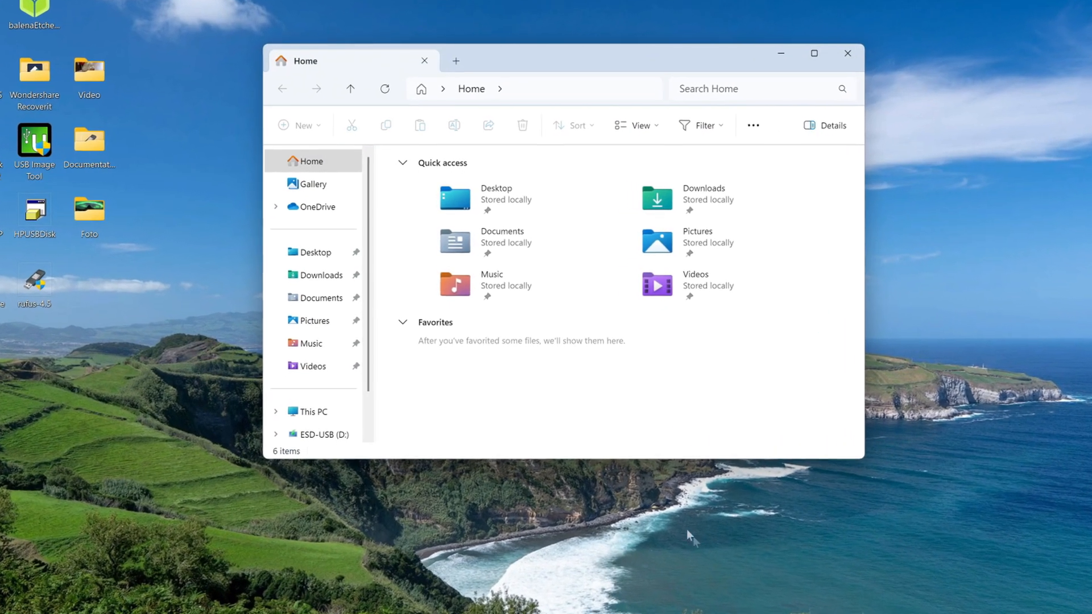
click(311, 415)
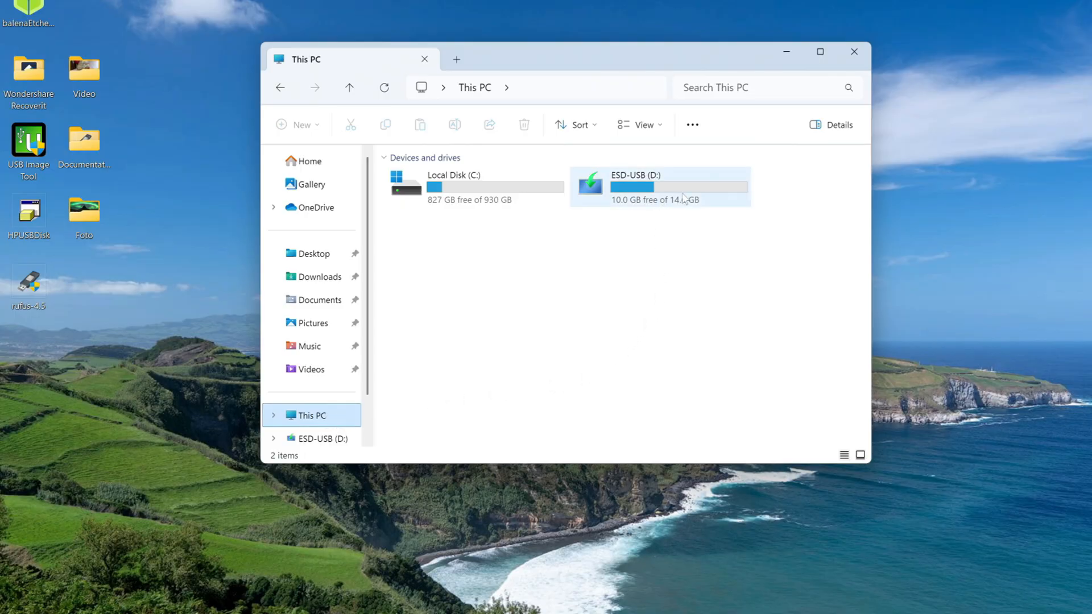
double_click(659, 186)
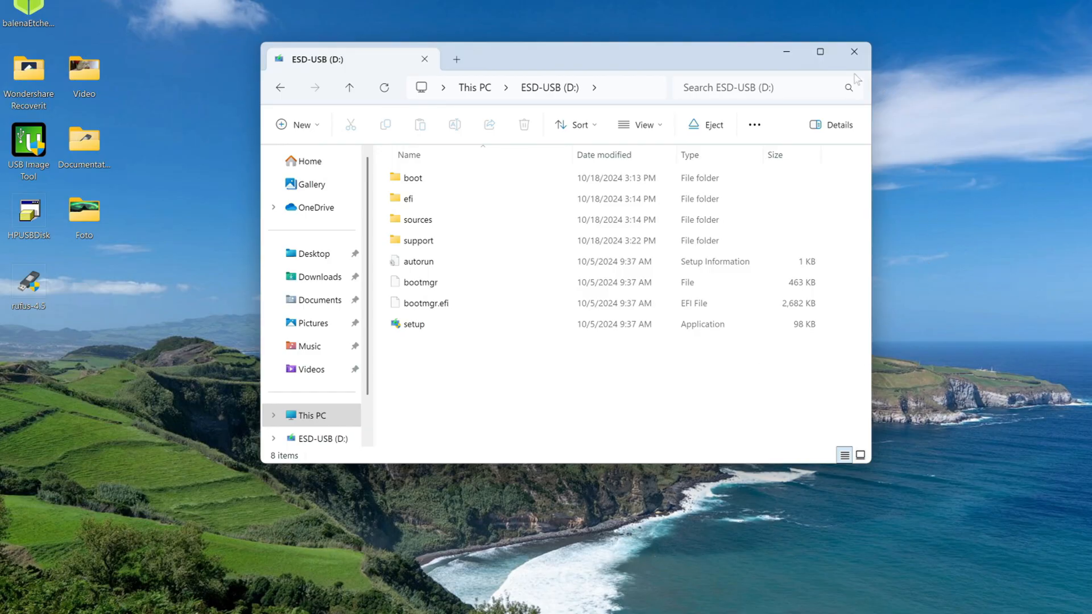
click(853, 51)
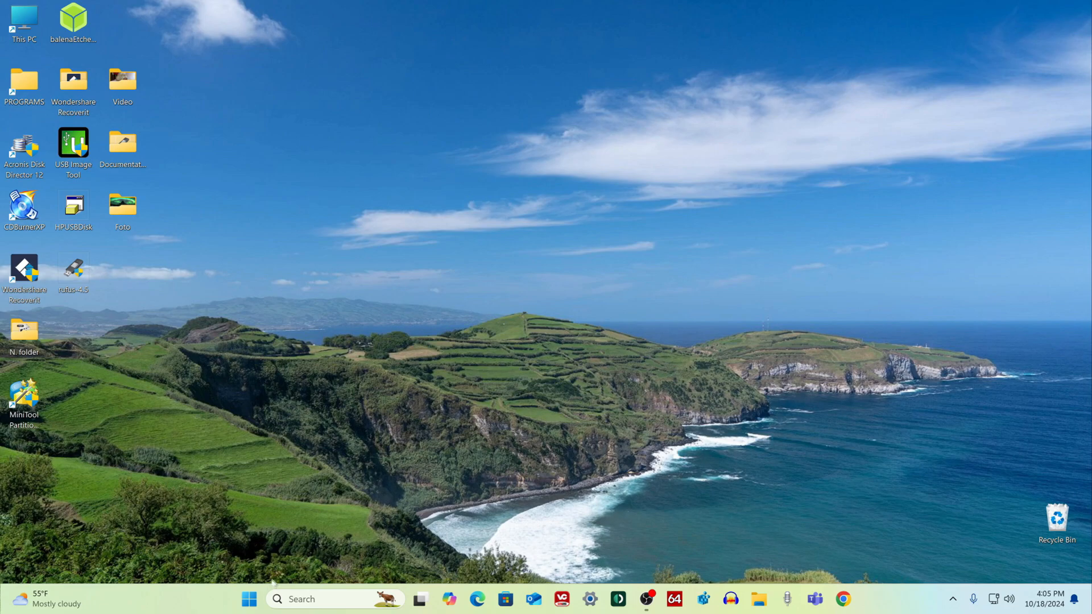
Restart the PC from the Start button's shut down or sign out menu.
right_click(246, 599)
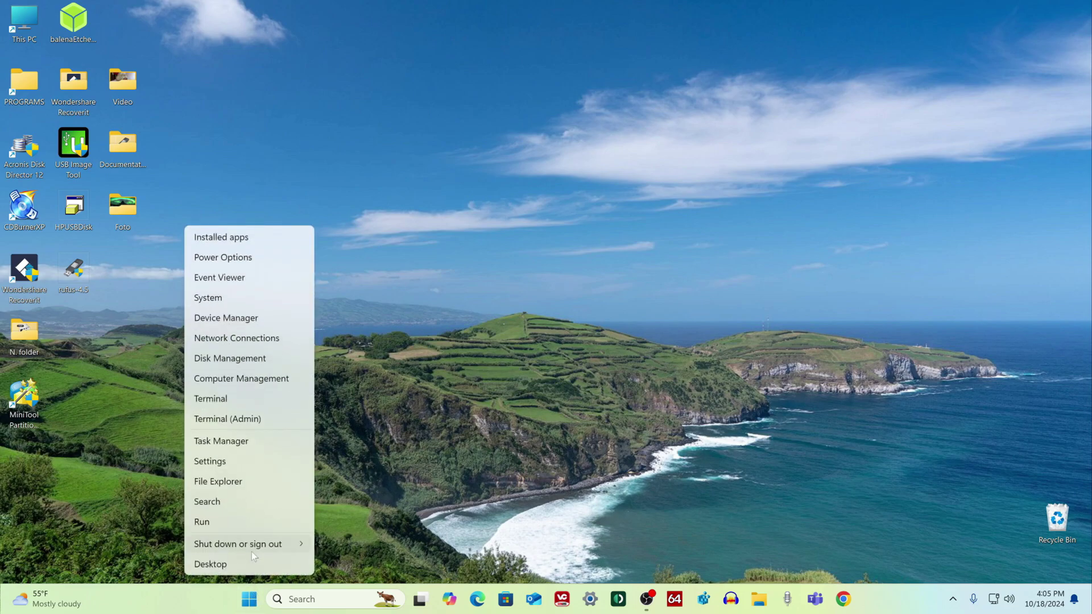
click(238, 544)
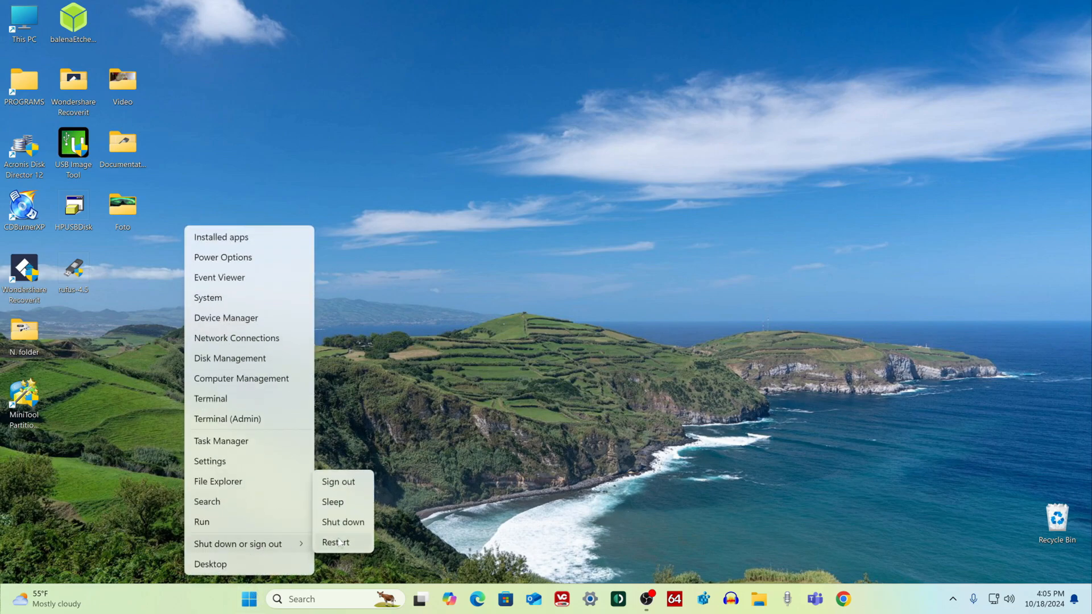
key(F12)
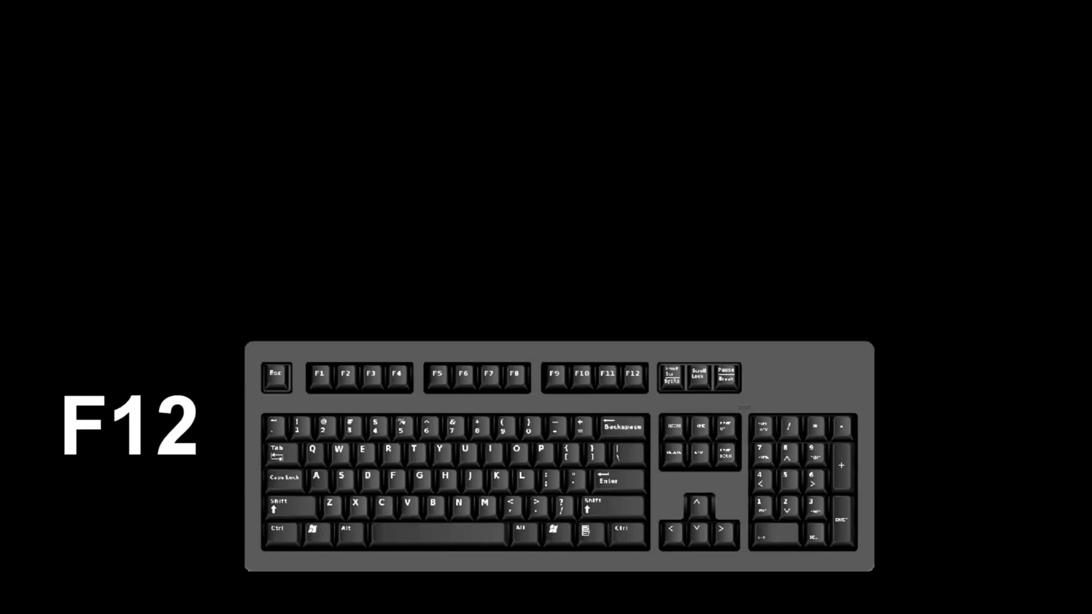
Choose the USB drive from the F12 boot menu to load Windows 11 Setup.
key(F12)
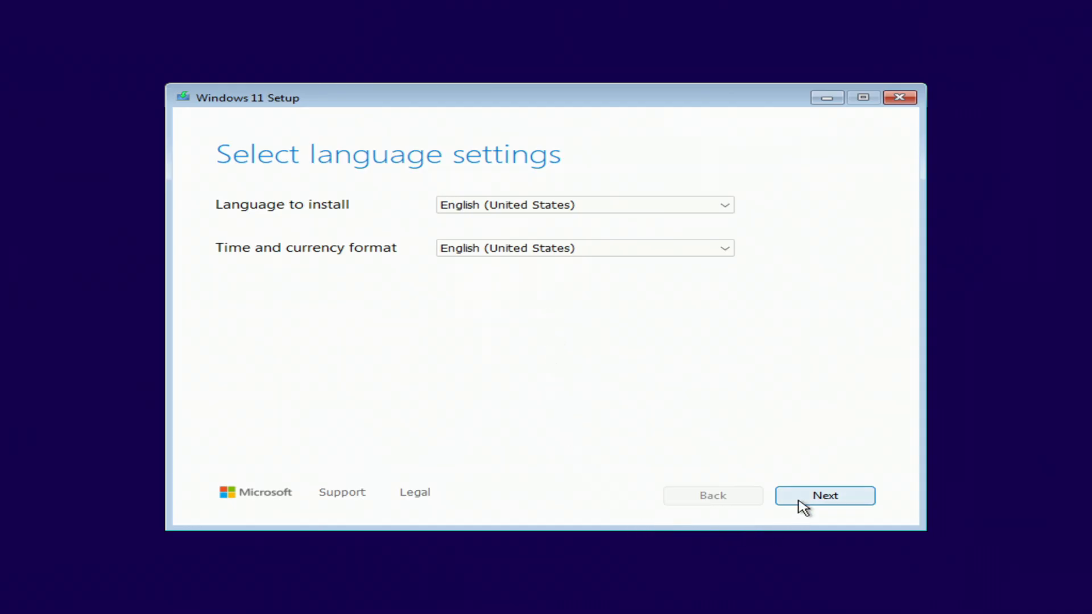
Keep English (United States) and US keyboard, agree everything will be deleted, and continue installing Windows 11.
click(825, 495)
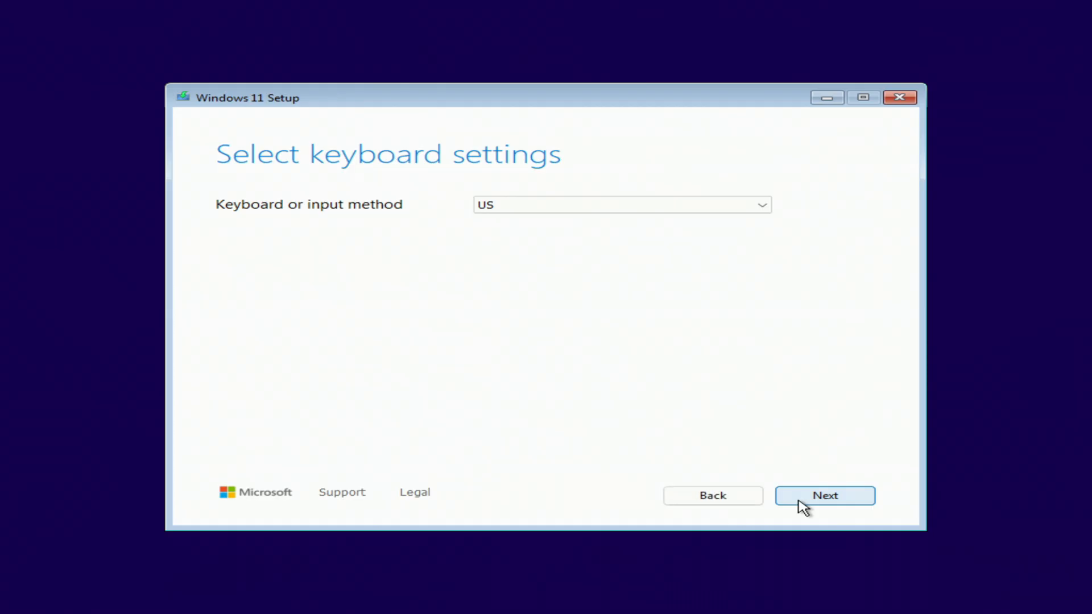
click(826, 495)
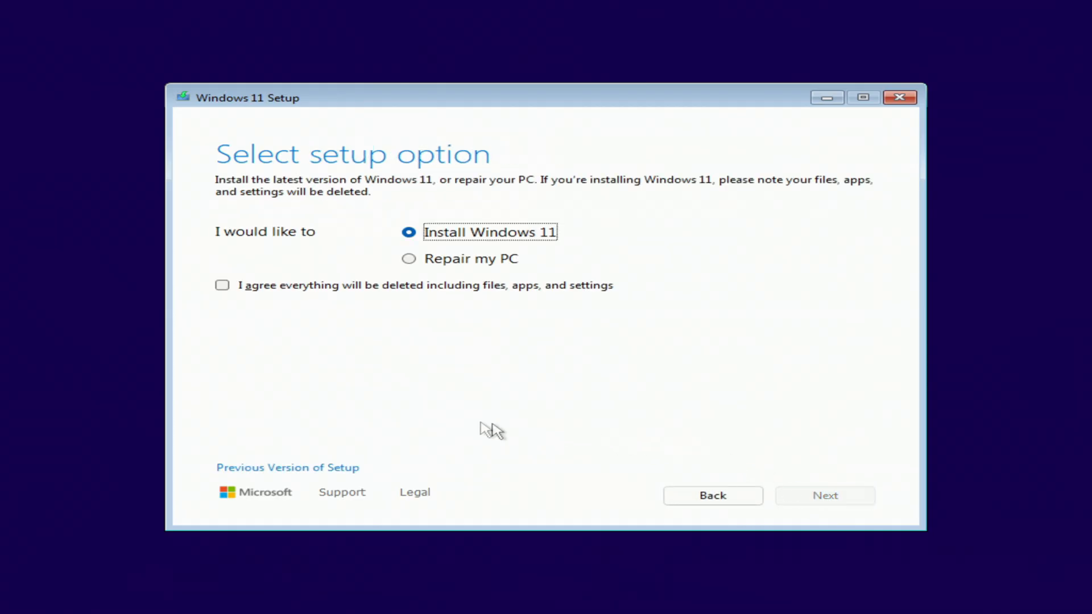
click(222, 285)
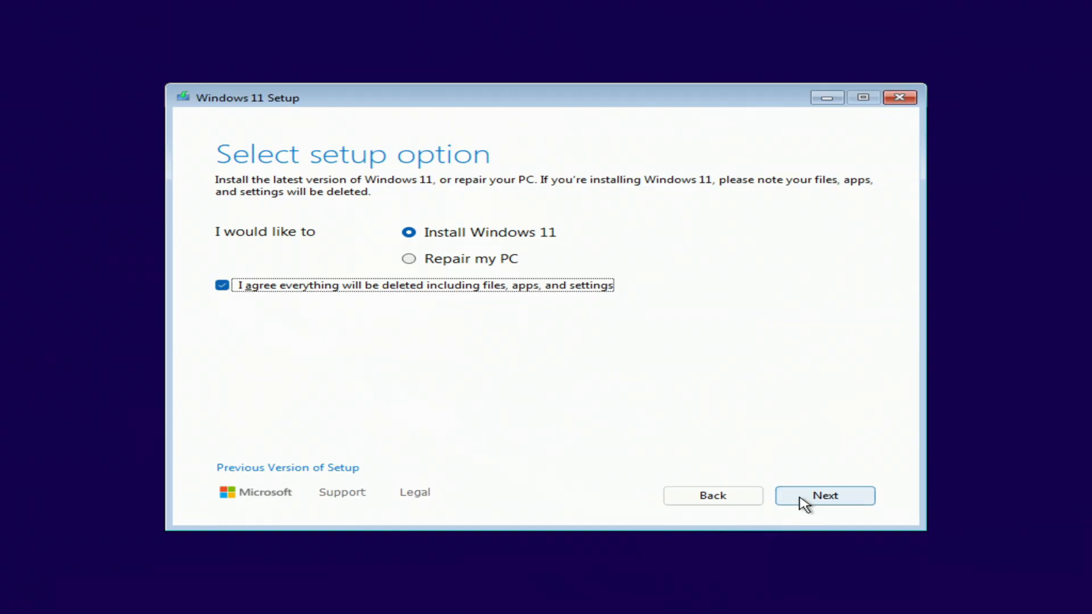
click(825, 495)
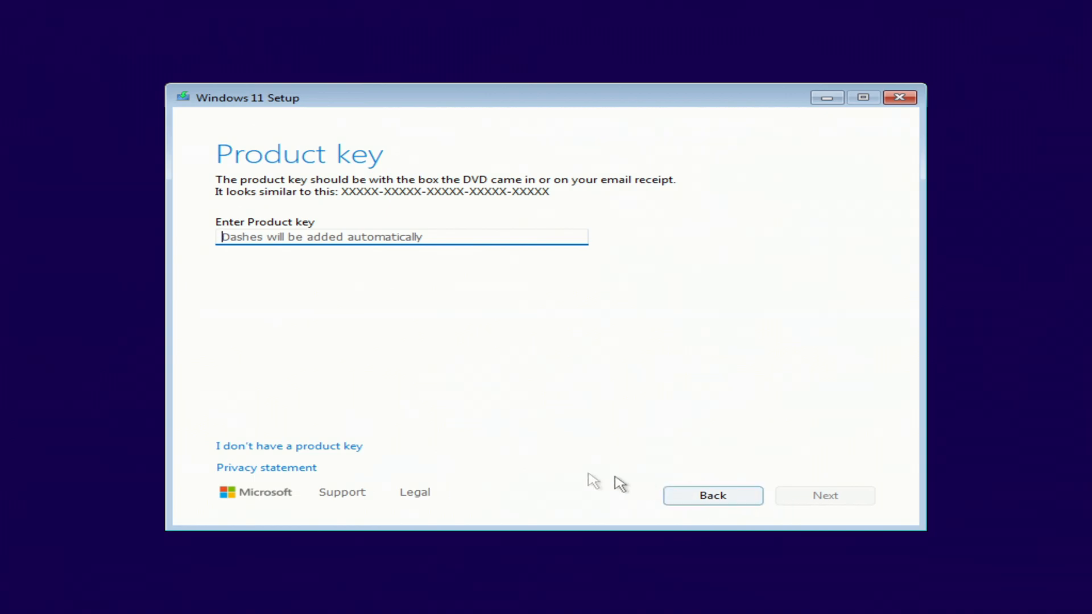
Proceed without a product key, choose the Windows 11 Pro edition, and accept the license terms.
click(289, 446)
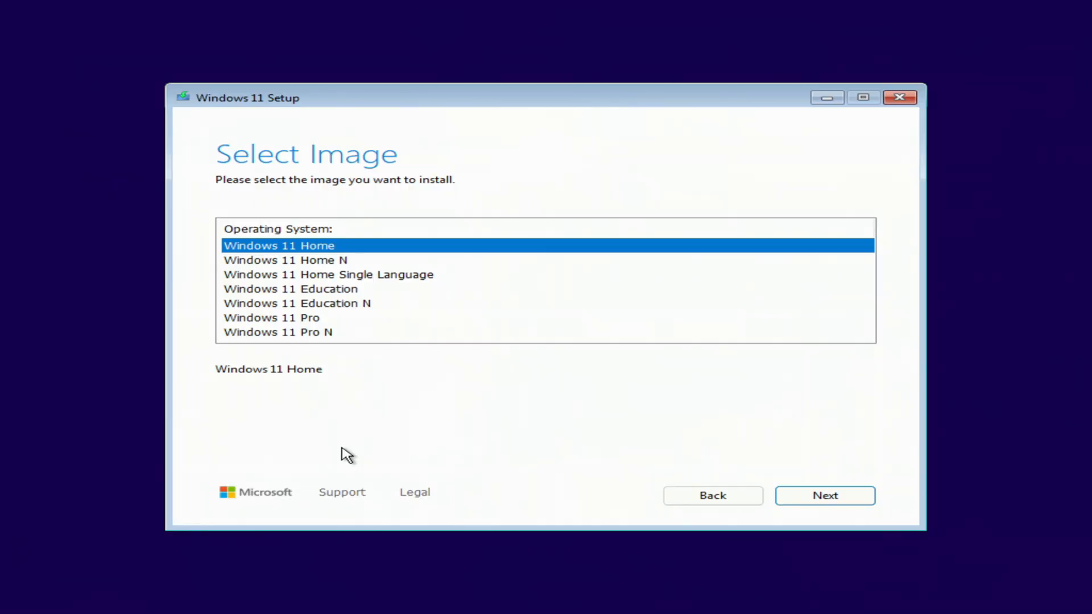
click(271, 317)
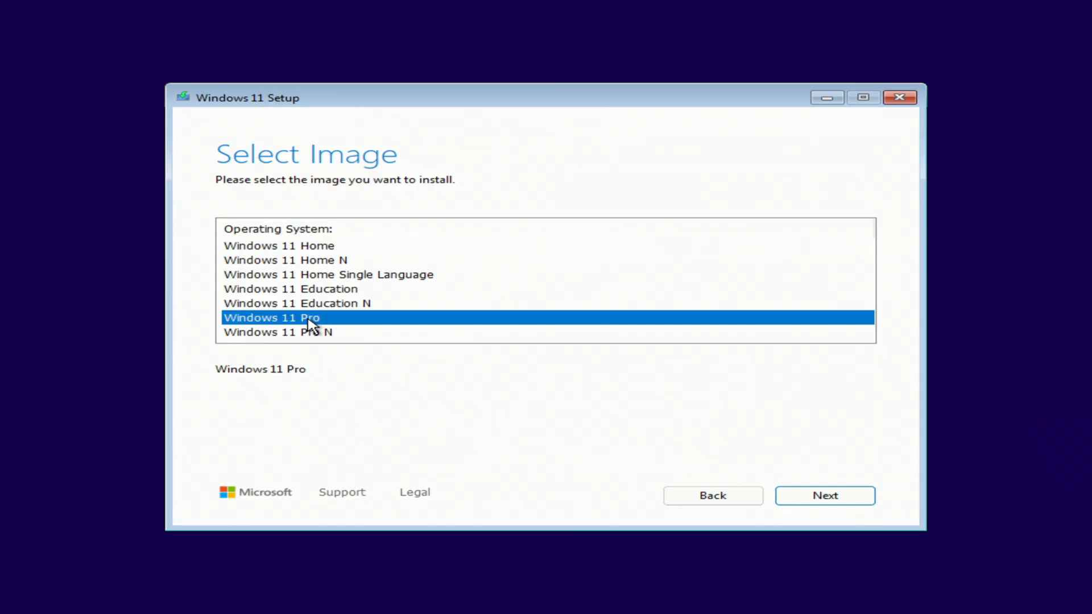
mouse_move(799, 525)
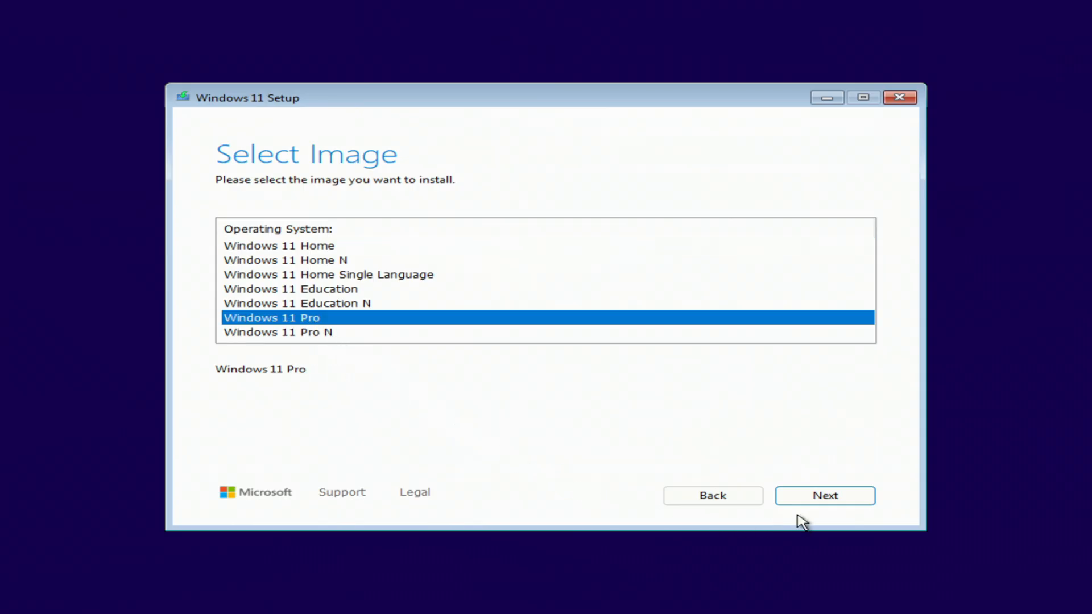
click(825, 496)
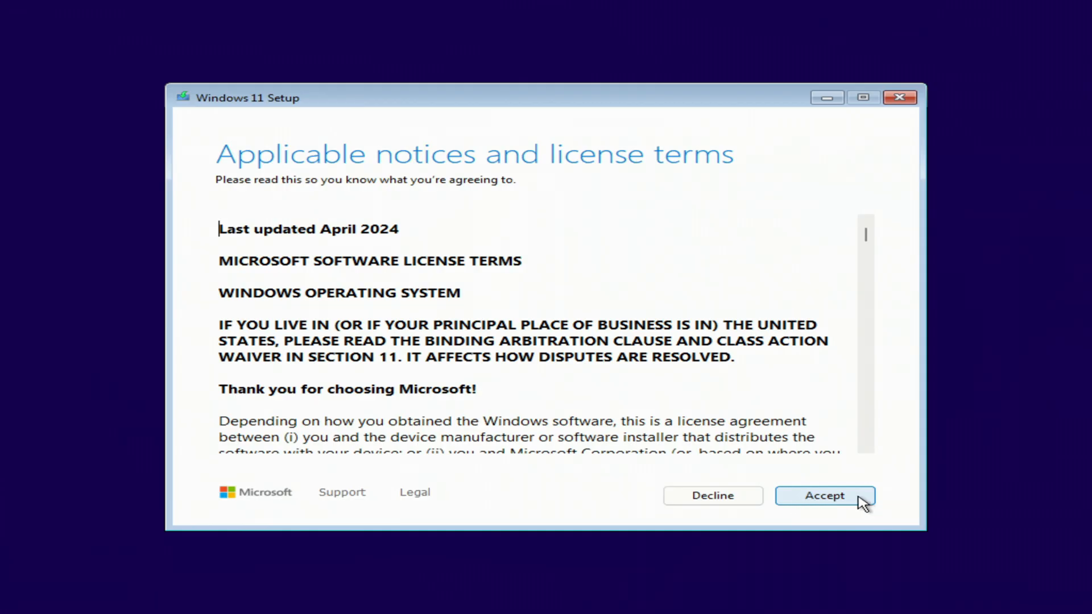
click(825, 495)
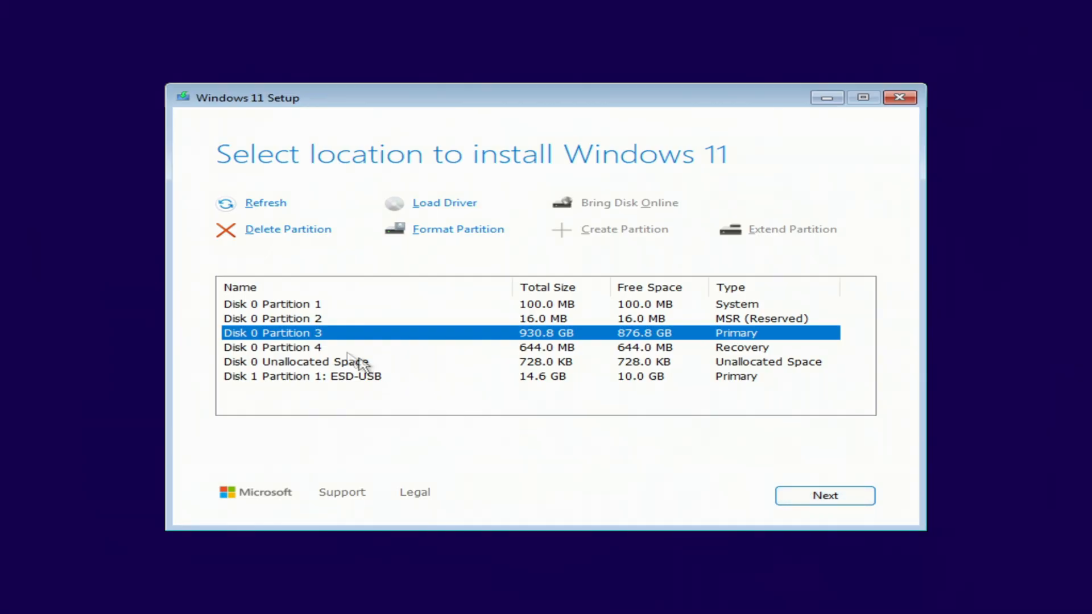
Delete Disk 0's 930.8 GB primary, 100 MB system, 16 MB reserved and 644 MB recovery partitions.
click(288, 230)
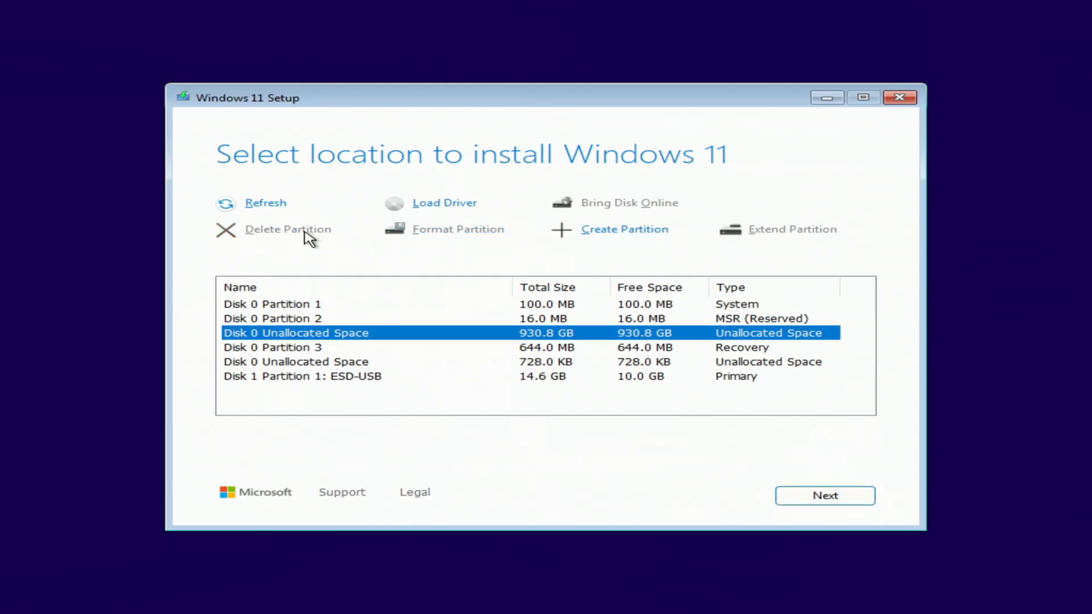
click(272, 304)
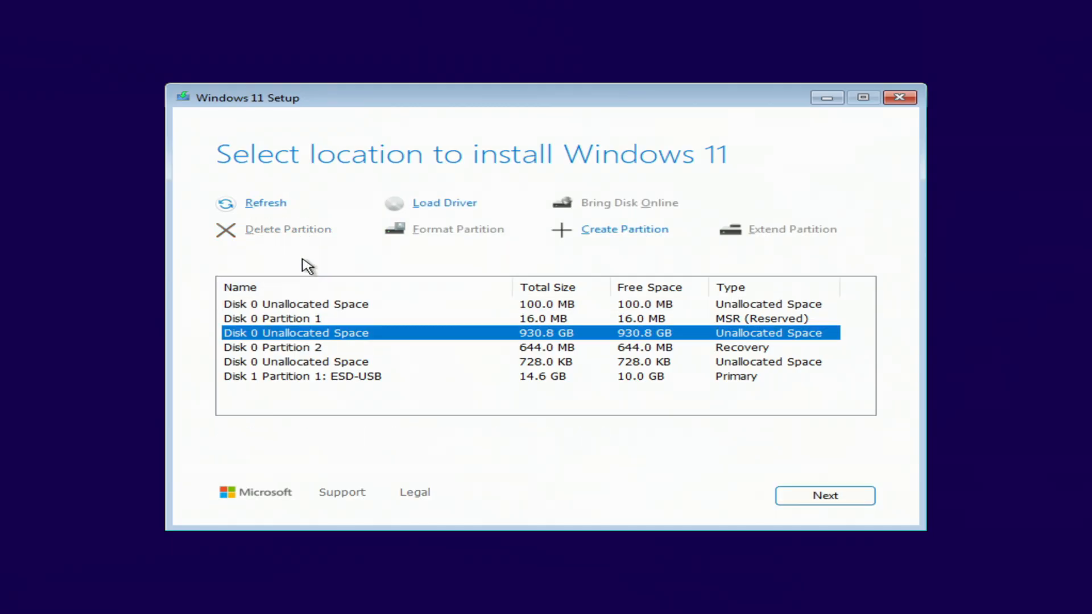
click(296, 318)
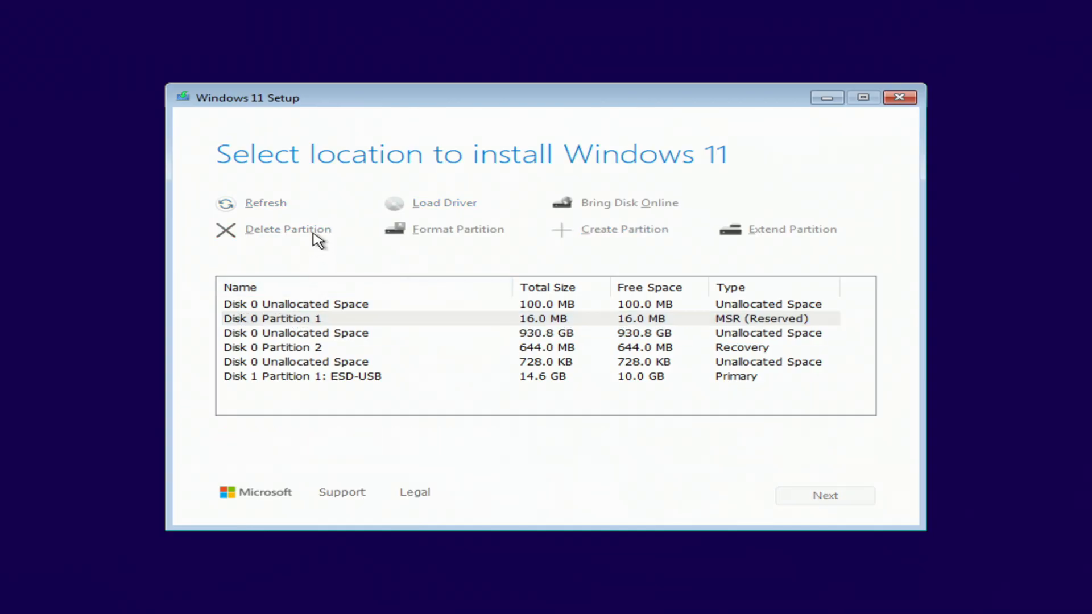
click(288, 230)
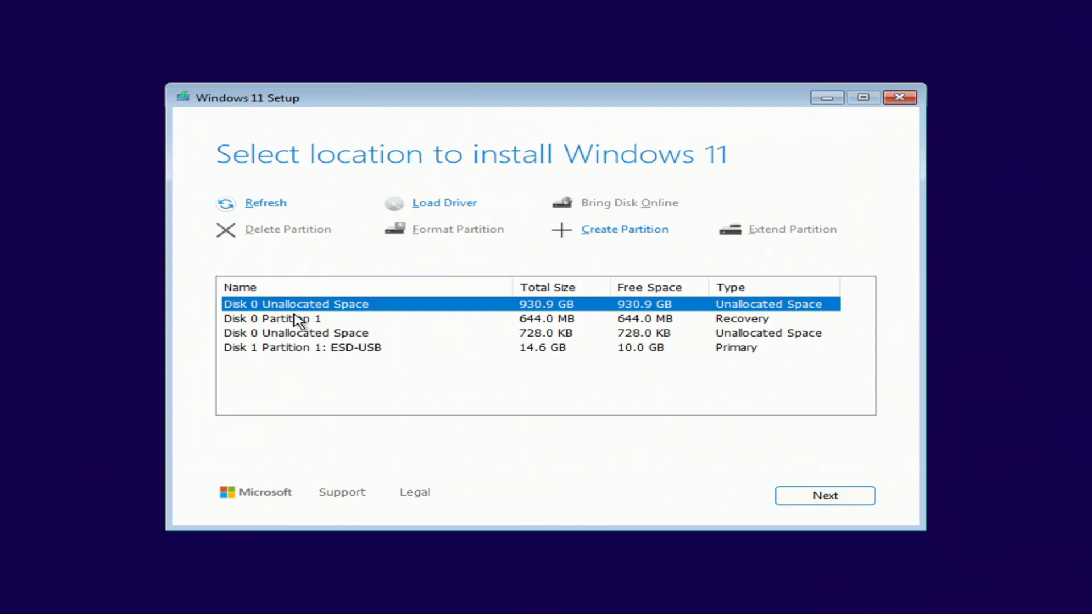
click(272, 319)
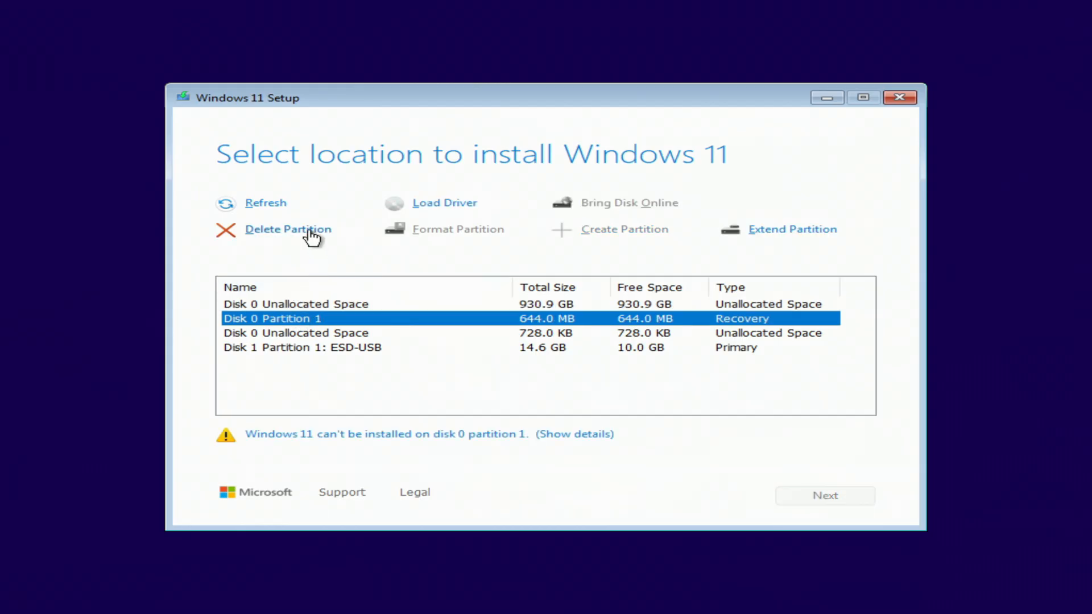
click(288, 229)
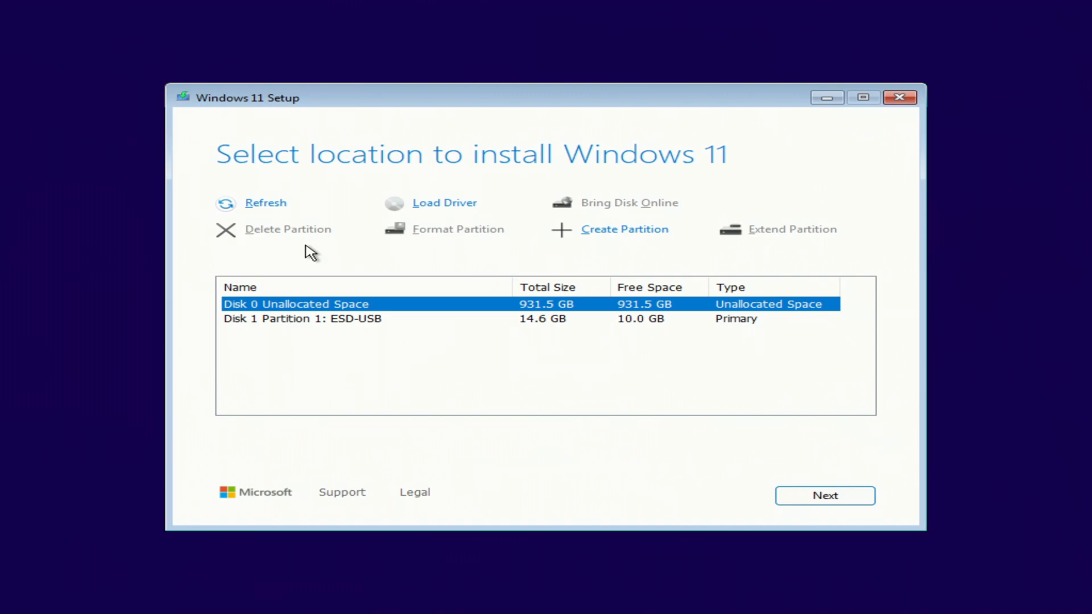
mouse_move(404, 308)
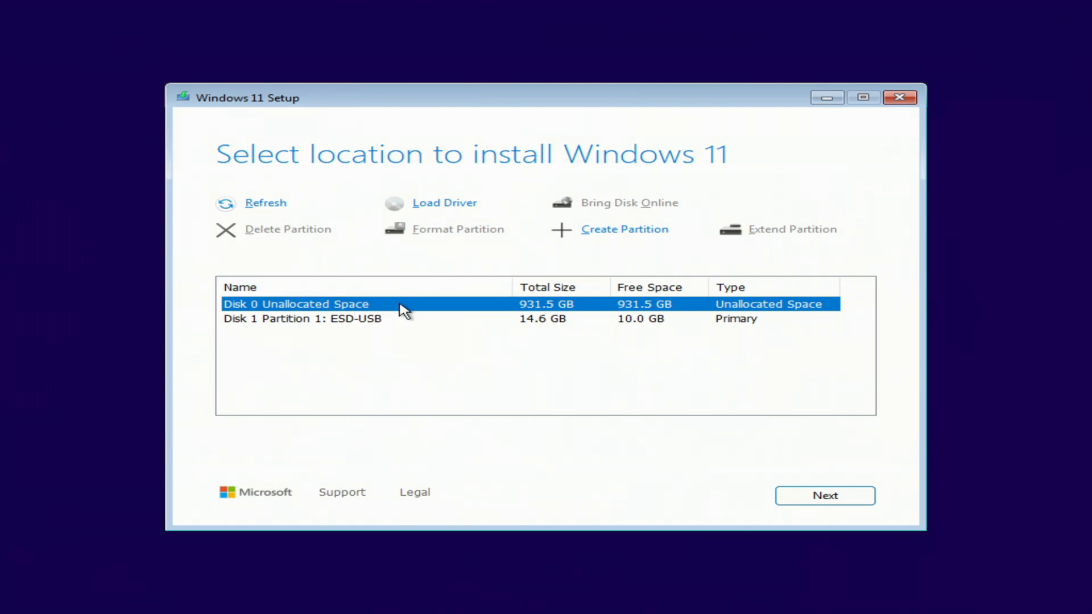
mouse_move(412, 328)
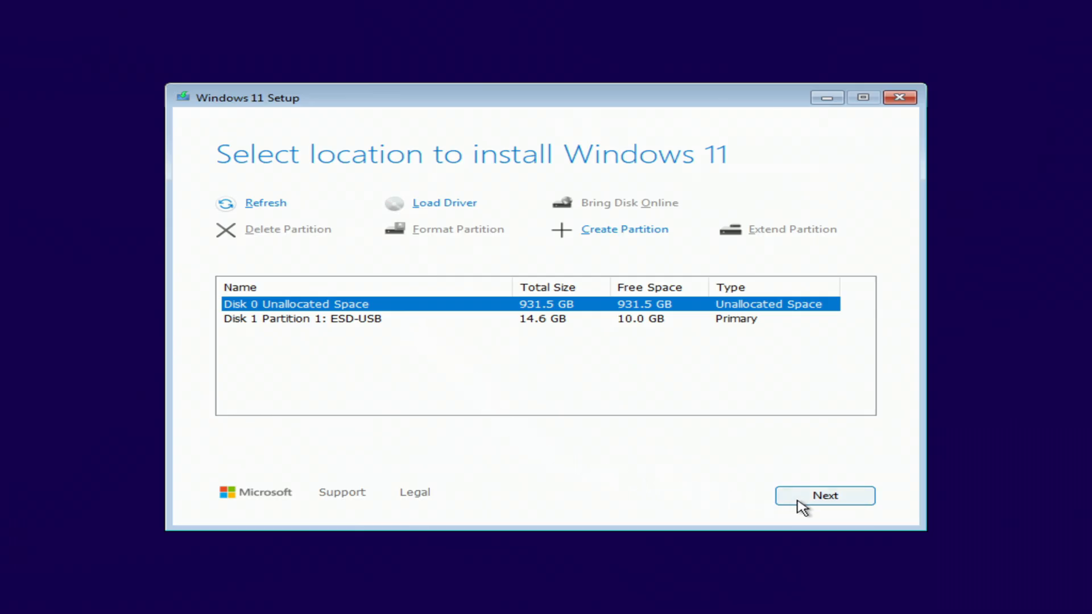
Choose the resulting 931.5 GB unallocated space as the install location.
click(825, 496)
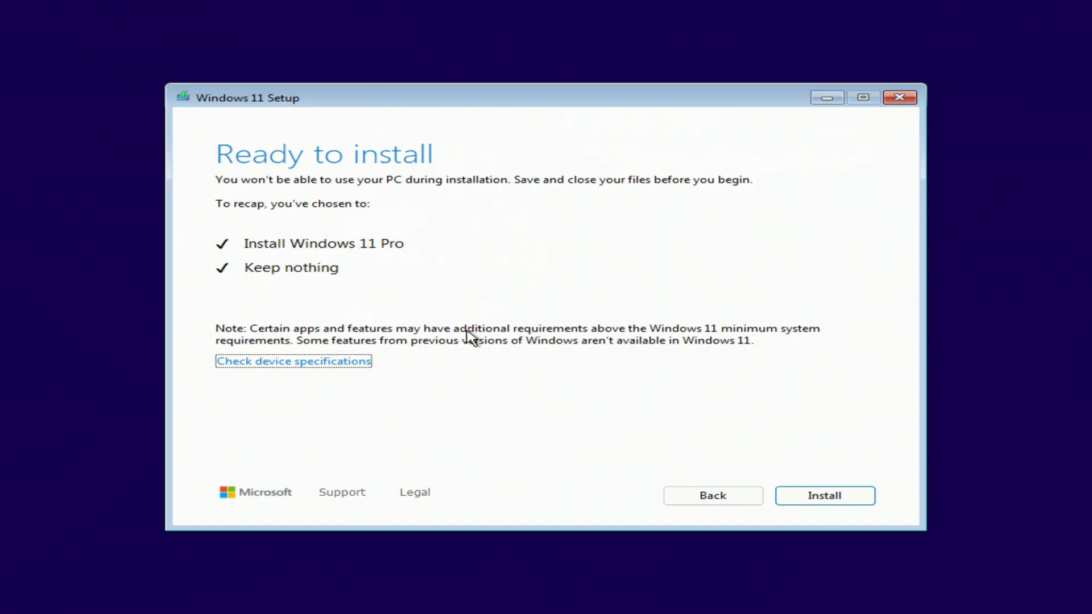
mouse_move(571, 371)
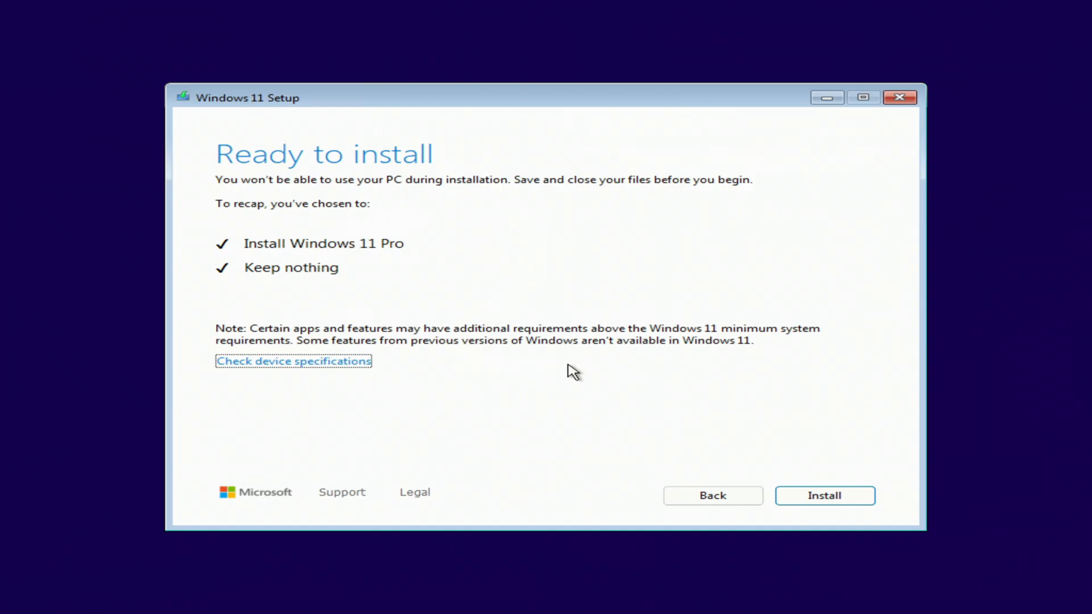
mouse_move(793, 507)
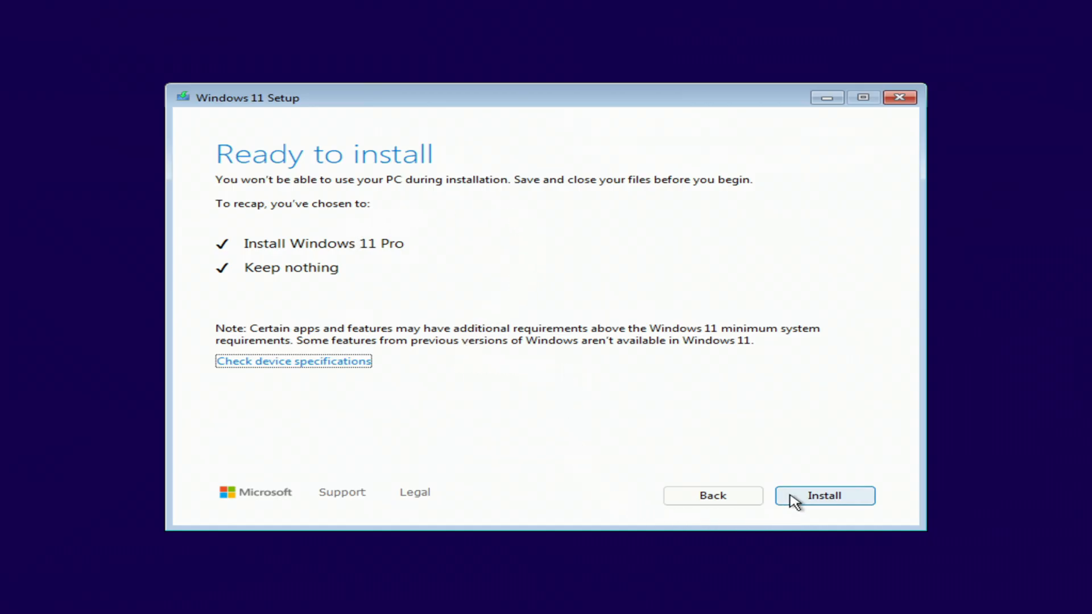
Begin the Windows 11 Pro installation from the Ready to install page.
click(824, 496)
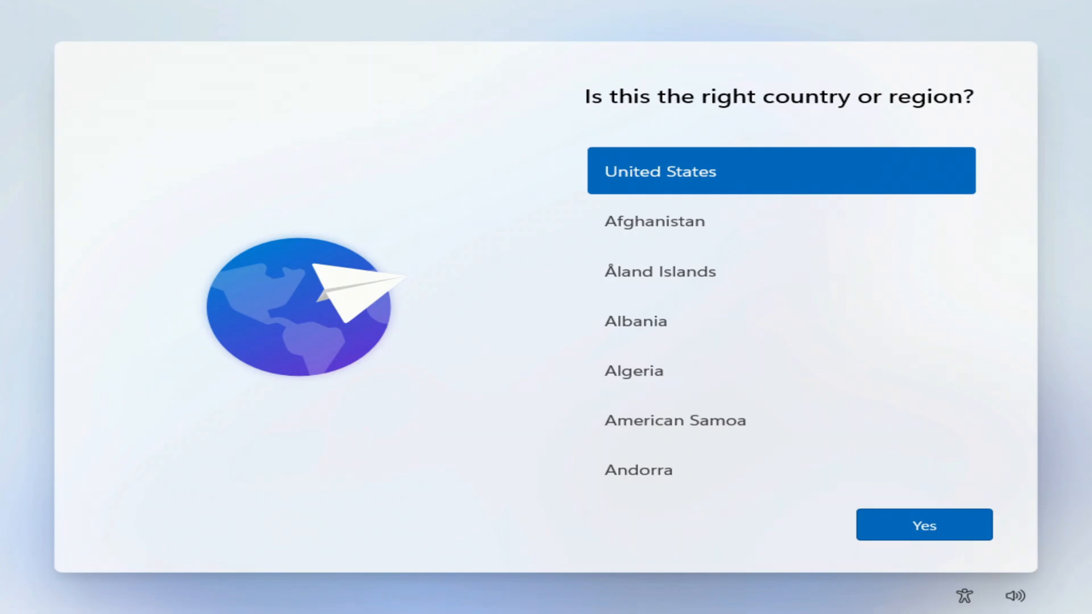
mouse_move(893, 545)
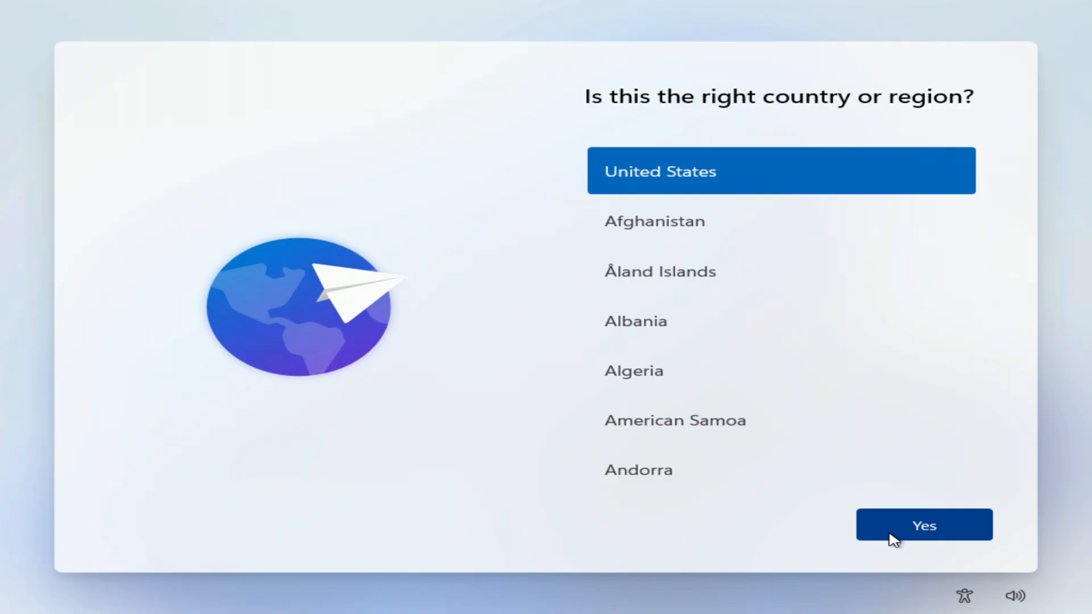
Confirm United States and US keyboard, decline a second layout, and leave the device unnamed.
click(923, 526)
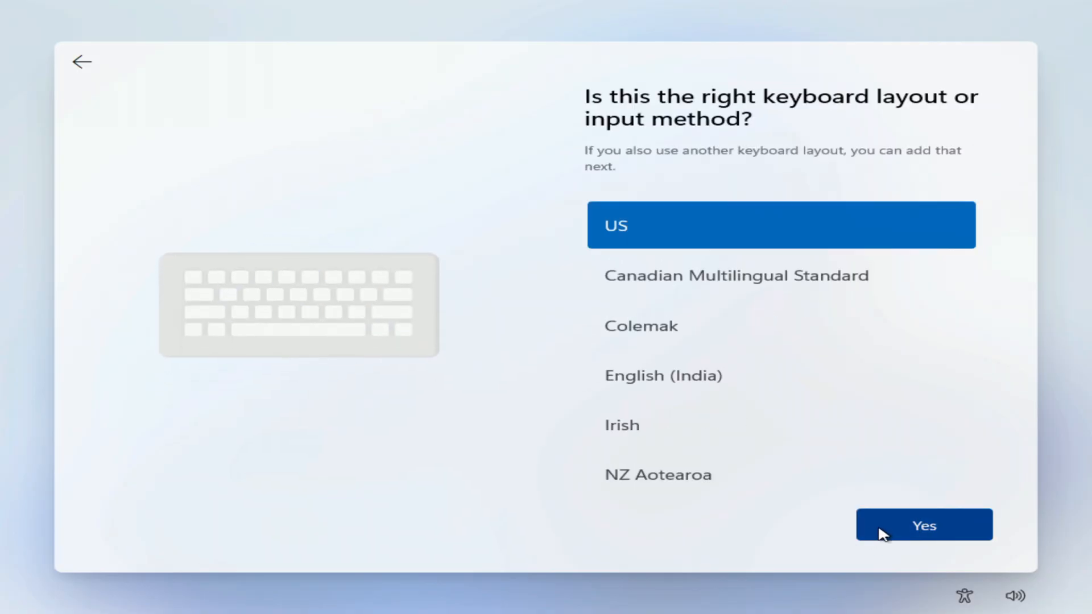
click(924, 524)
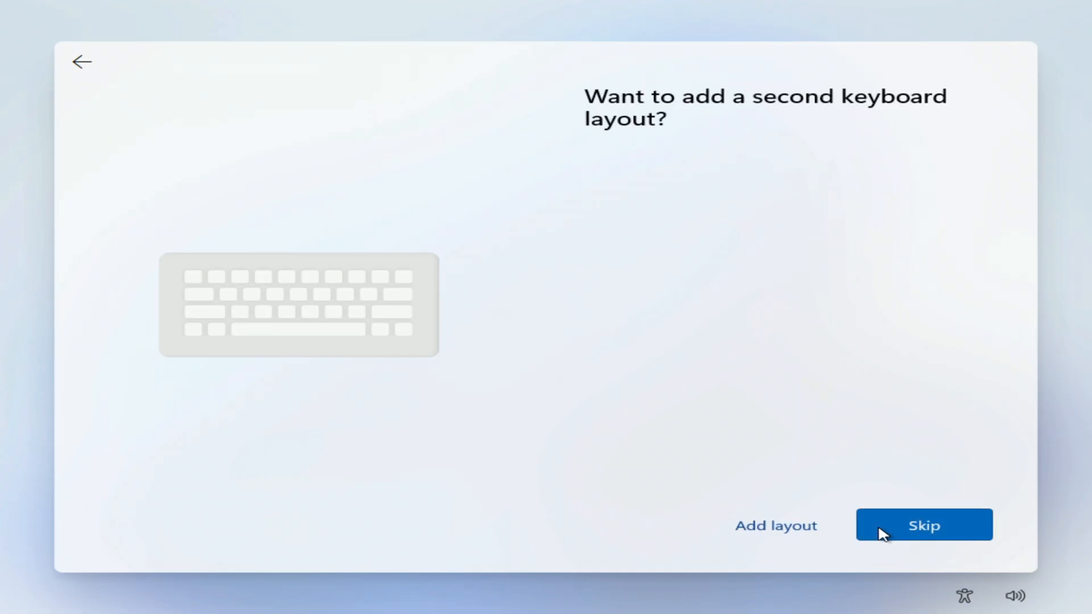
click(924, 525)
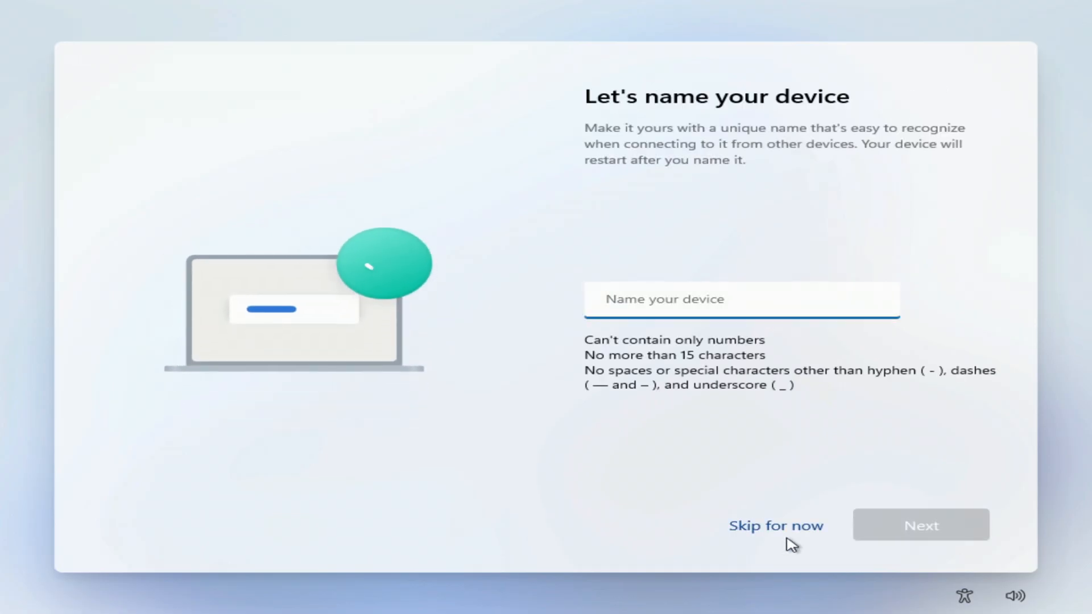
click(776, 525)
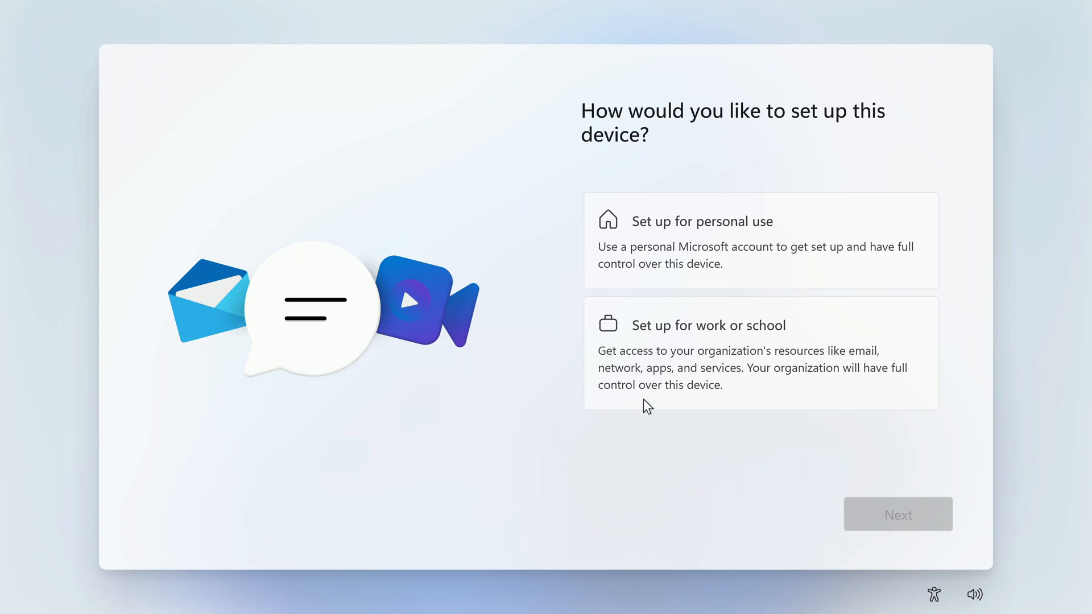
mouse_move(753, 390)
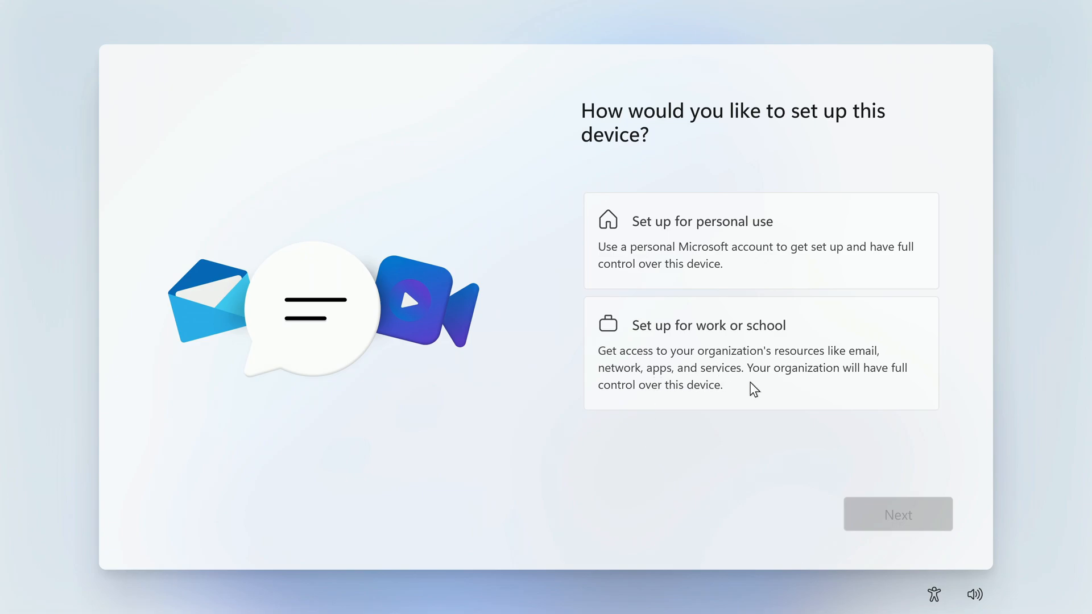
Choose work or school setup and use Domain join instead from the sign-in options.
click(730, 359)
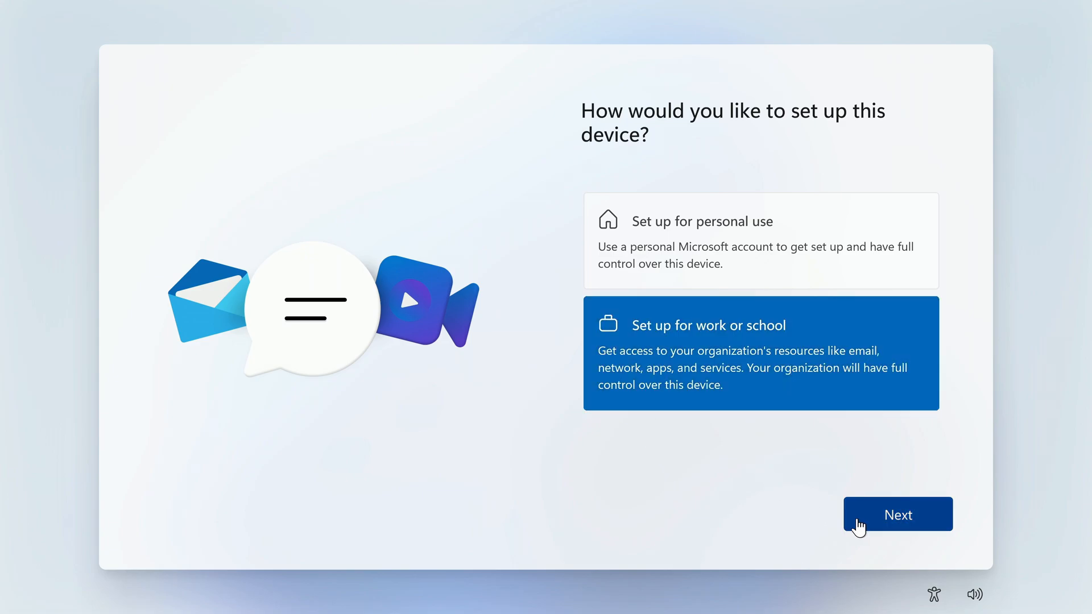
click(897, 514)
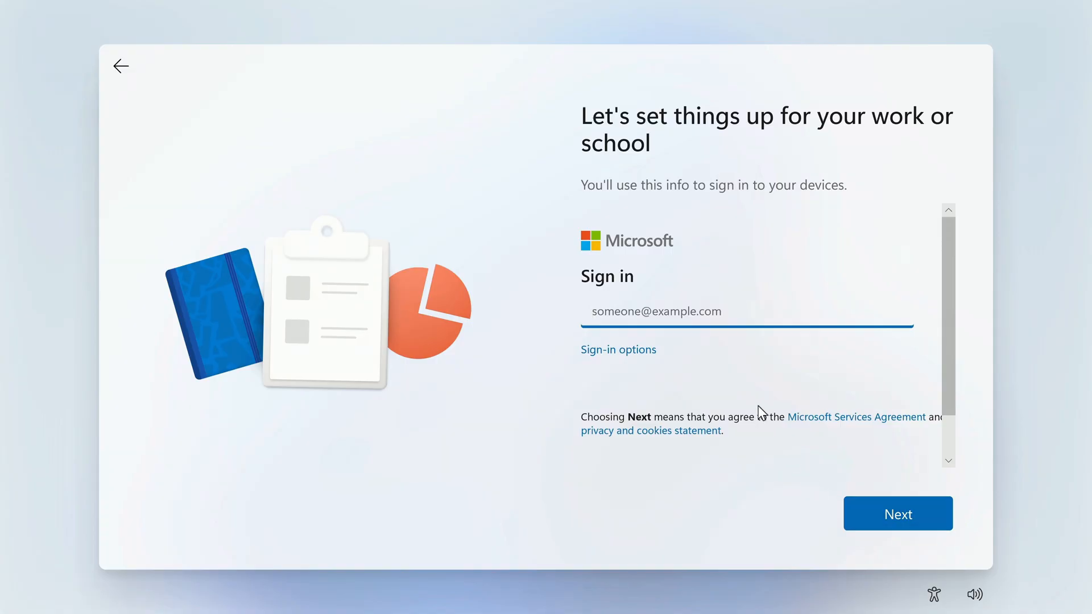
mouse_move(625, 353)
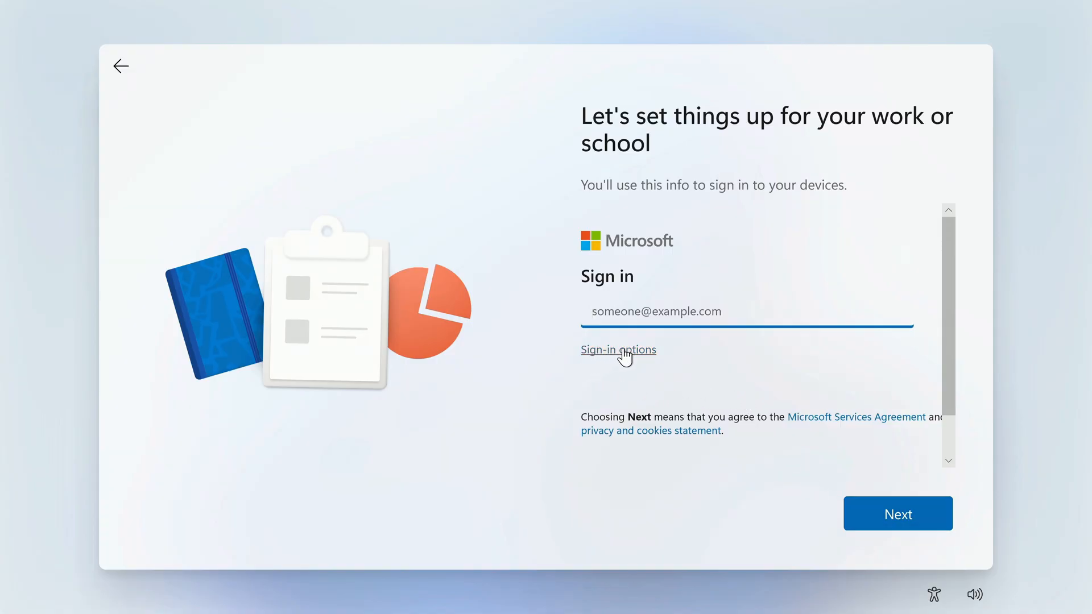
click(618, 349)
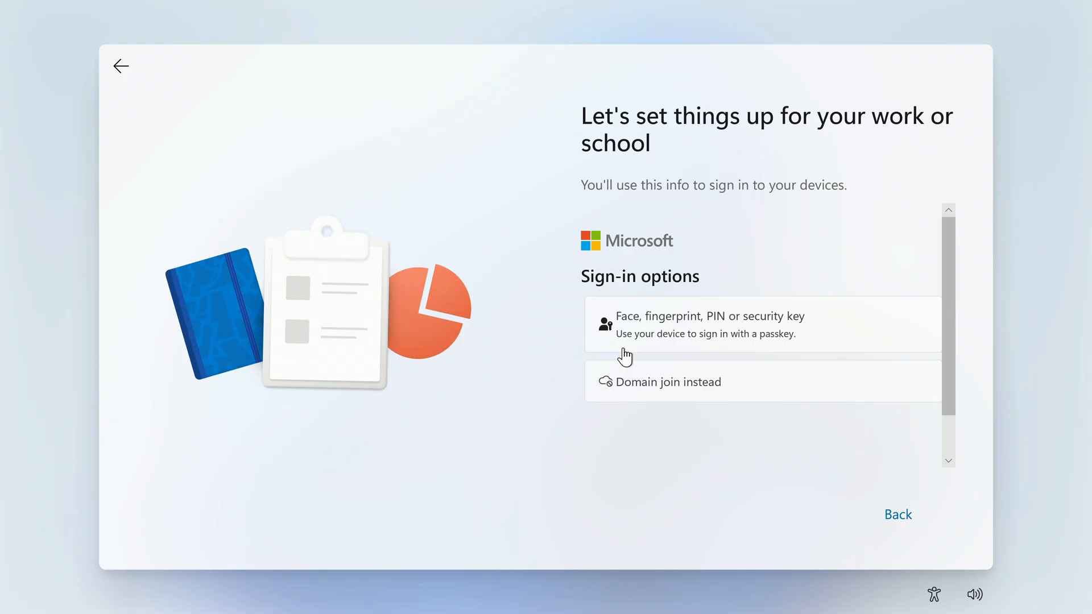
mouse_move(742, 396)
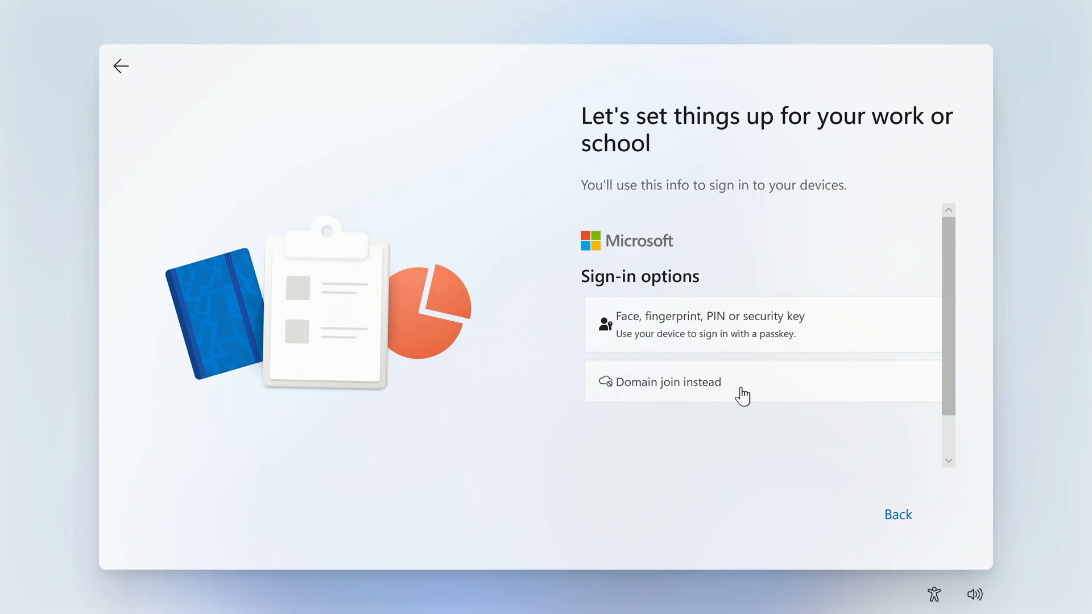
click(668, 382)
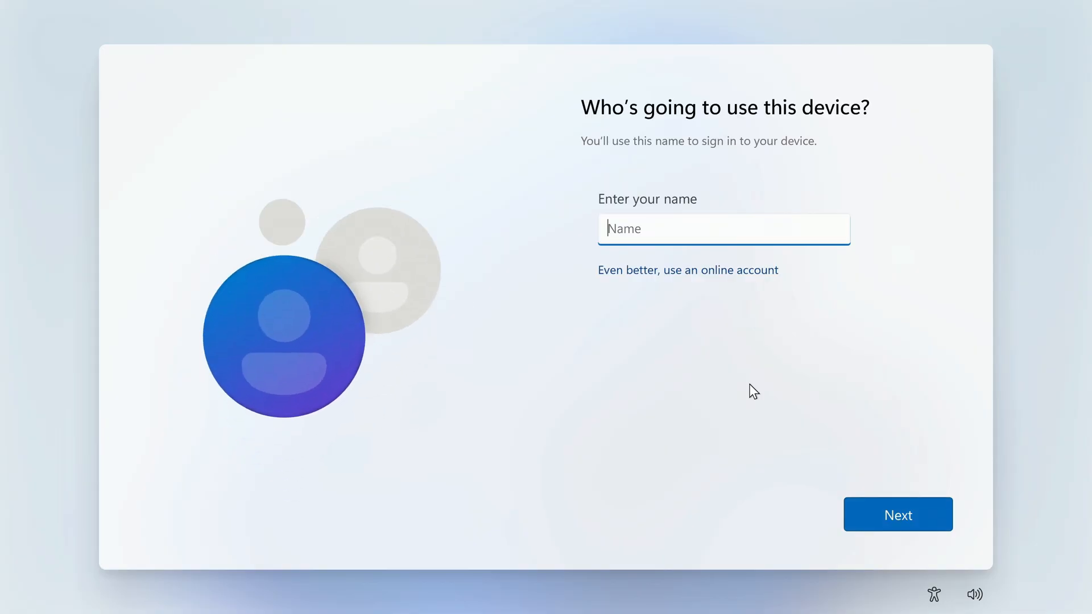
Enter 'Malik' as the local account name and continue.
text(M)
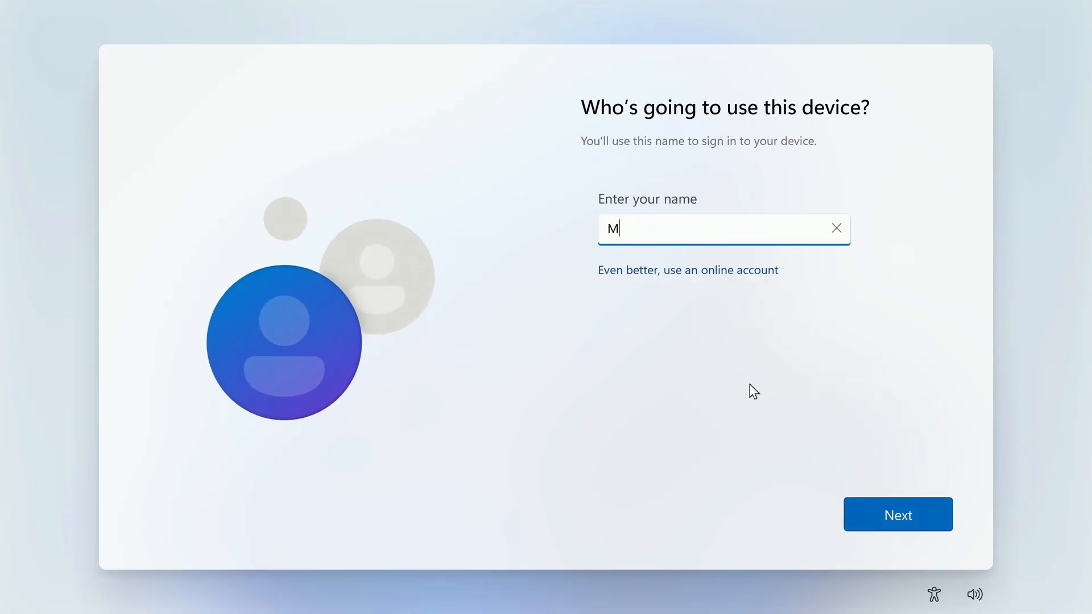
text(ali)
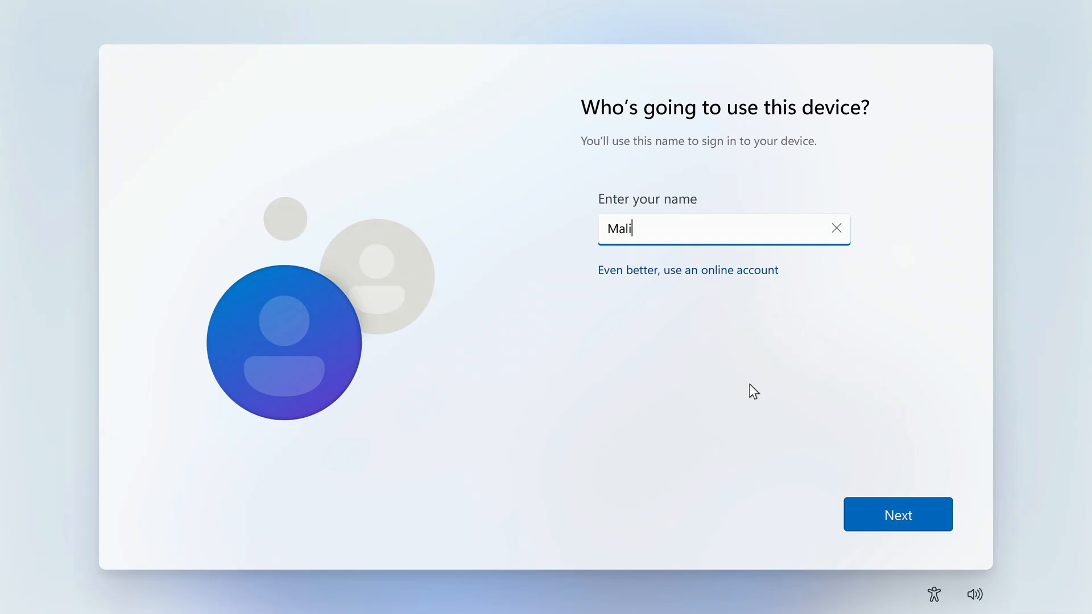
text(k)
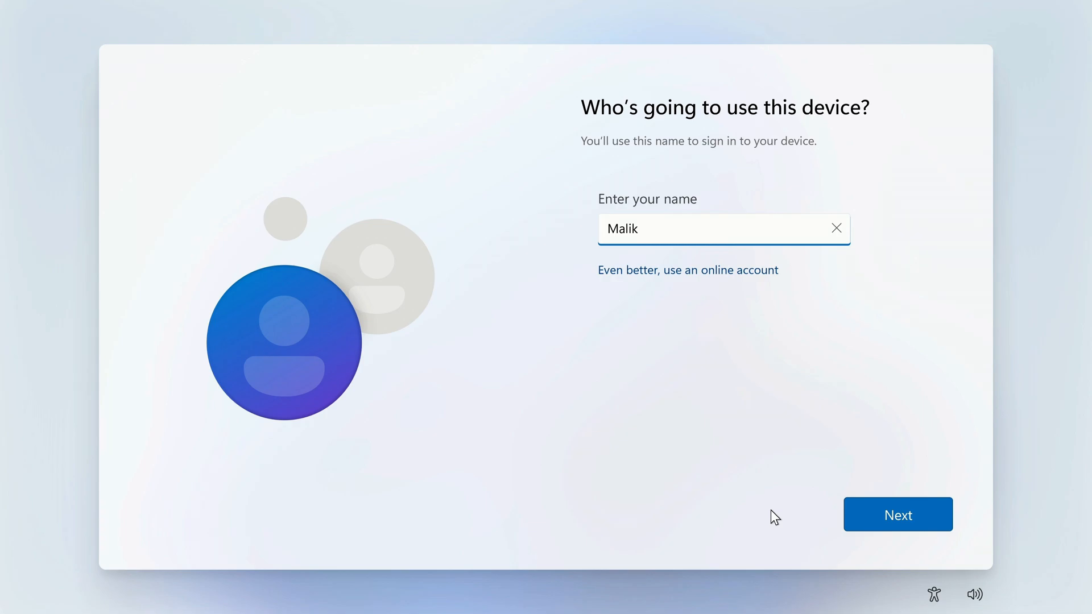
click(898, 514)
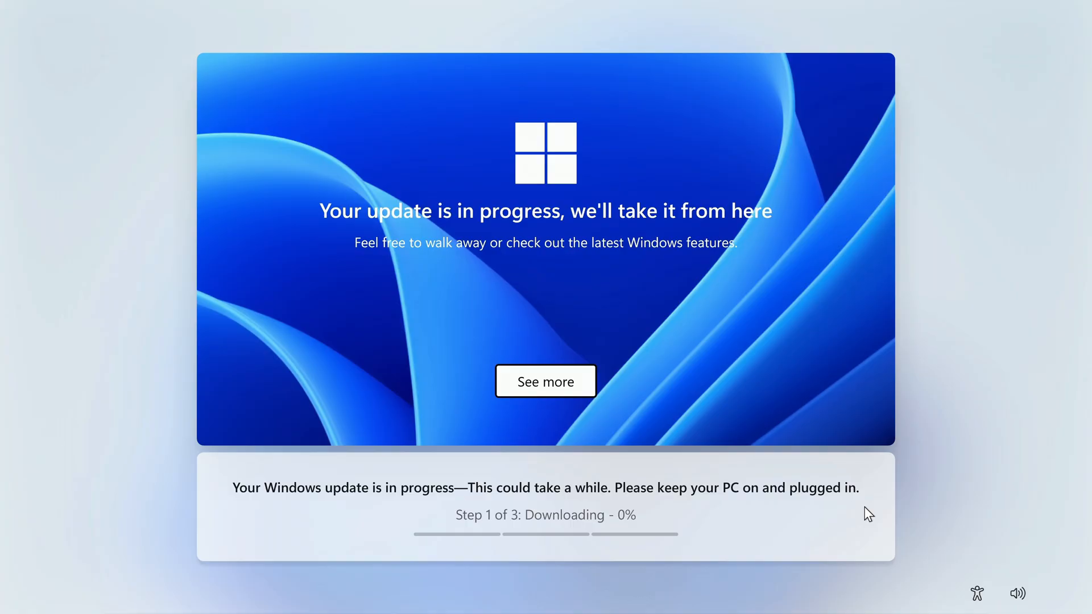
mouse_move(716, 292)
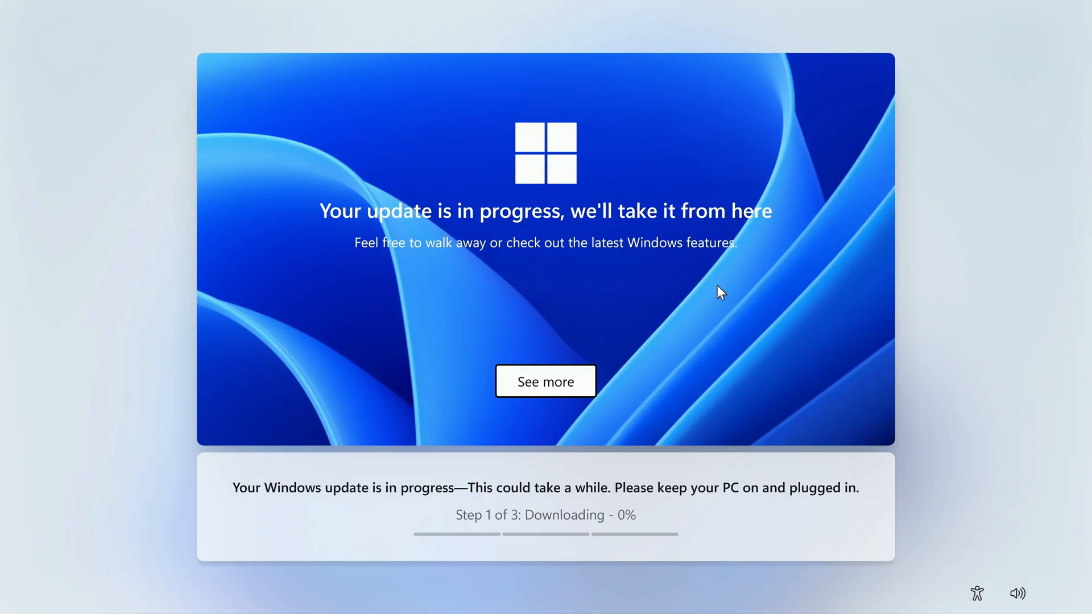
mouse_move(521, 291)
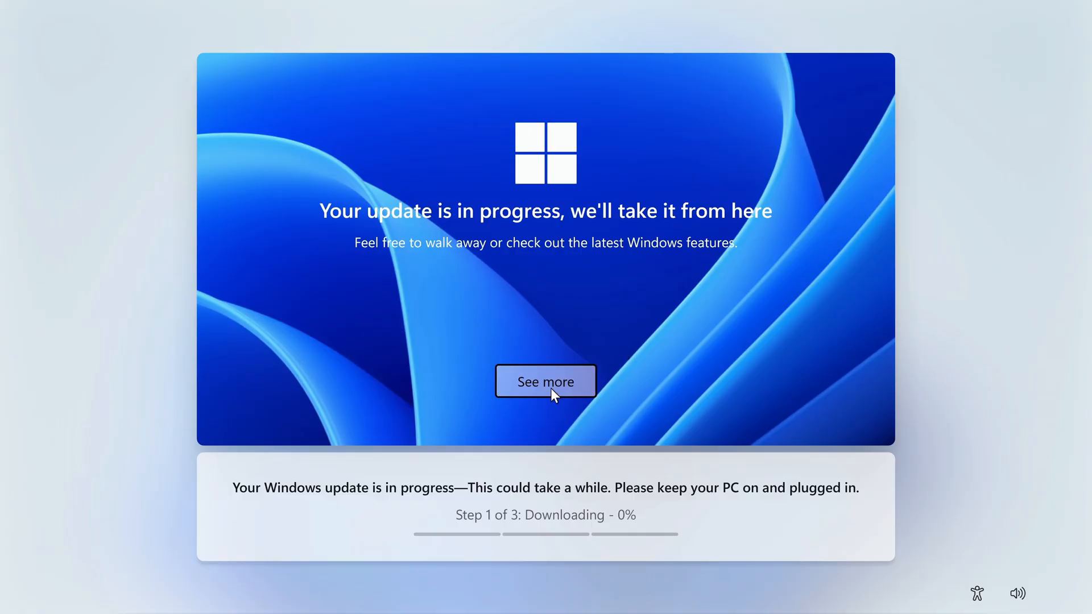
Browse the Windows feature highlights carousel while the setup update downloads.
click(545, 381)
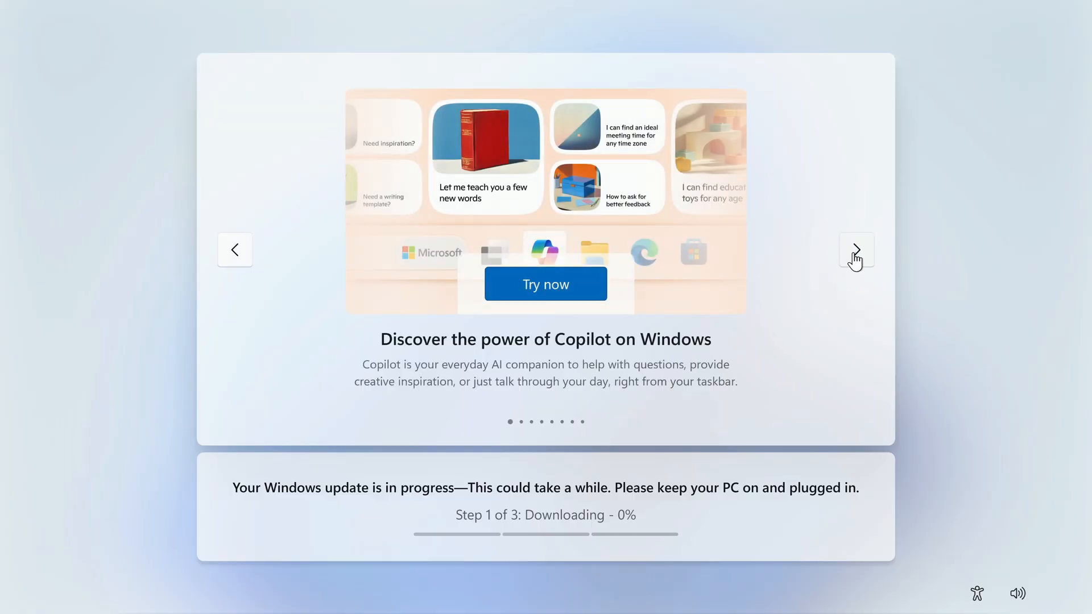
click(856, 250)
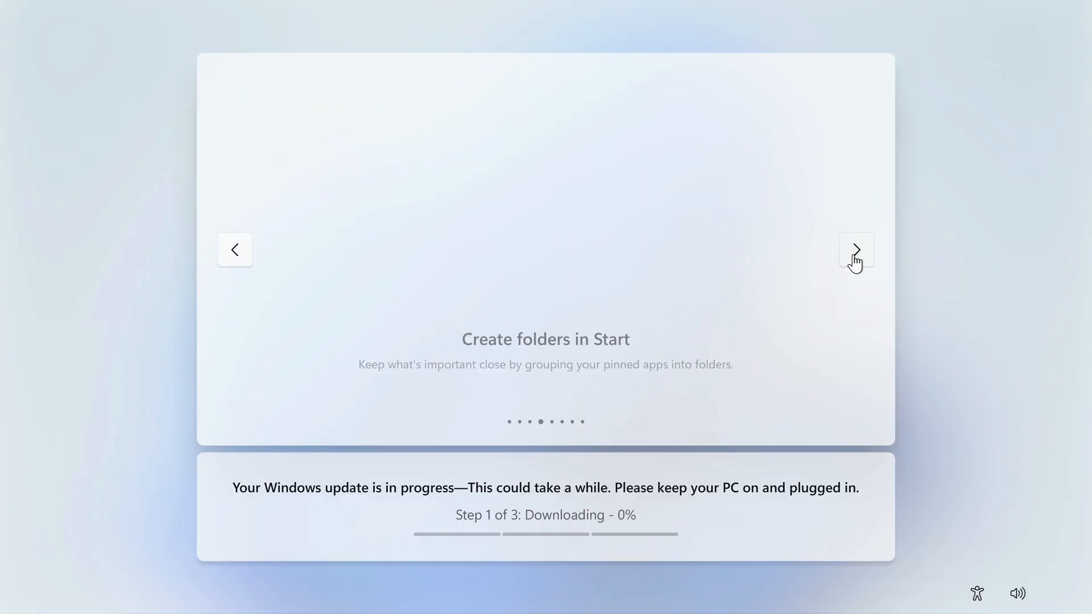
click(856, 250)
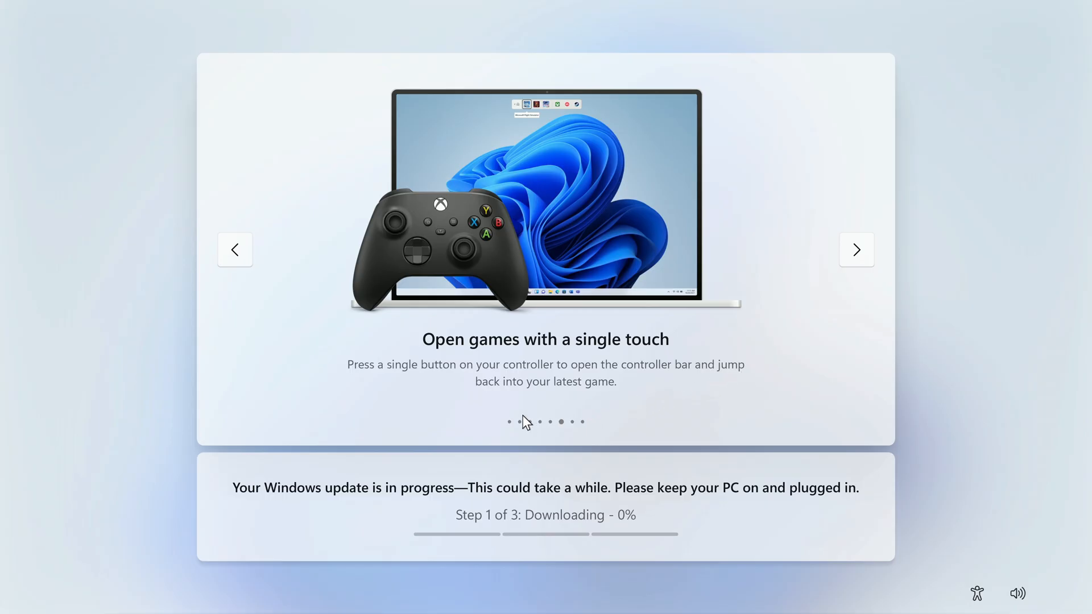
mouse_move(600, 562)
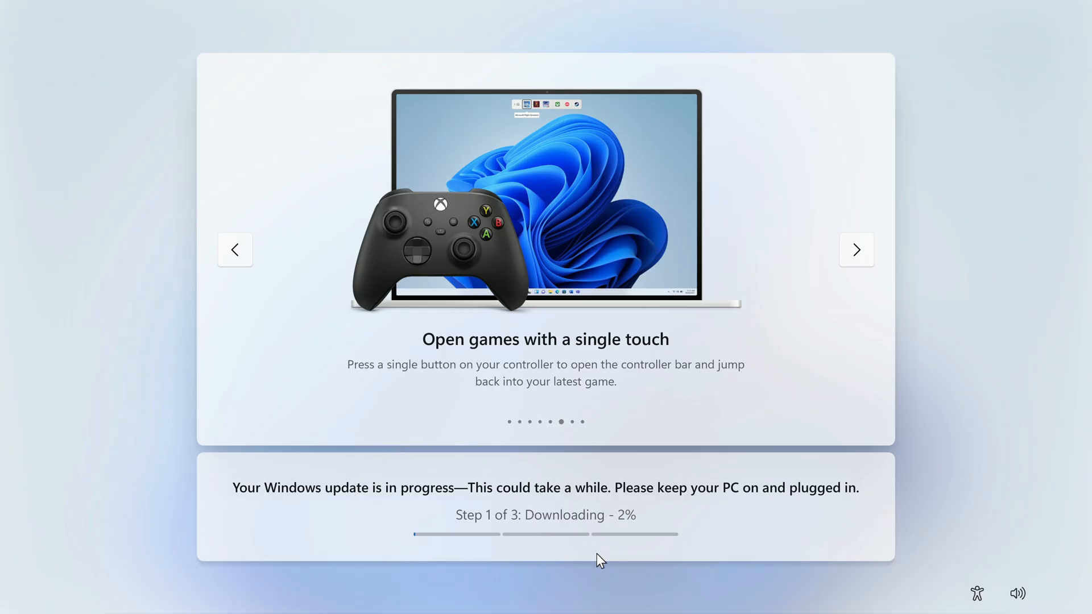
mouse_move(558, 578)
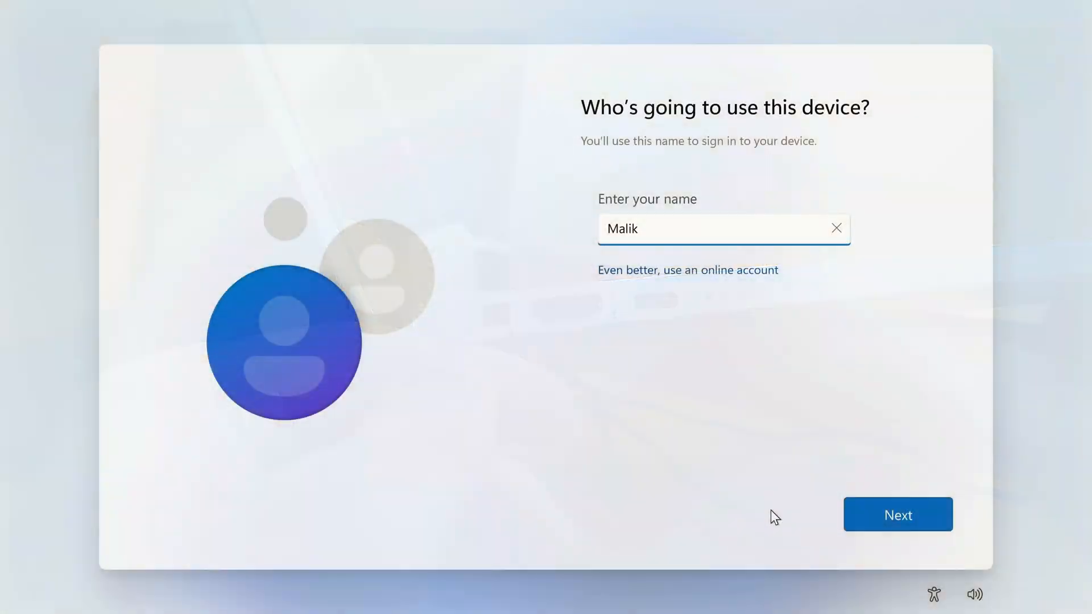
Confirm the name Malik, leave the password blank, and accept the privacy settings to finish setup.
click(898, 514)
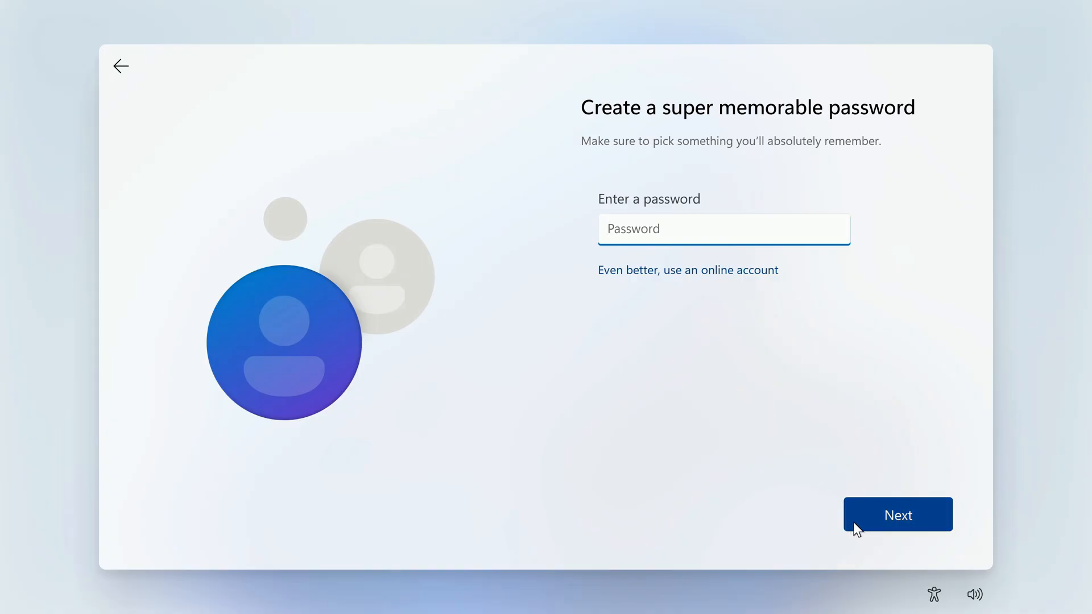
click(898, 514)
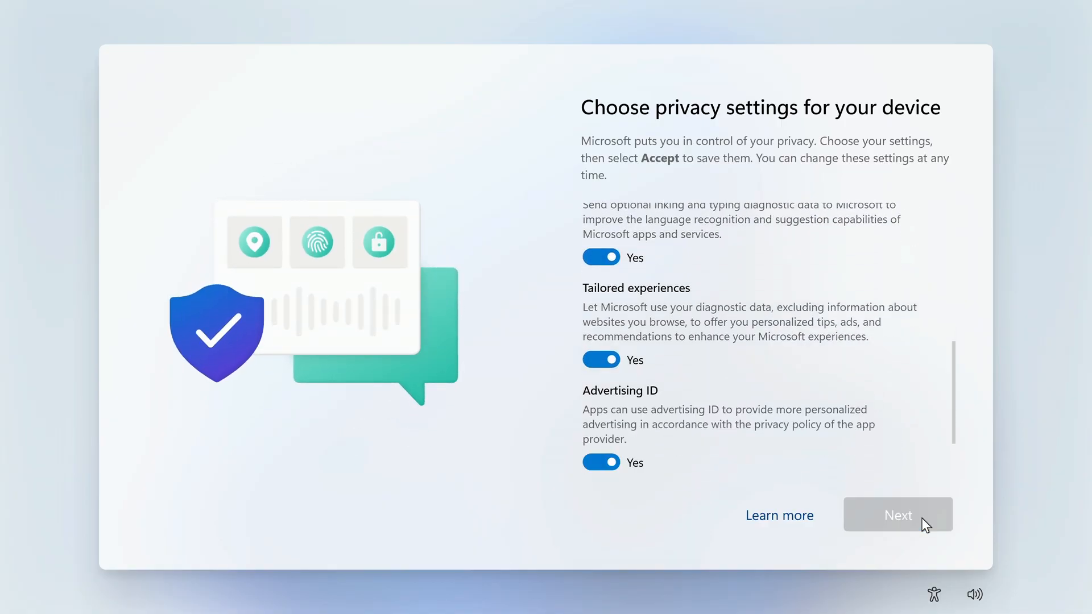
click(898, 515)
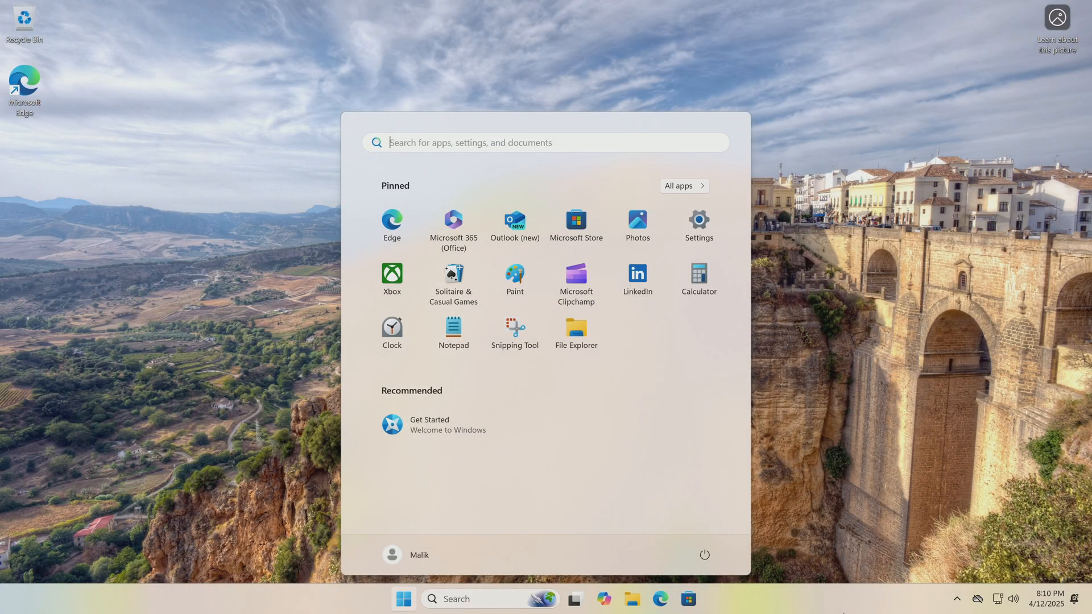
mouse_move(893, 539)
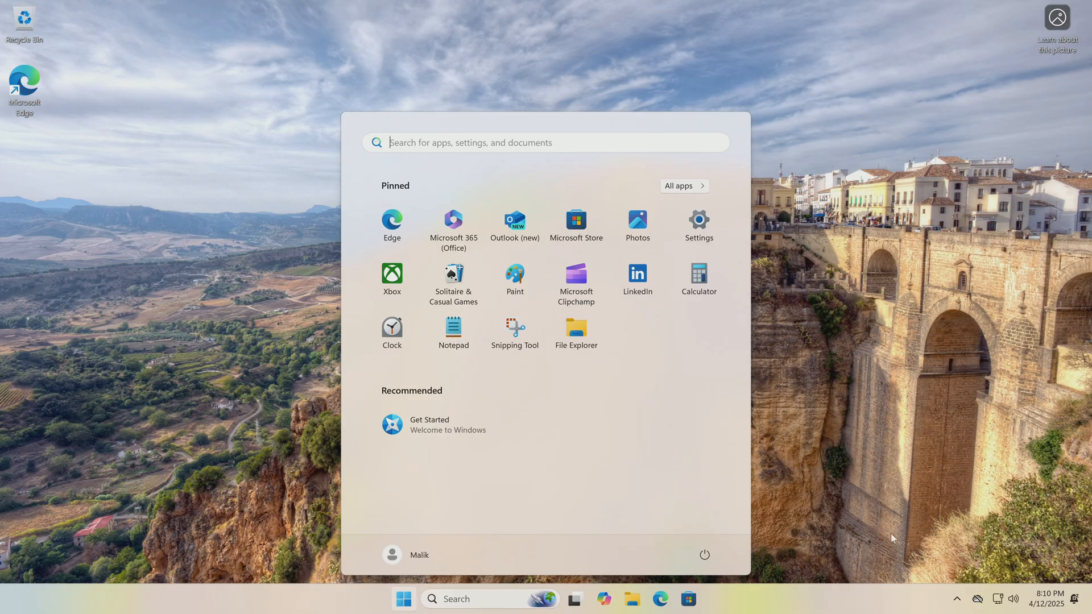
mouse_move(705, 231)
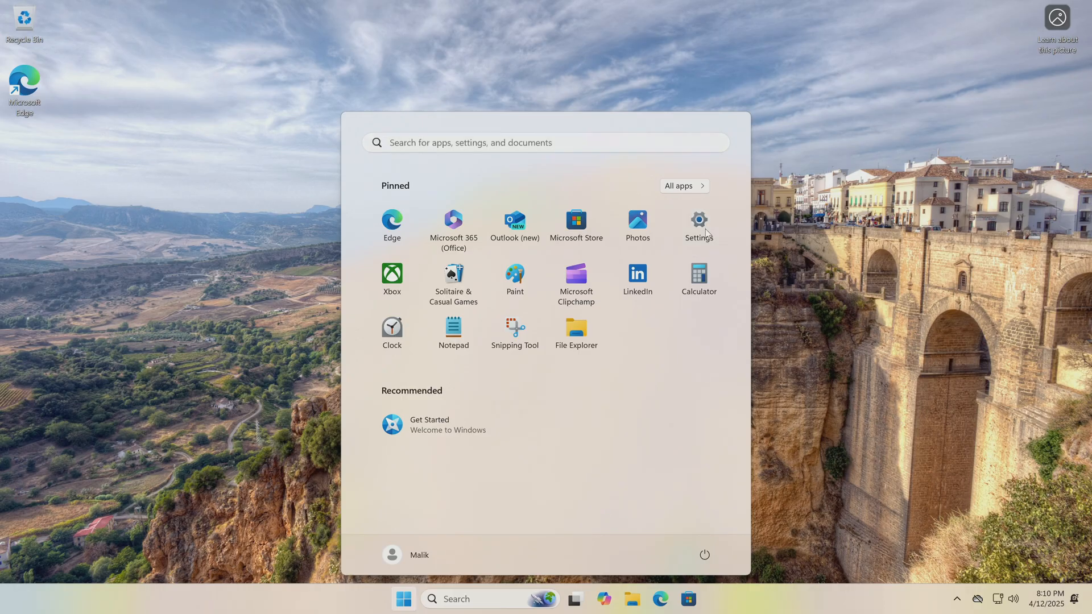
Launch Settings from the pinned apps in the Start menu.
click(699, 220)
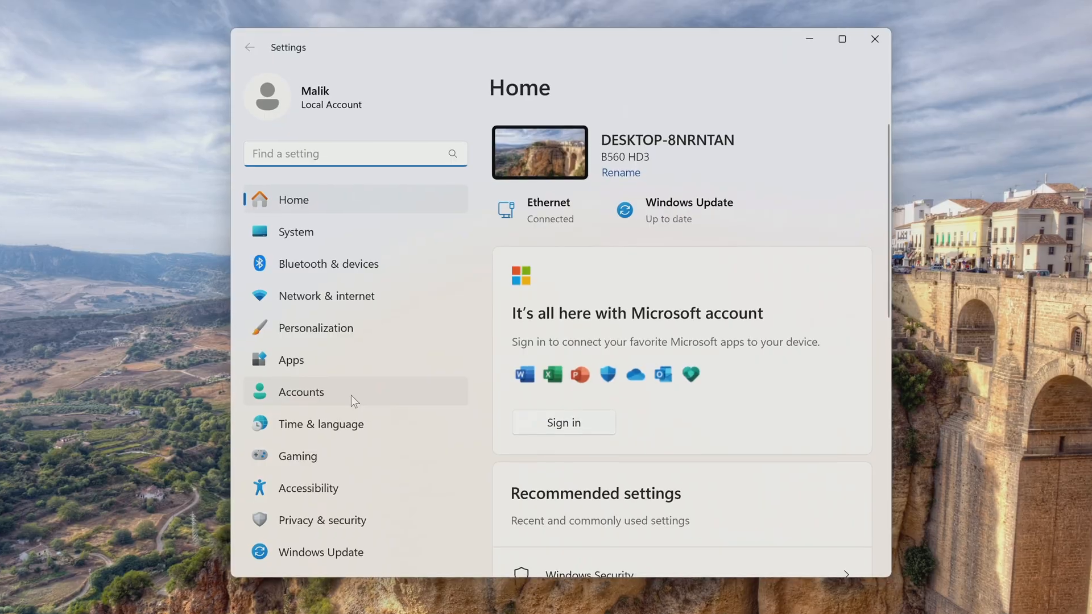
Confirm in Accounts > Your info that Malik is a local administrator, then move to System.
click(301, 392)
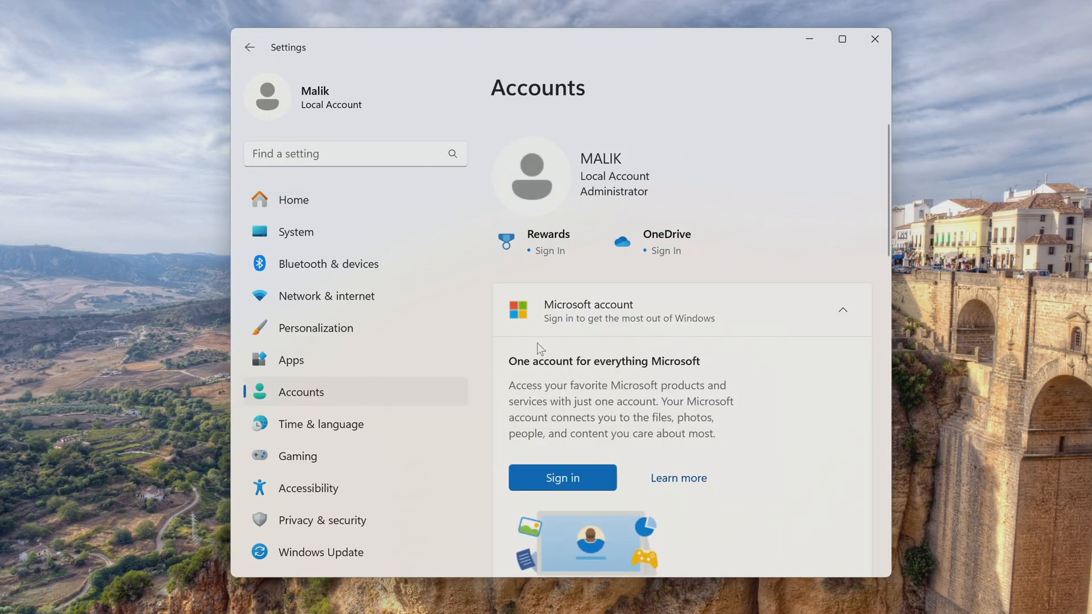
mouse_move(633, 206)
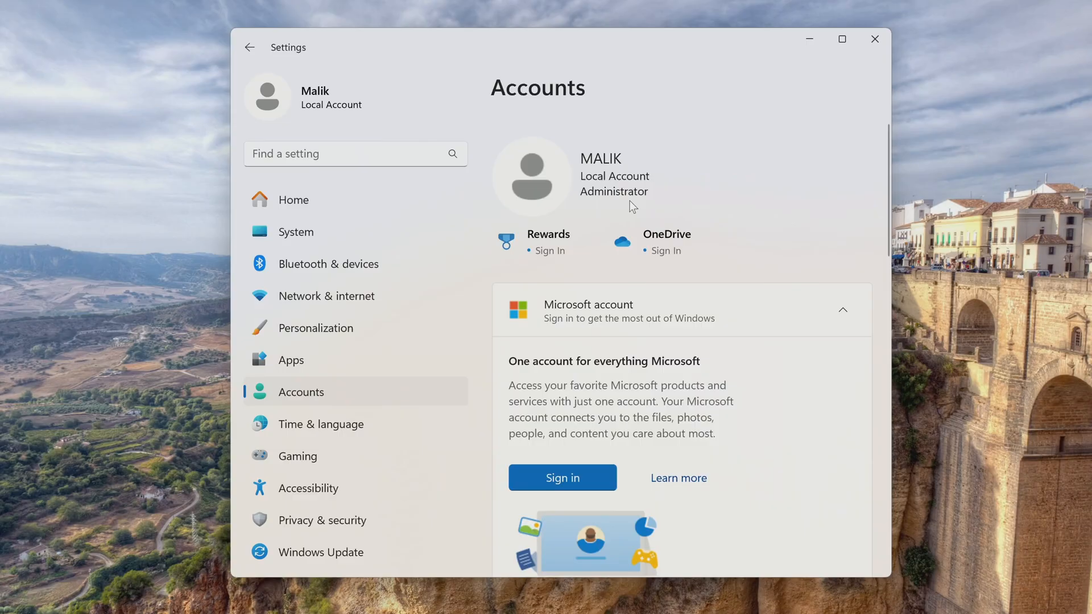
scroll(down, 3)
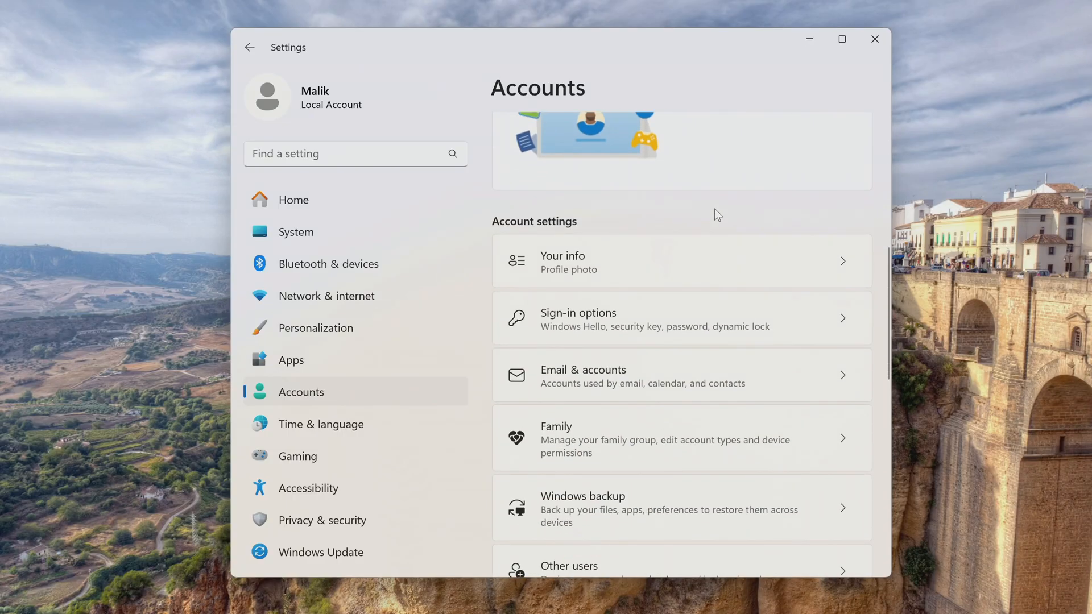
mouse_move(681, 277)
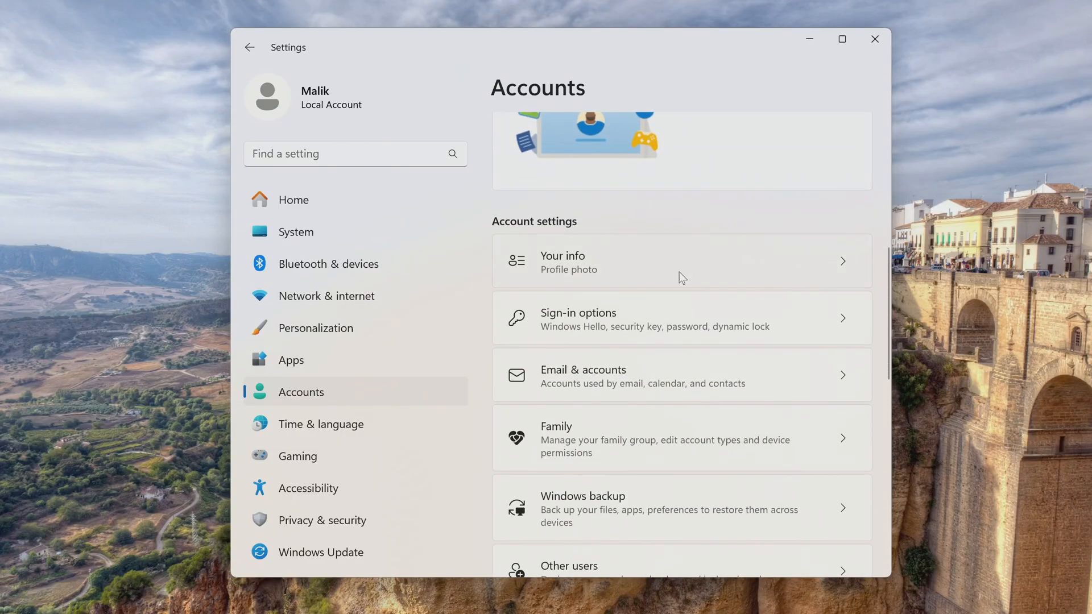
click(586, 262)
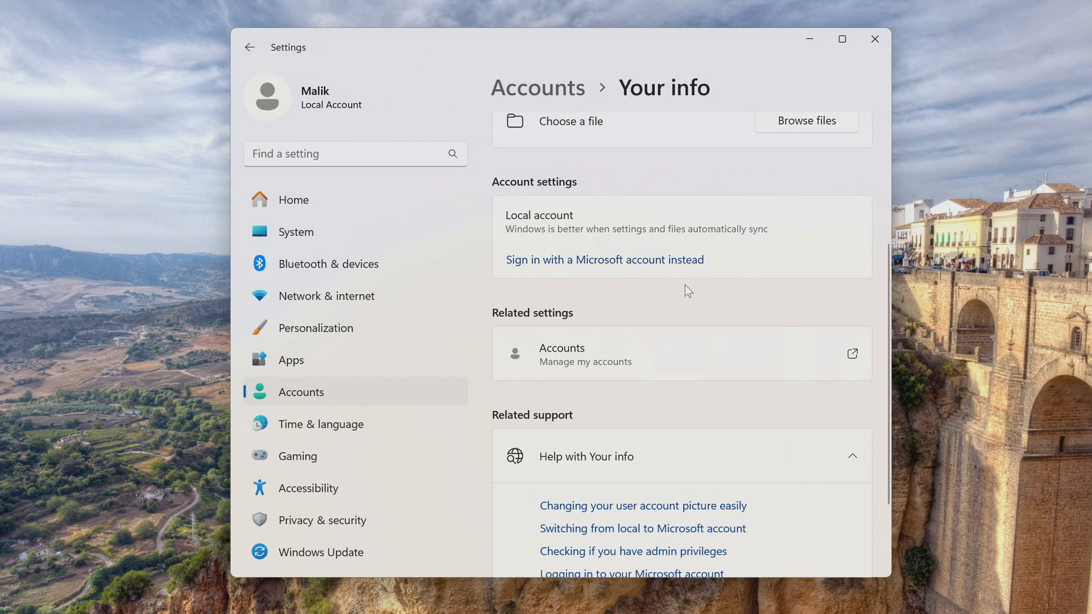
mouse_move(428, 251)
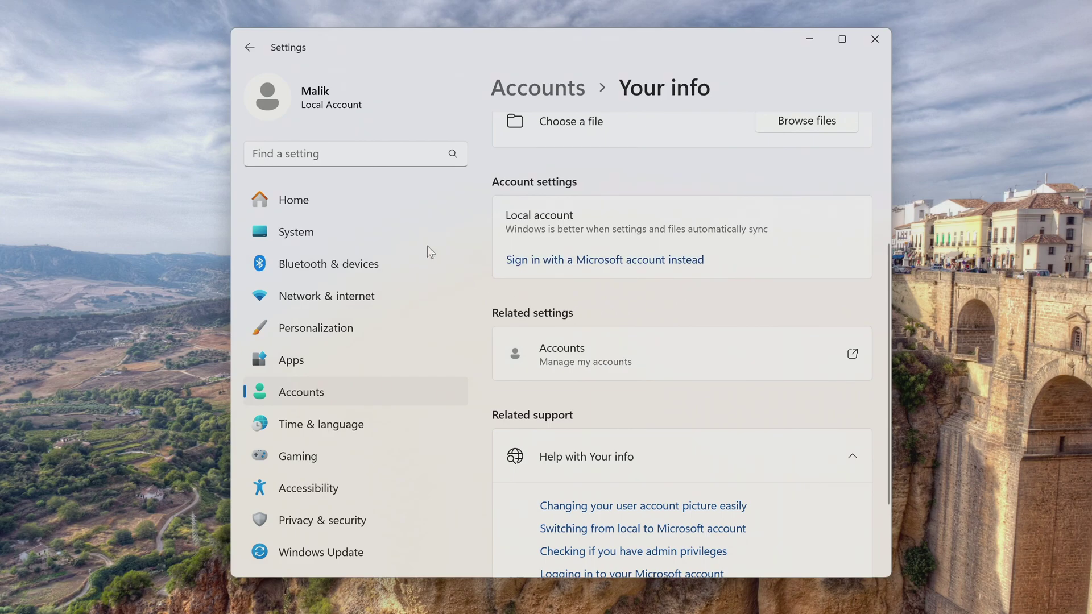
click(296, 232)
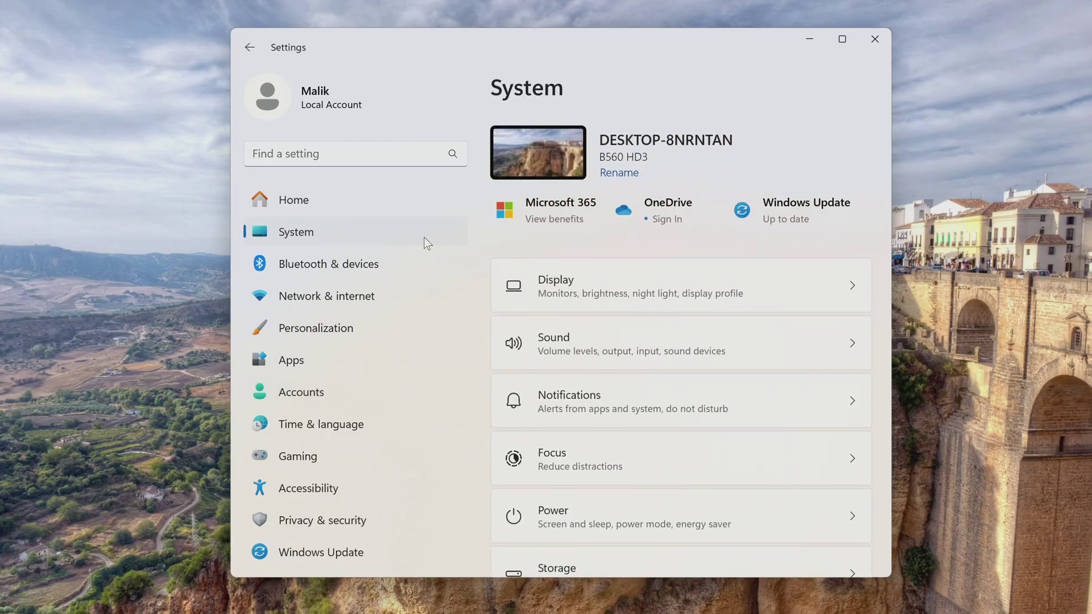
Expand Activation state to confirm Windows 11 Pro is Active, then close Settings.
scroll(down, 3)
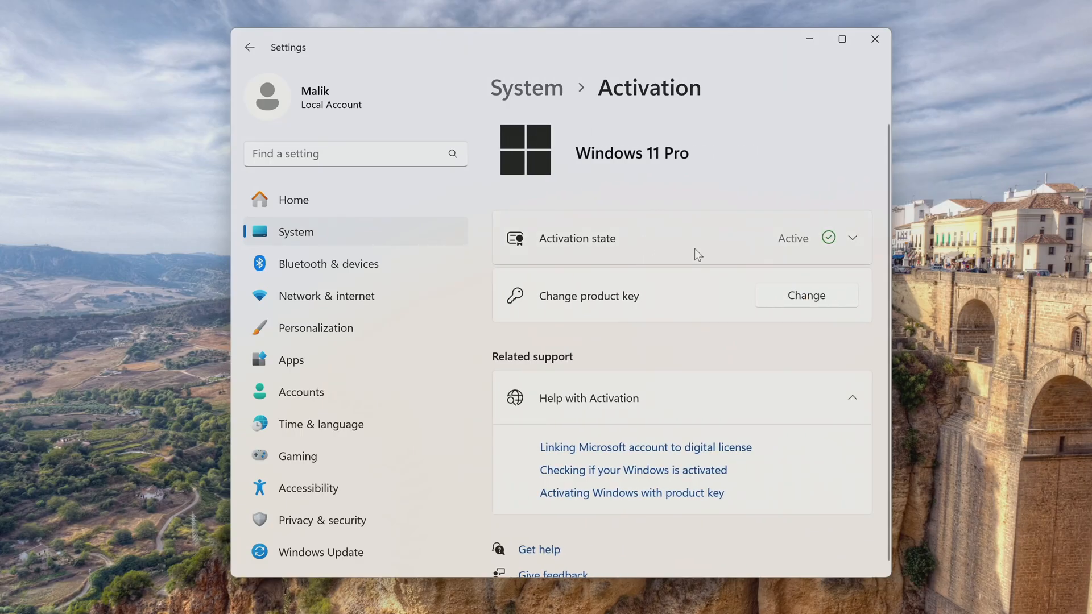
click(852, 237)
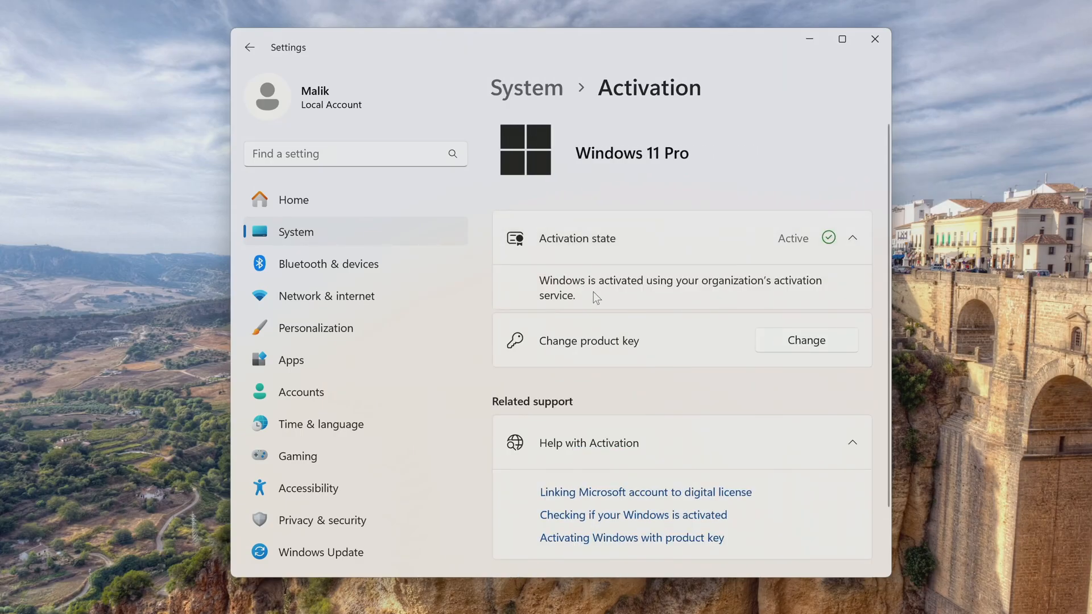
mouse_move(755, 298)
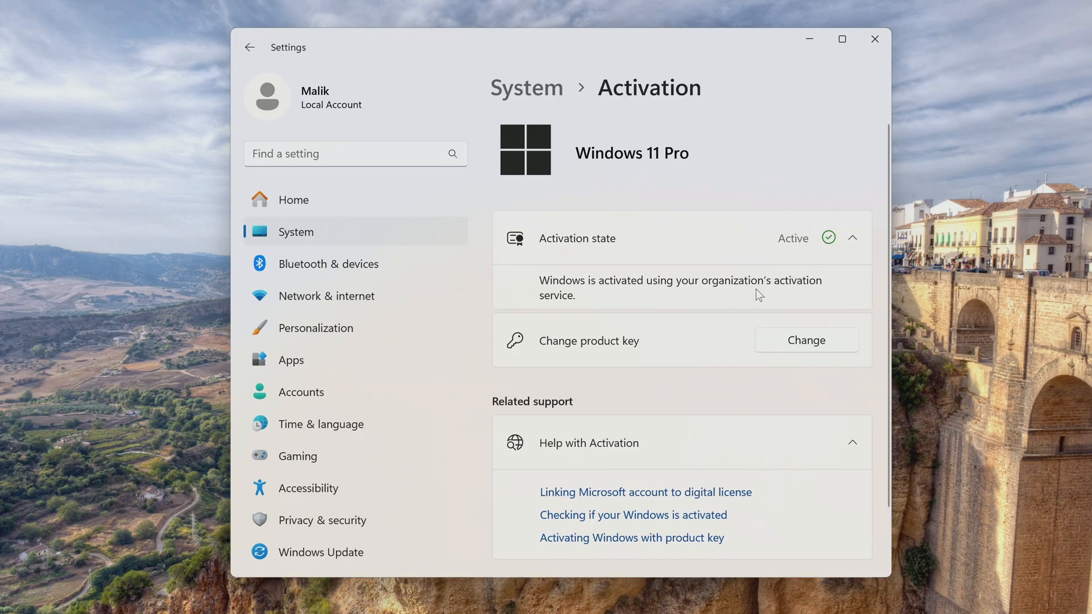
mouse_move(875, 38)
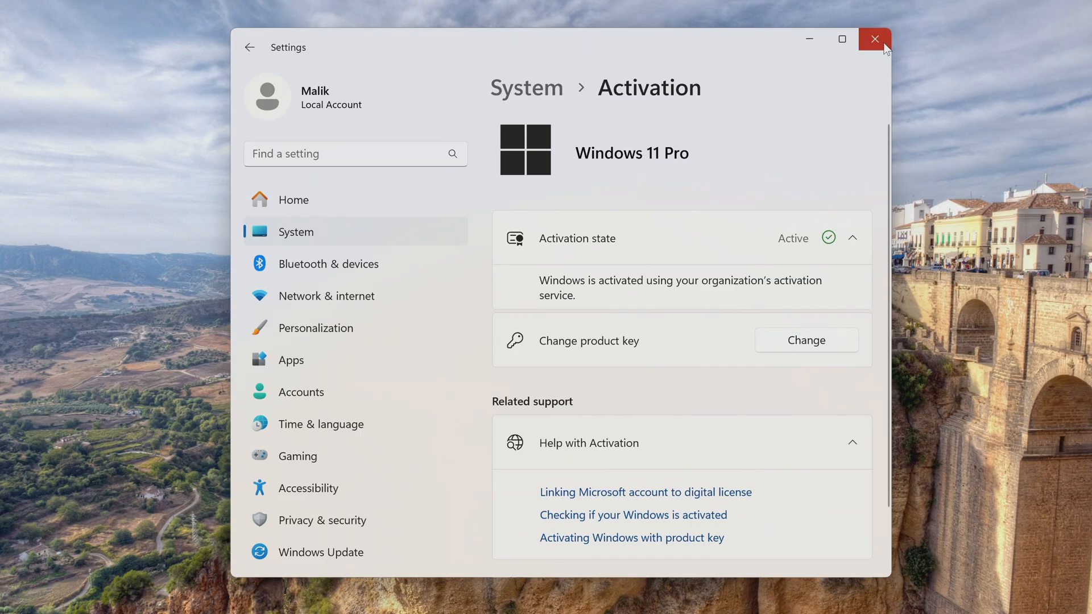
click(875, 38)
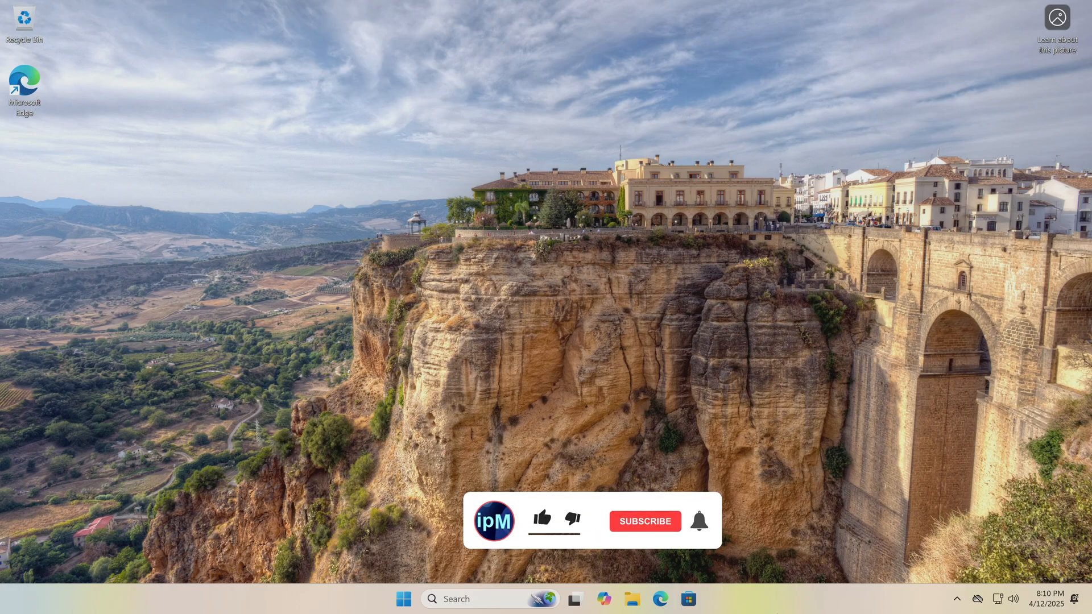
click(543, 521)
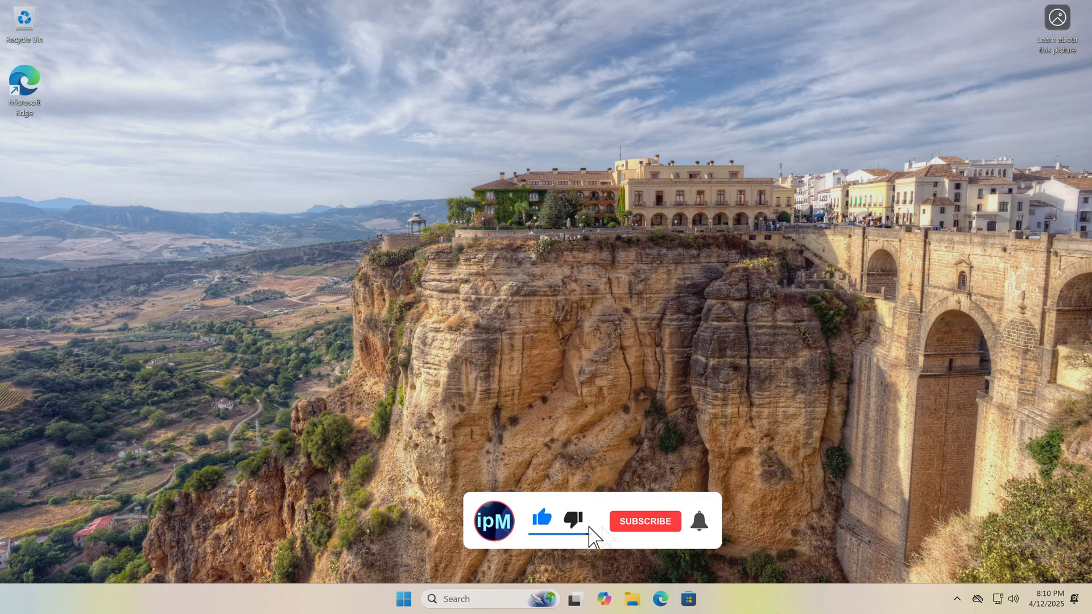